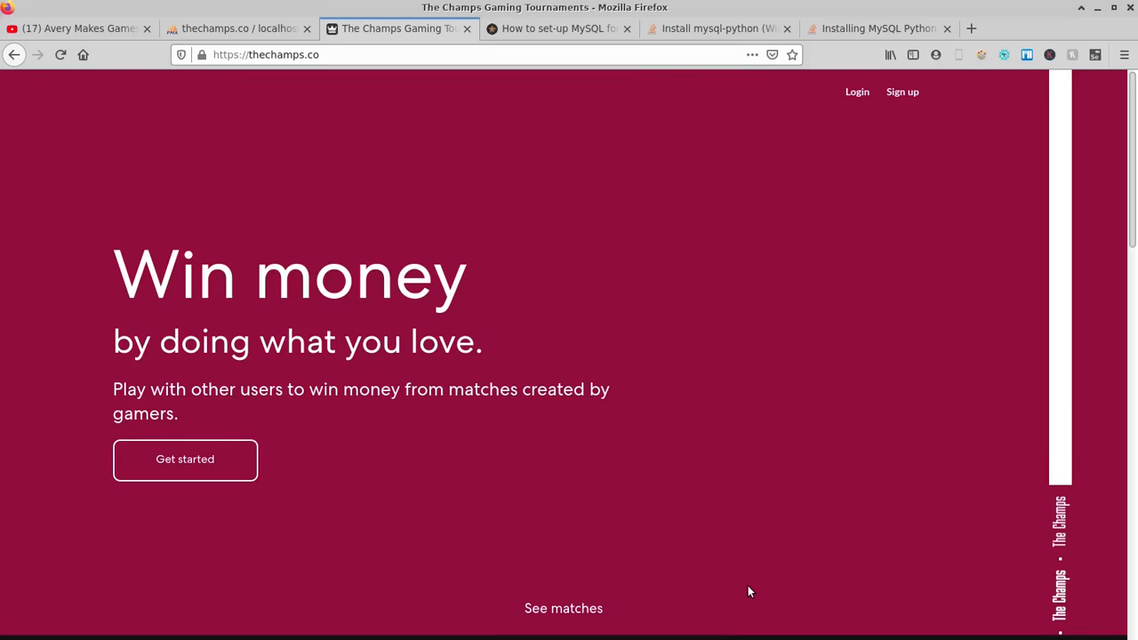
mouse_move(215, 93)
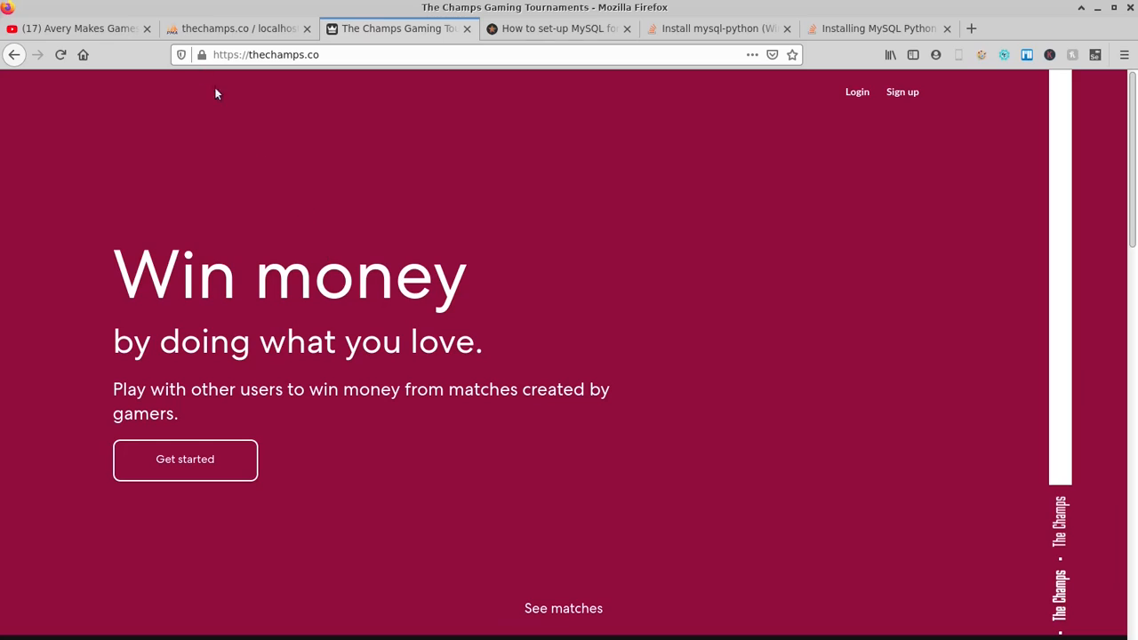
- Switch to the YouTube channel's 'sql' search showing its two SQLite tutorial videos
click(76, 27)
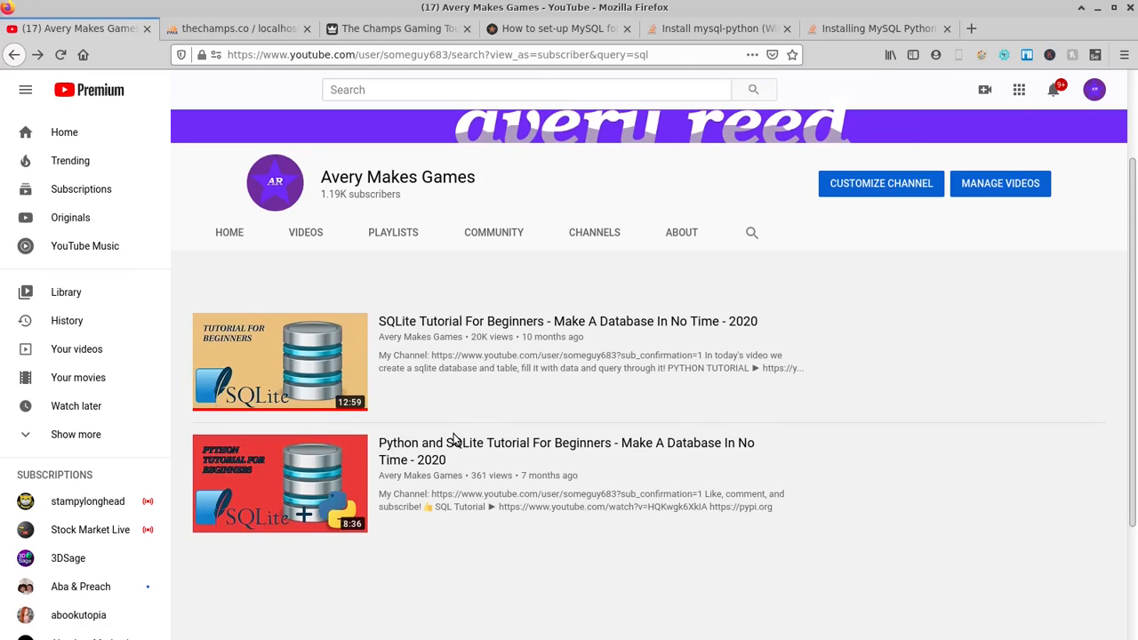
mouse_move(280, 482)
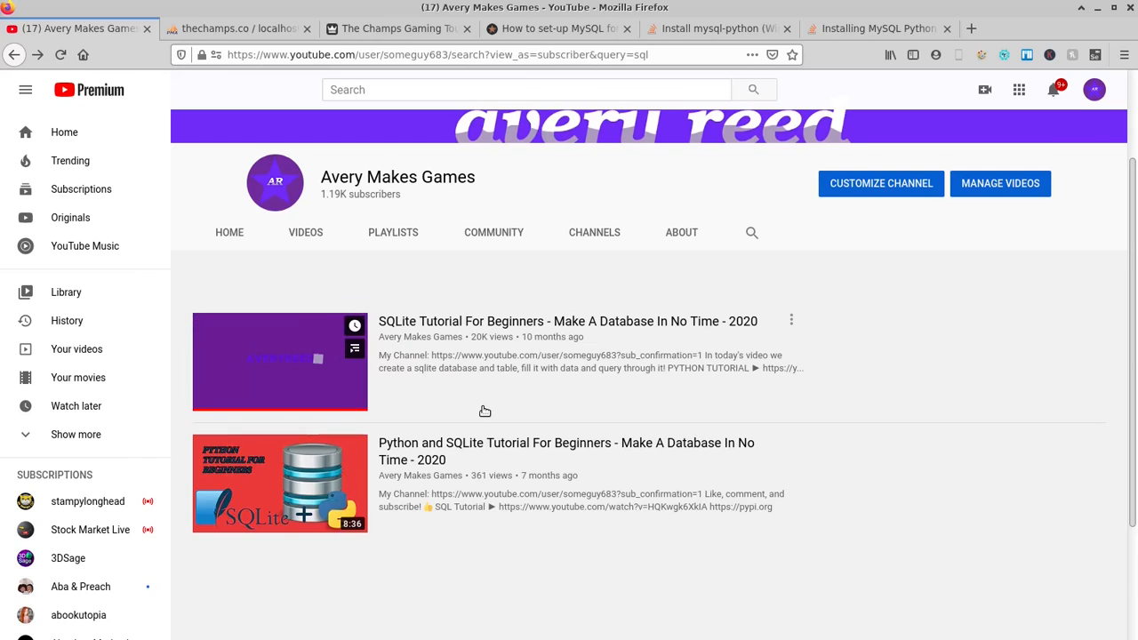
- Read the codeinthehole MySQL-for-Python guide, then the Stack Overflow mysql-python Windows answer
click(558, 28)
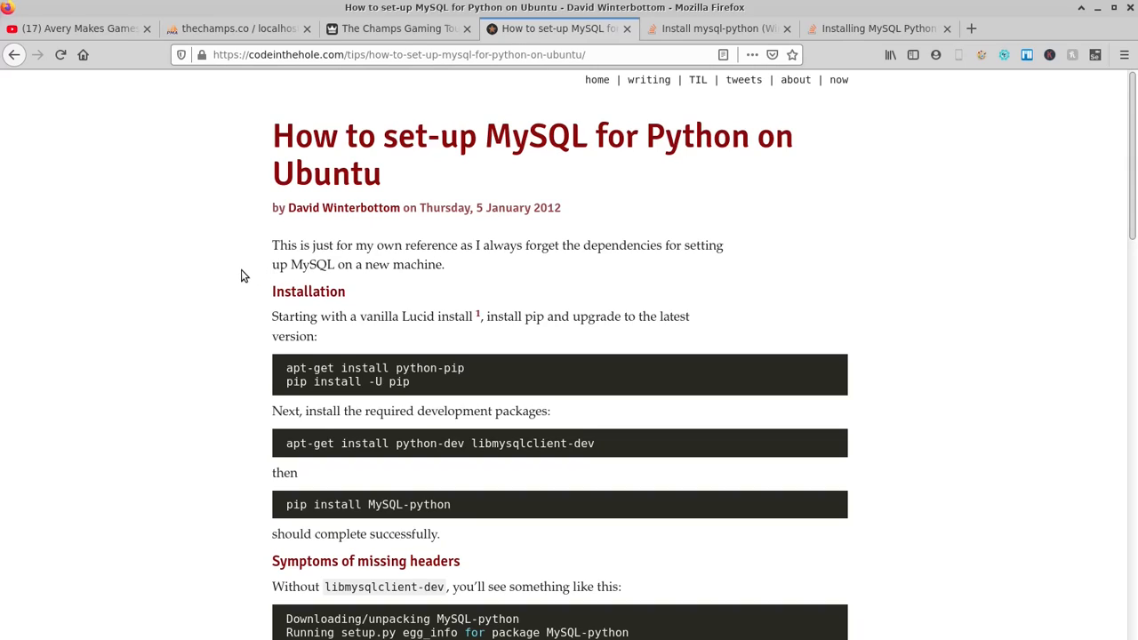
double_click(428, 368)
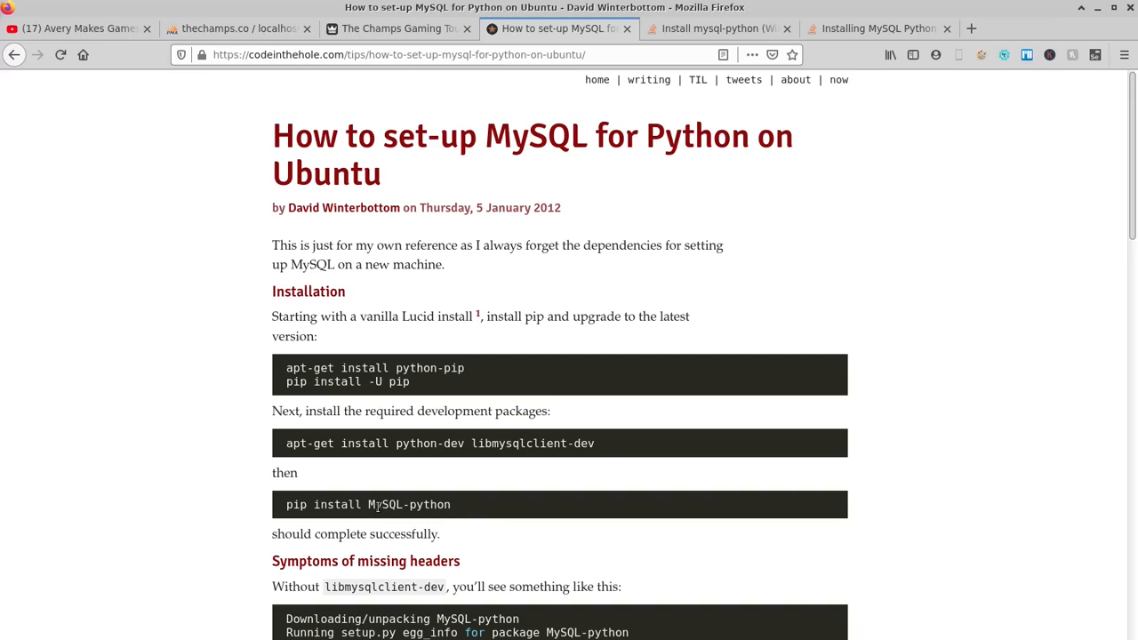
mouse_move(546, 302)
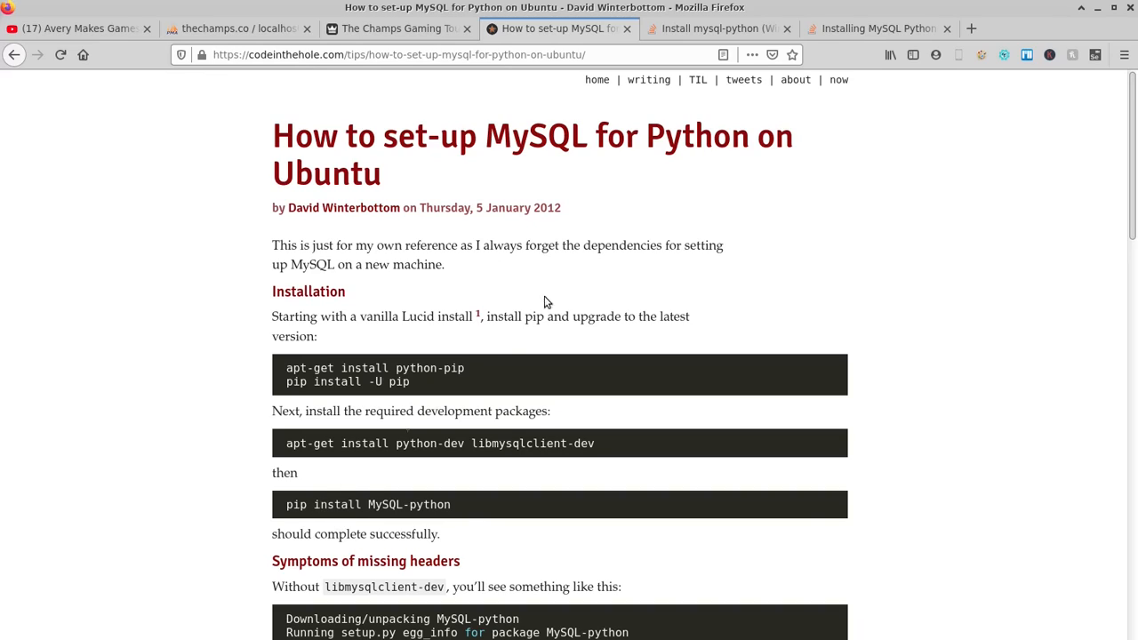
click(719, 28)
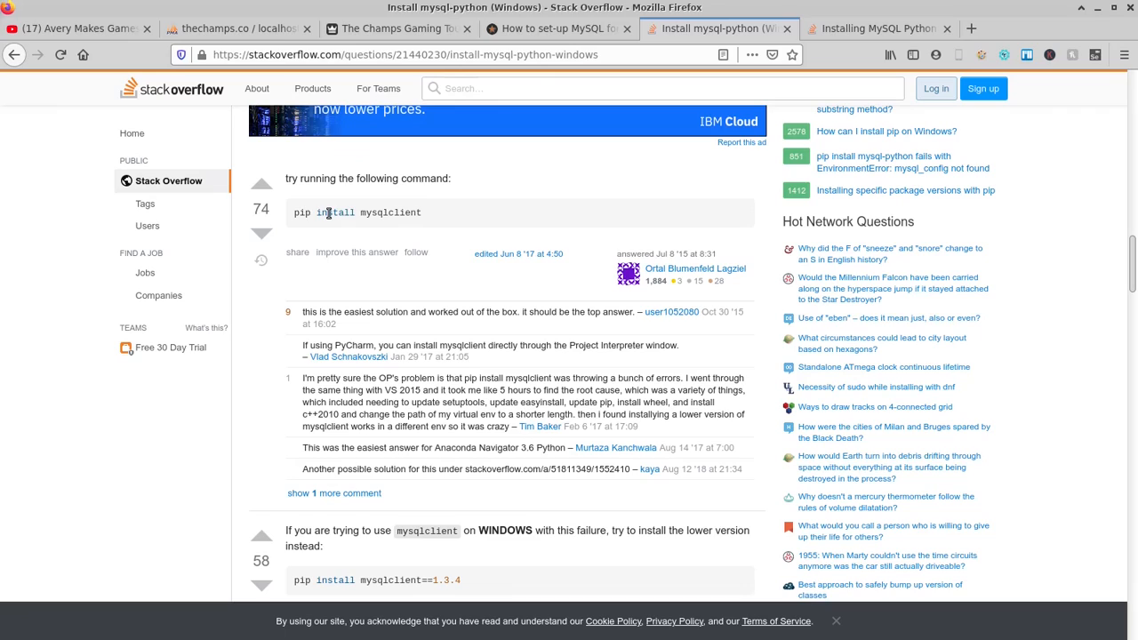
double_click(335, 211)
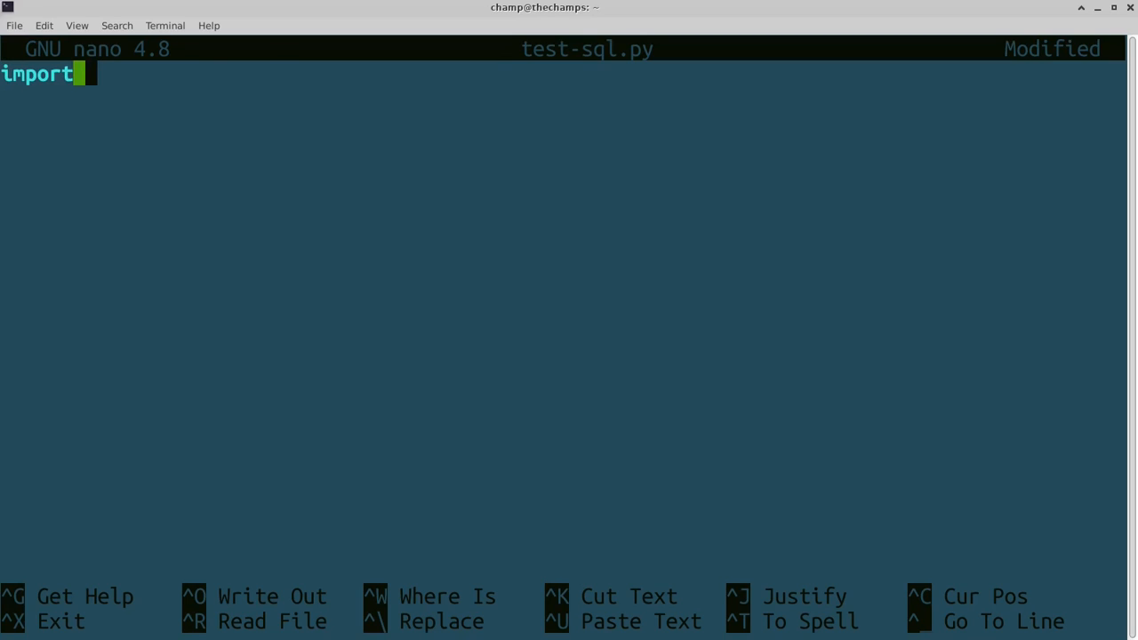
- Import mysql.connector and start the mydb = mysql.connector.connect( call
text(mysql.)
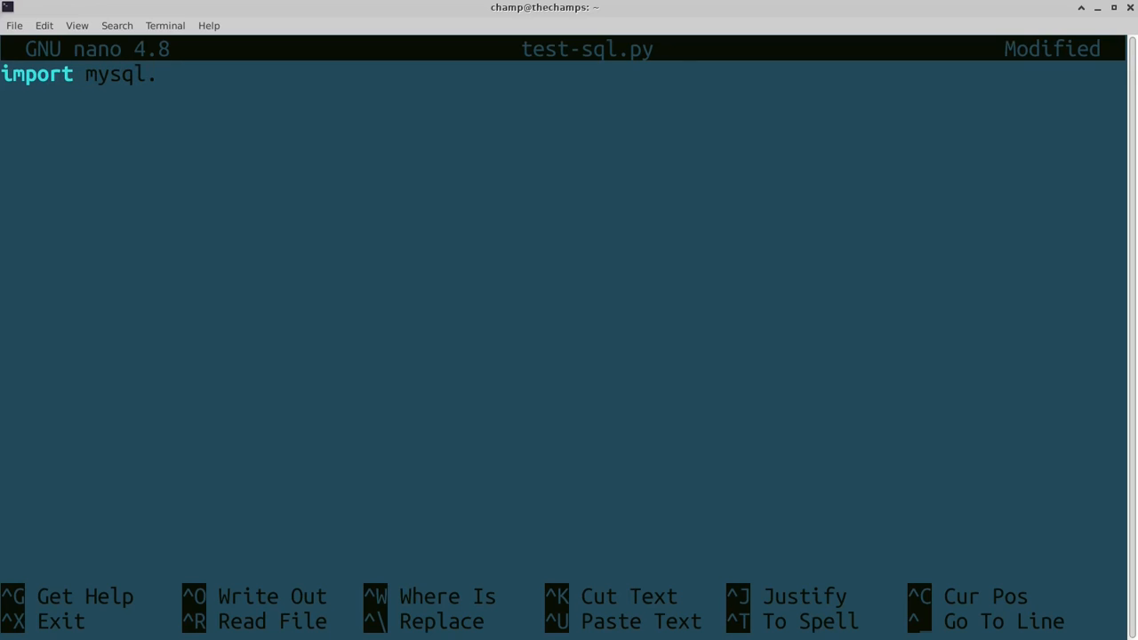
text(connector)
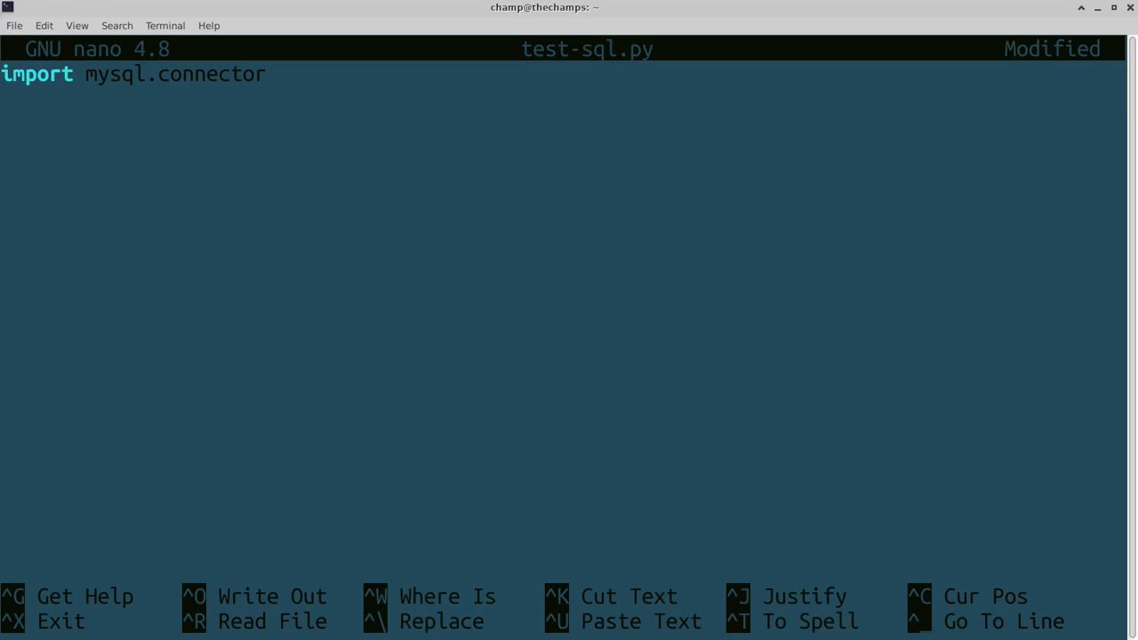
key(Enter)
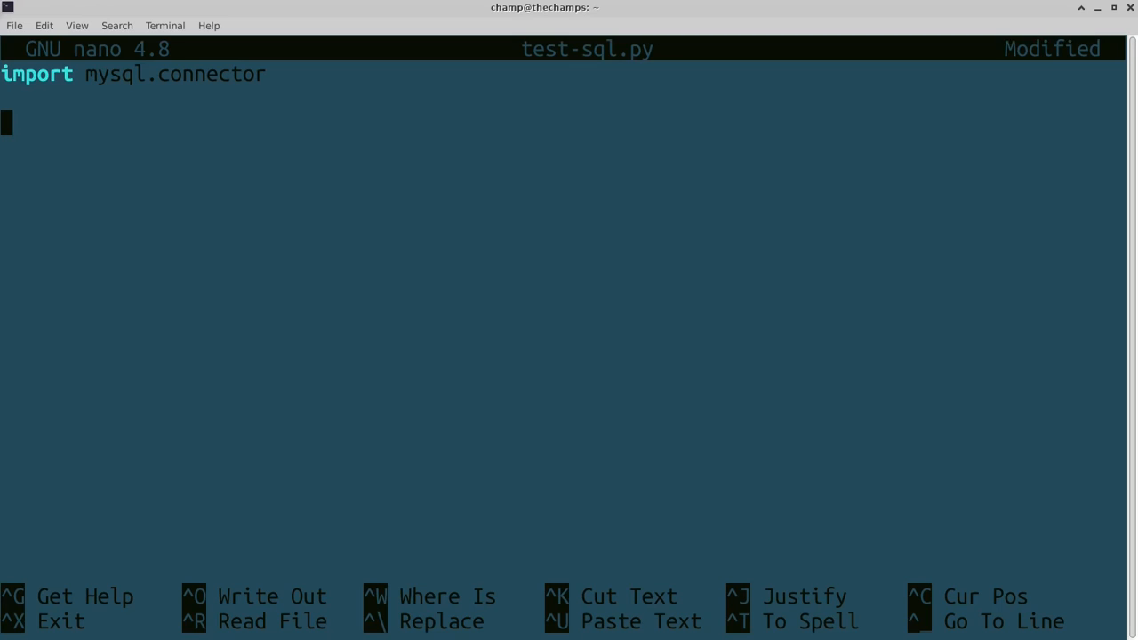
text(mydb = my)
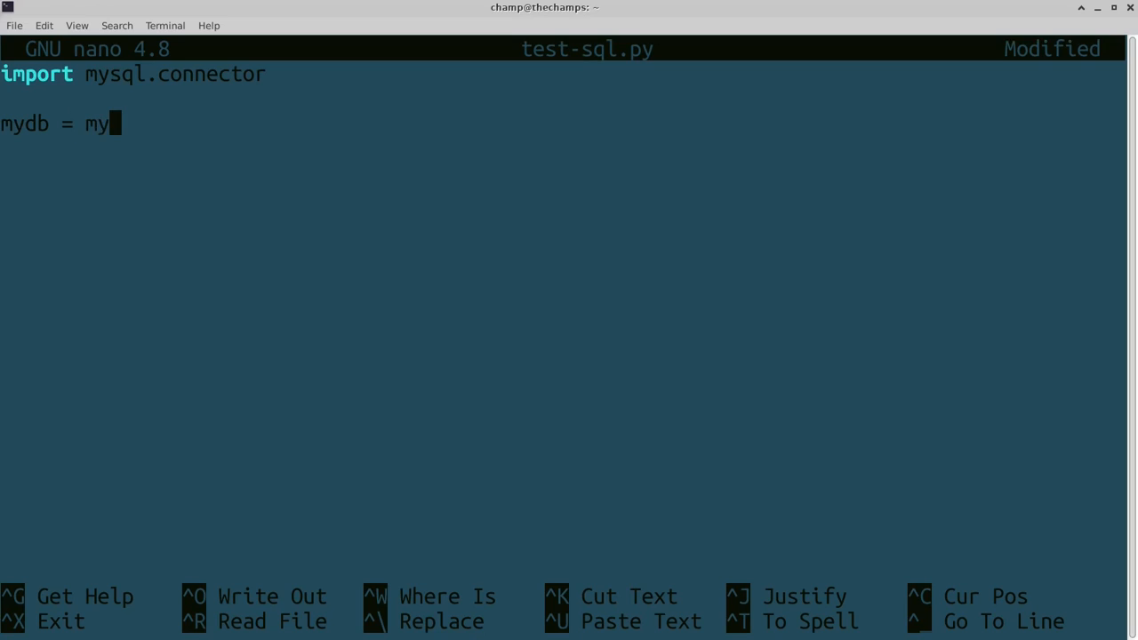
text(sql.coo)
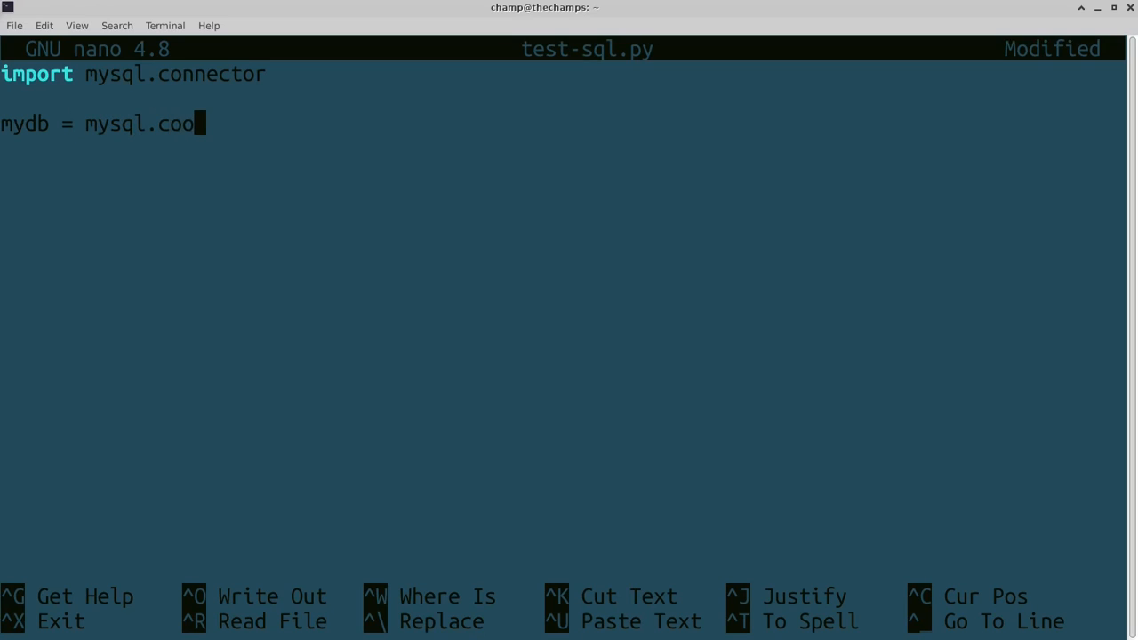
text(nn)
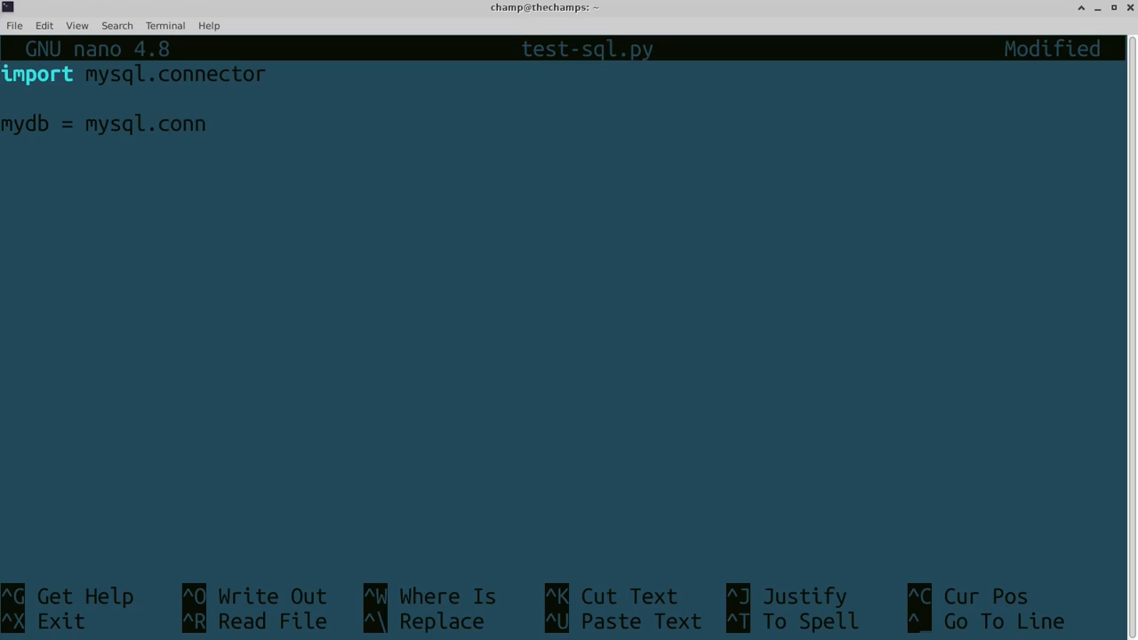
text(ector.conne)
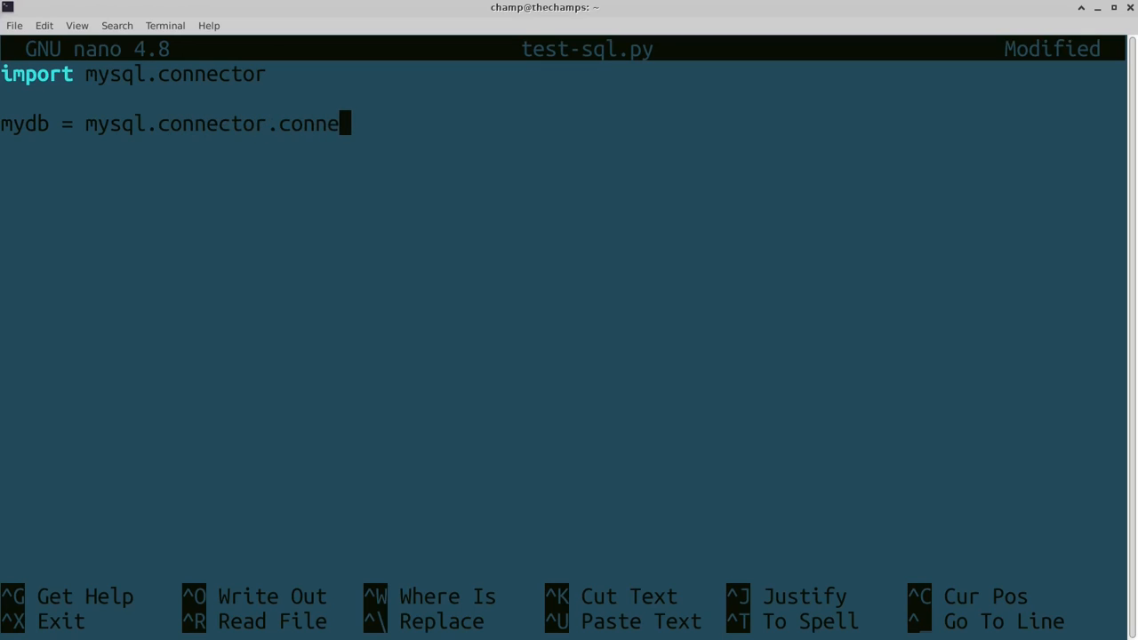
text(ct()
text())
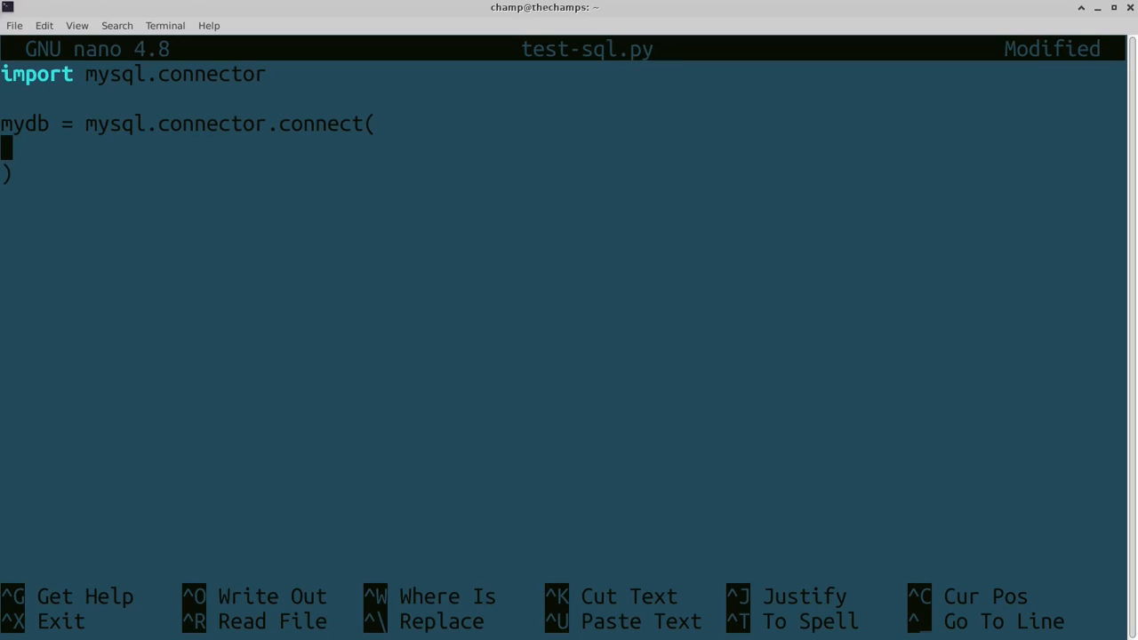
- Give the connect call host "HOST", user "USER" and password "PASSWD"
text(host)
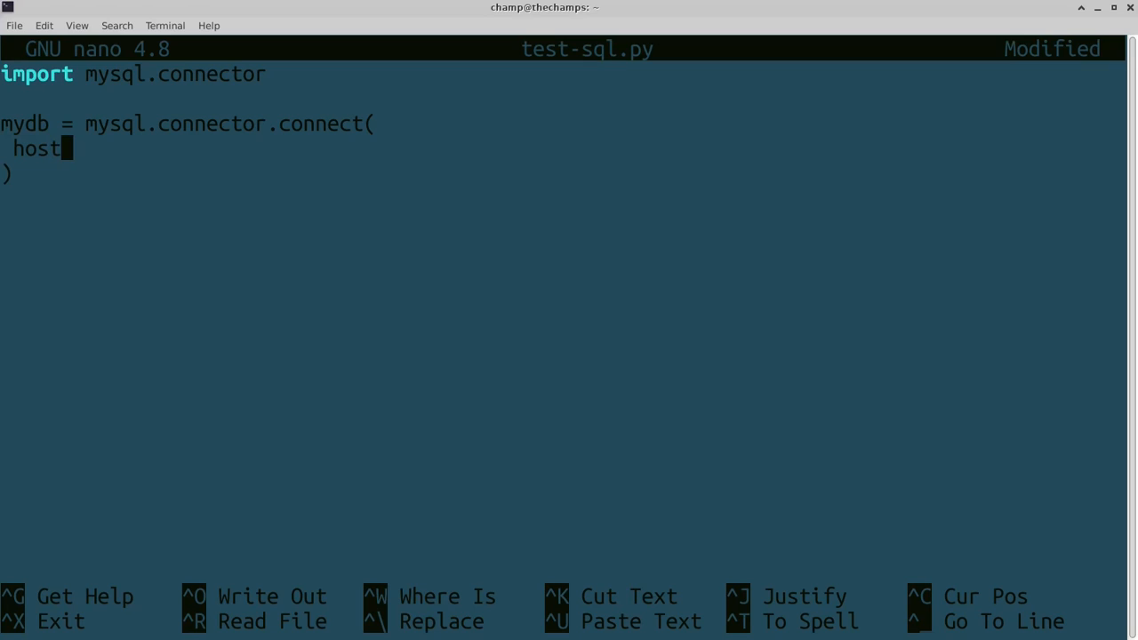
text(="")
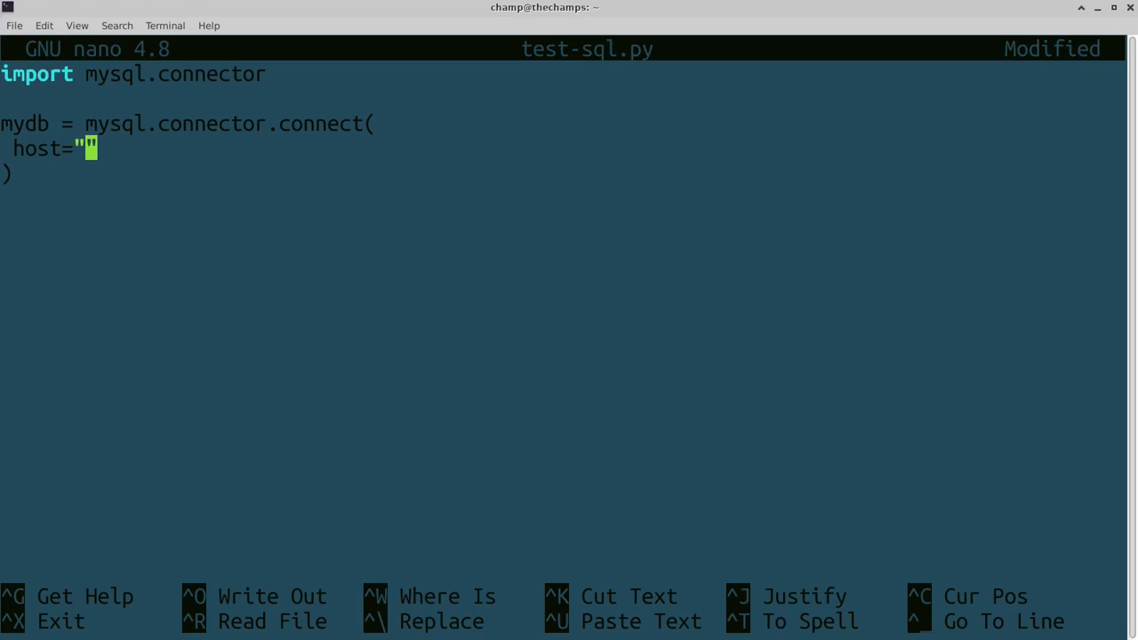
text(HOST)
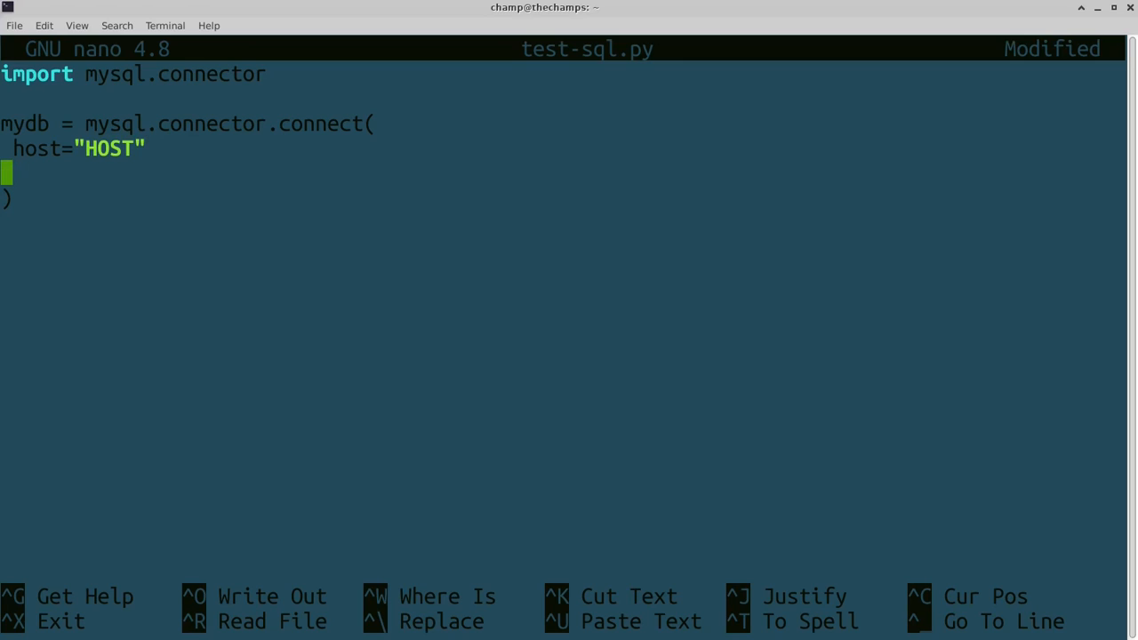
text(user)
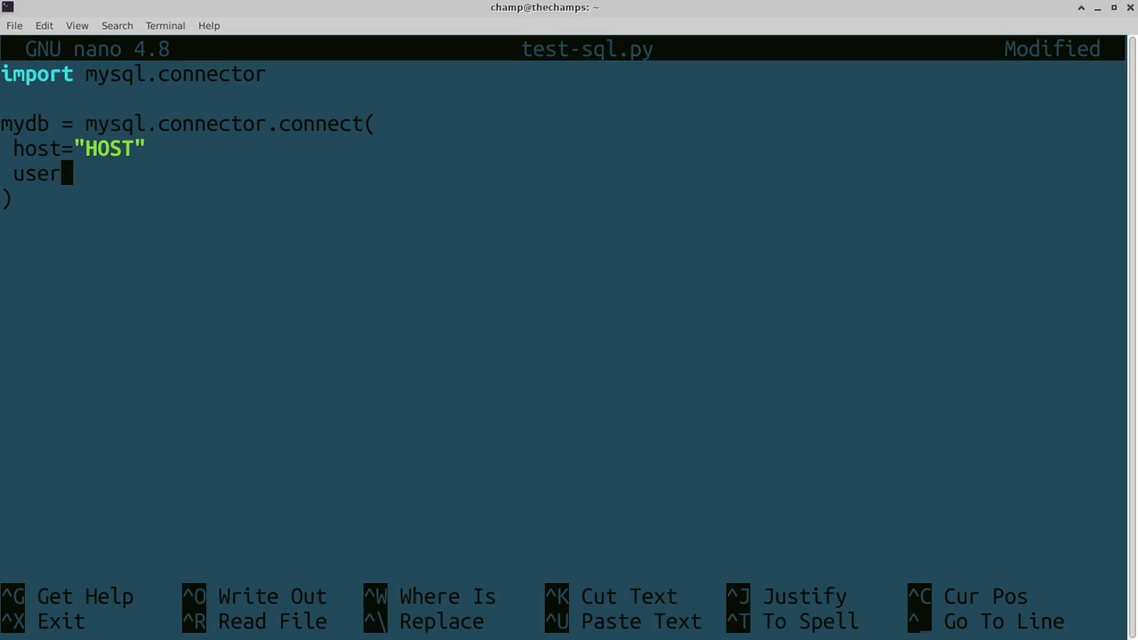
text(="U")
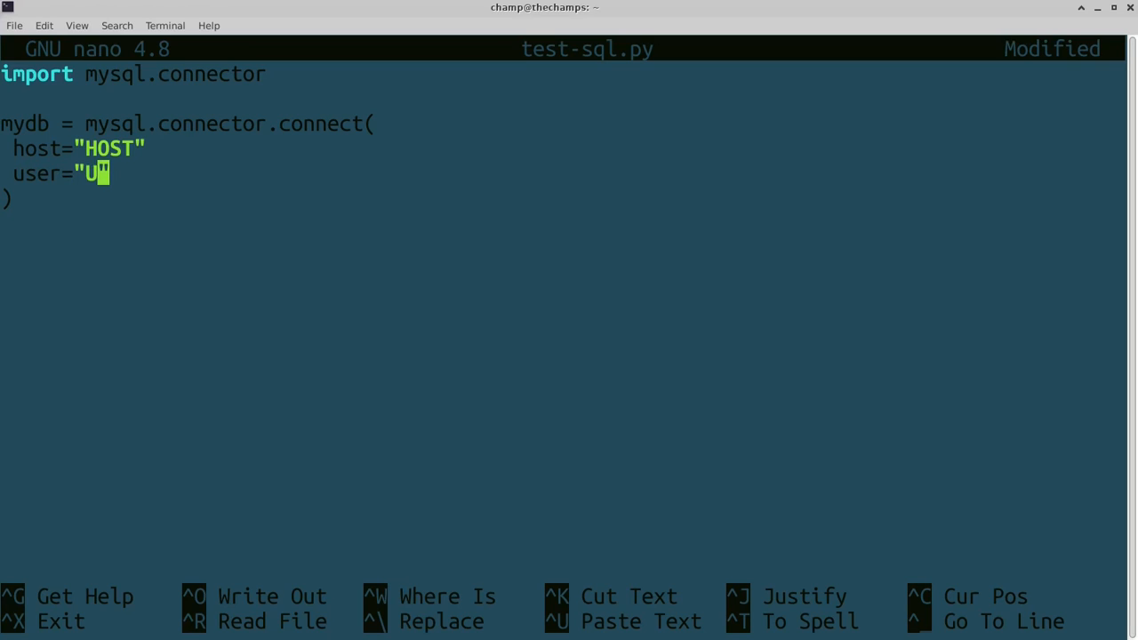
text(SER)
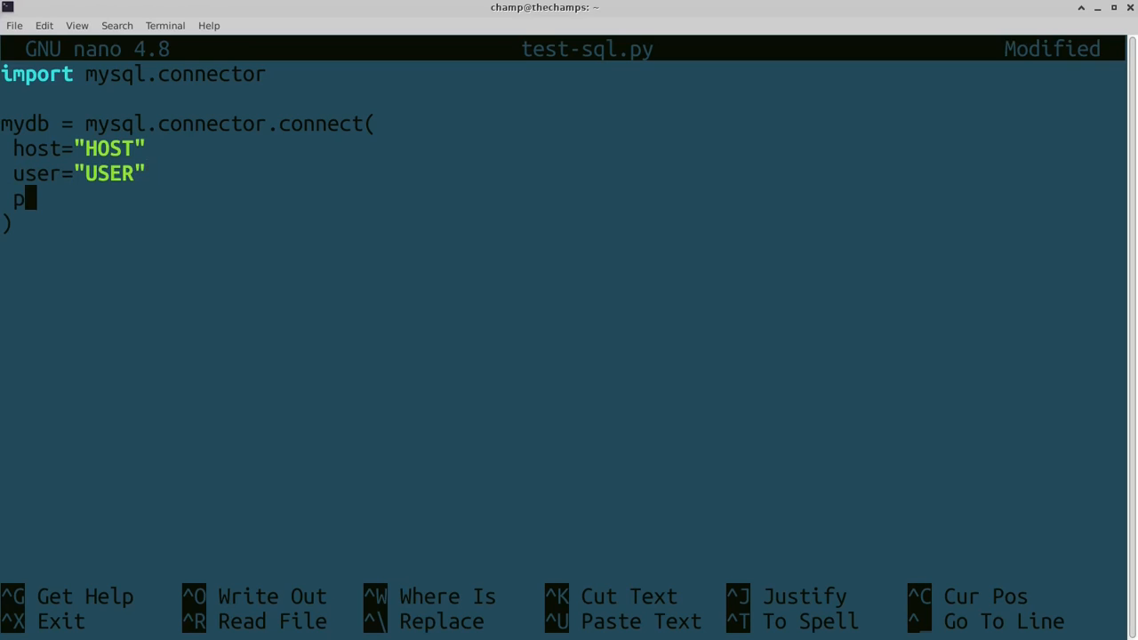
text(assword=")
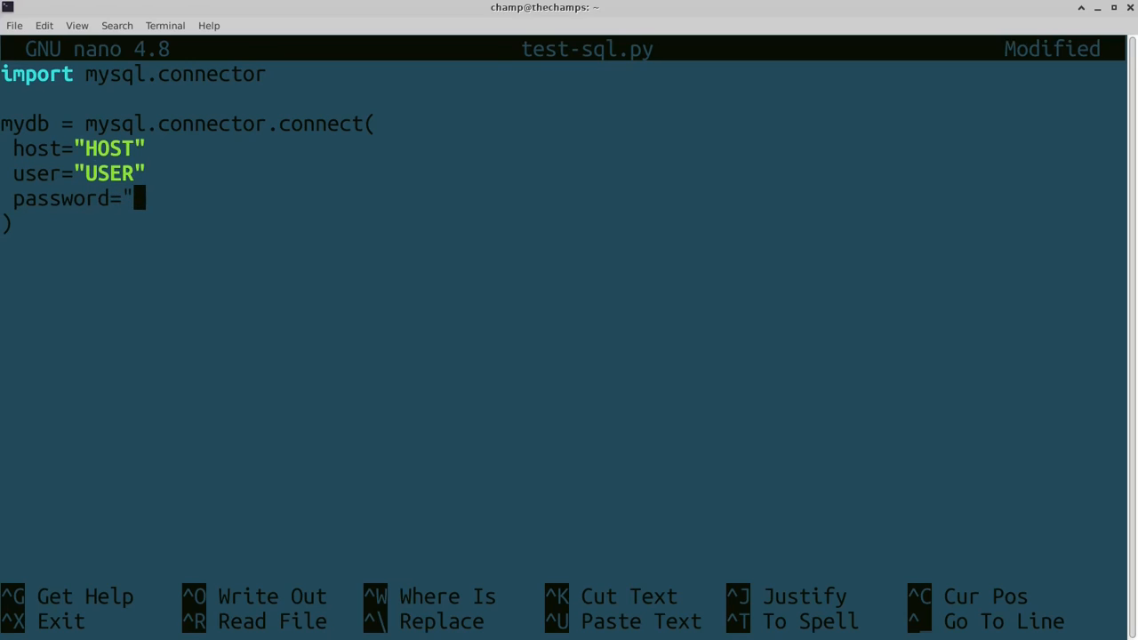
text(PASSWD)
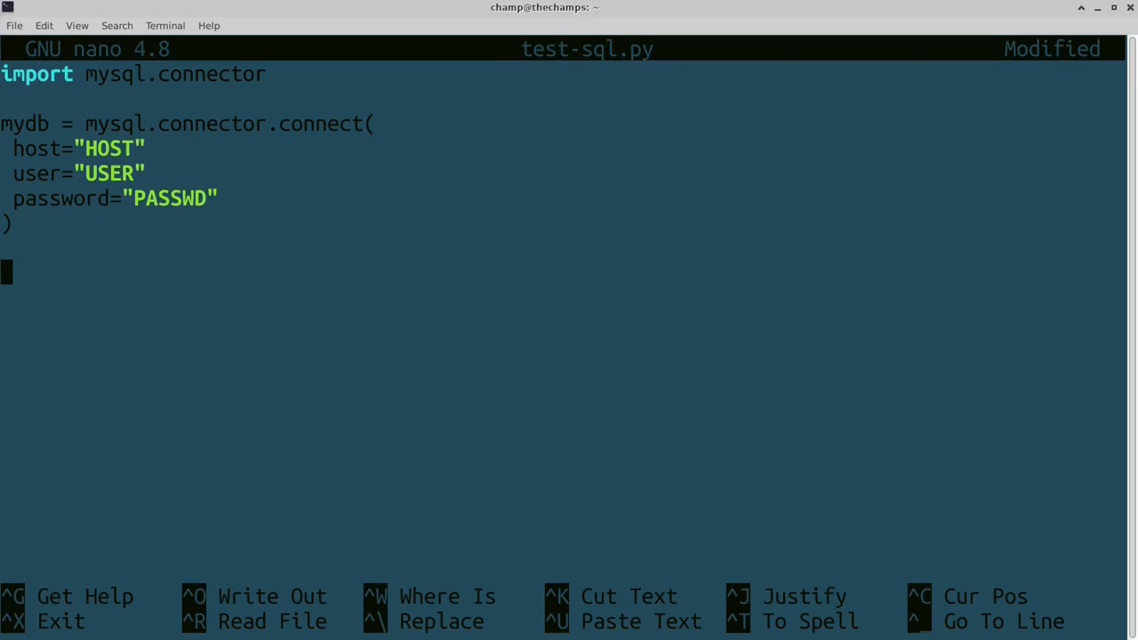
- Add mycursor = mydb.cursor() plus mycursor.close() and mydb.close(), and save
key(ctrl+o)
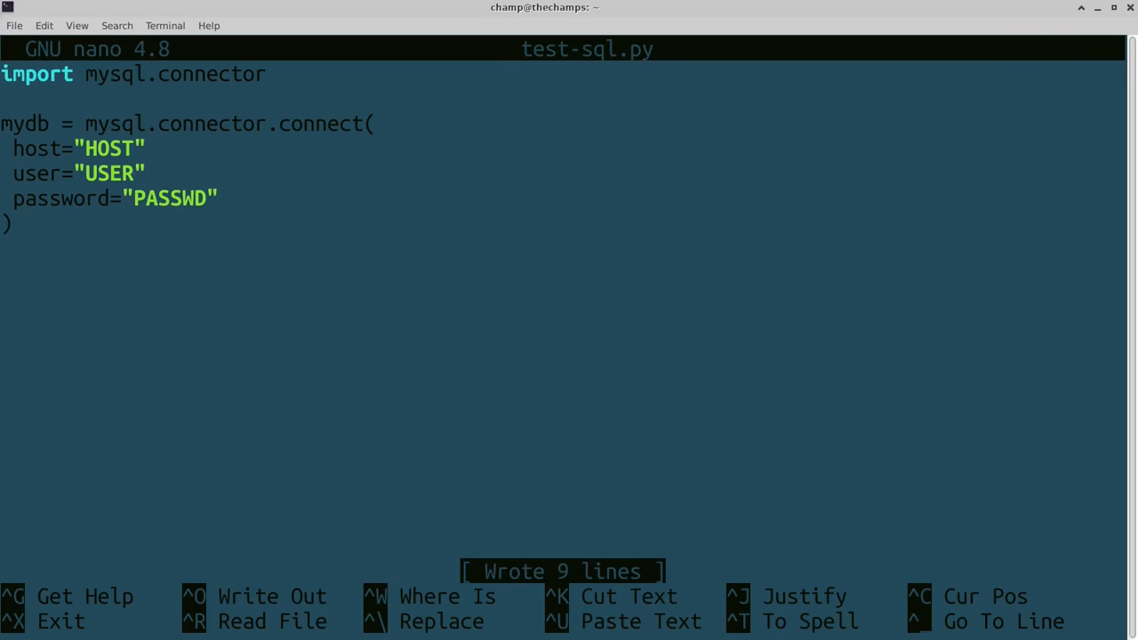
text(mycue)
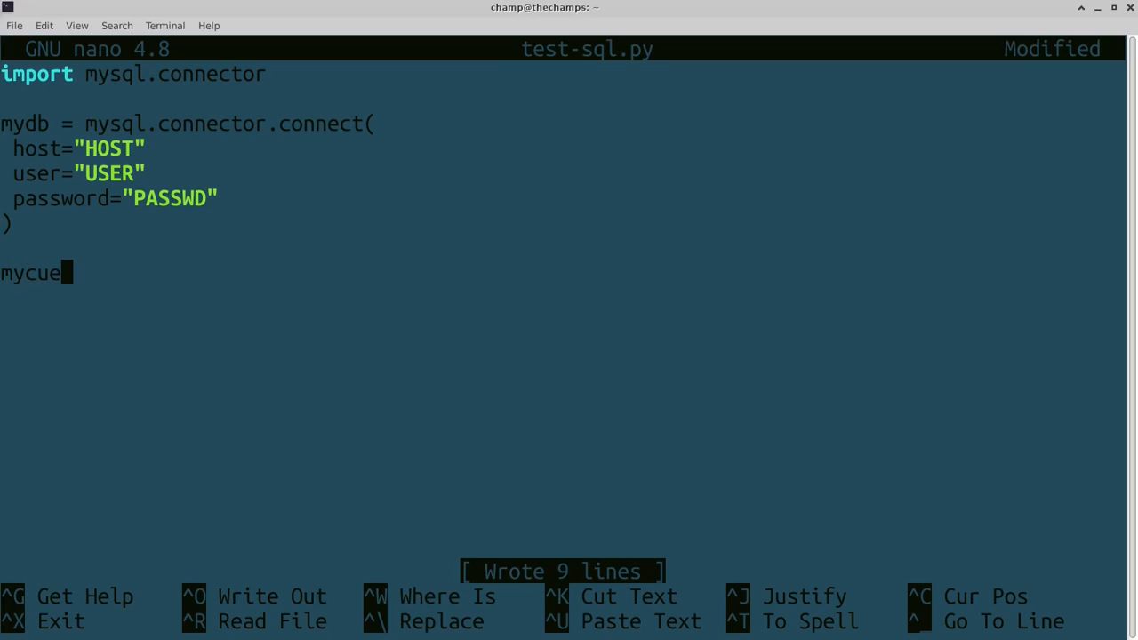
text(rsor)
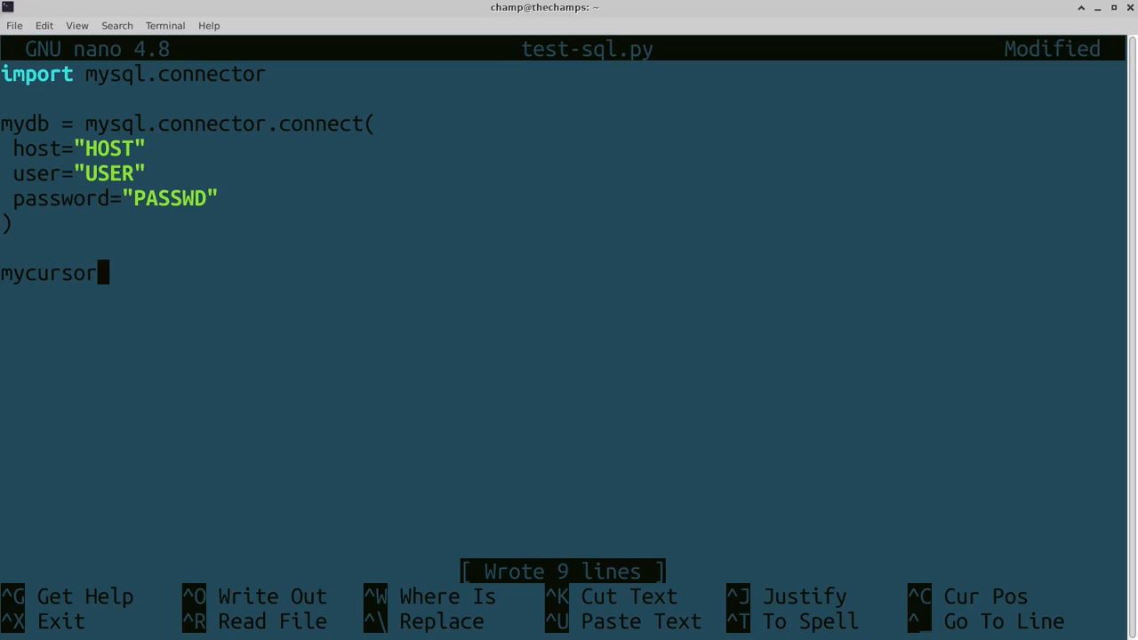
text(= mydb)
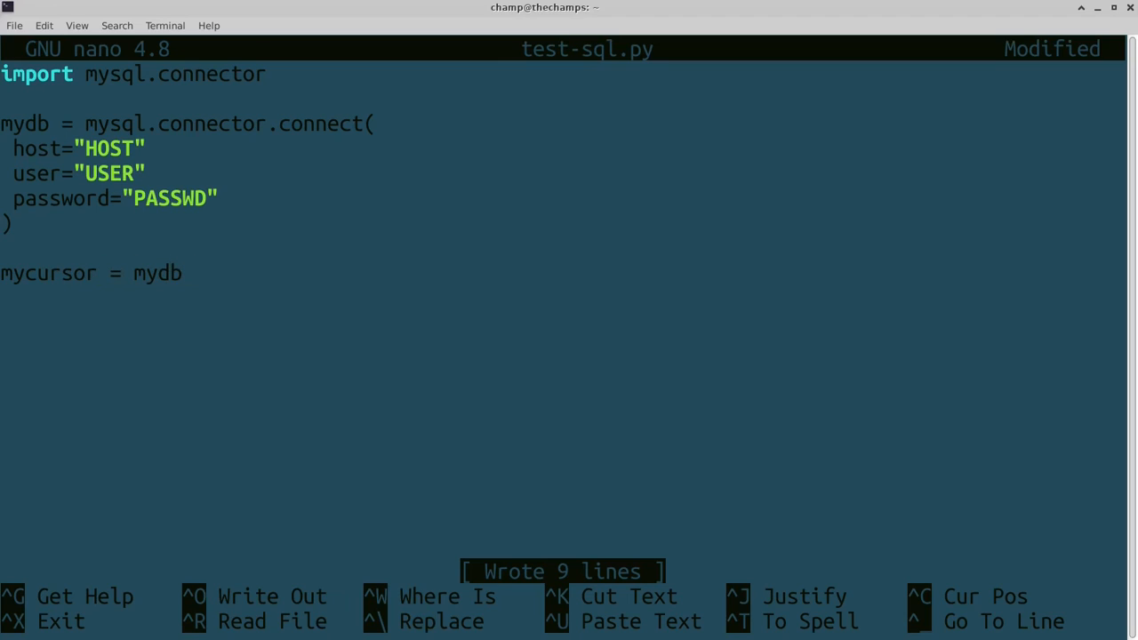
text(.cursor())
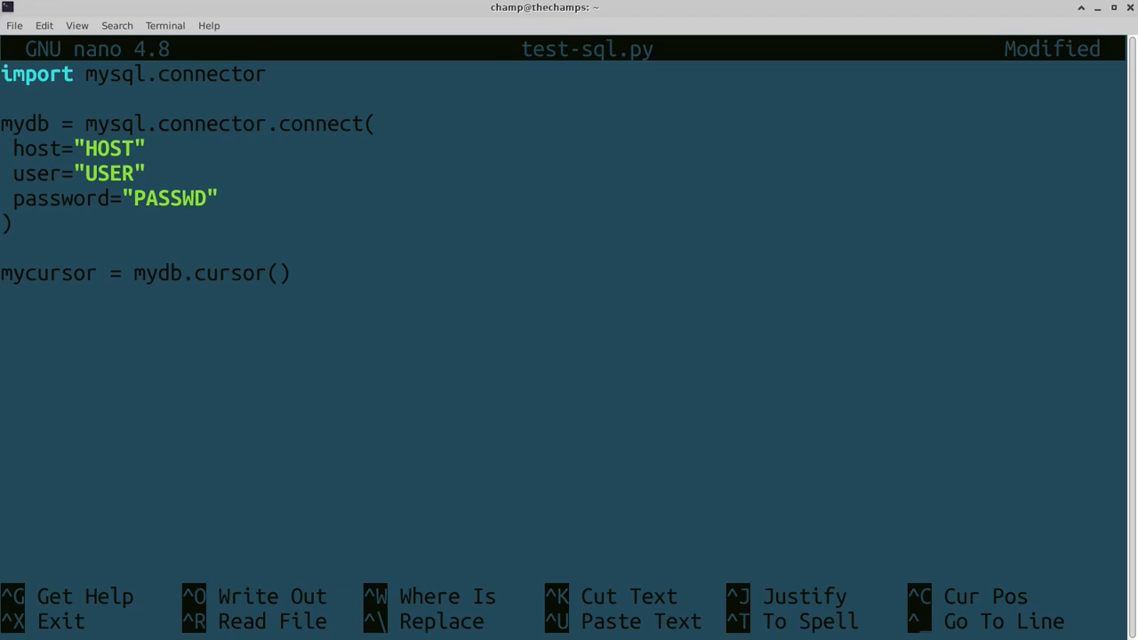
text(mycursor)
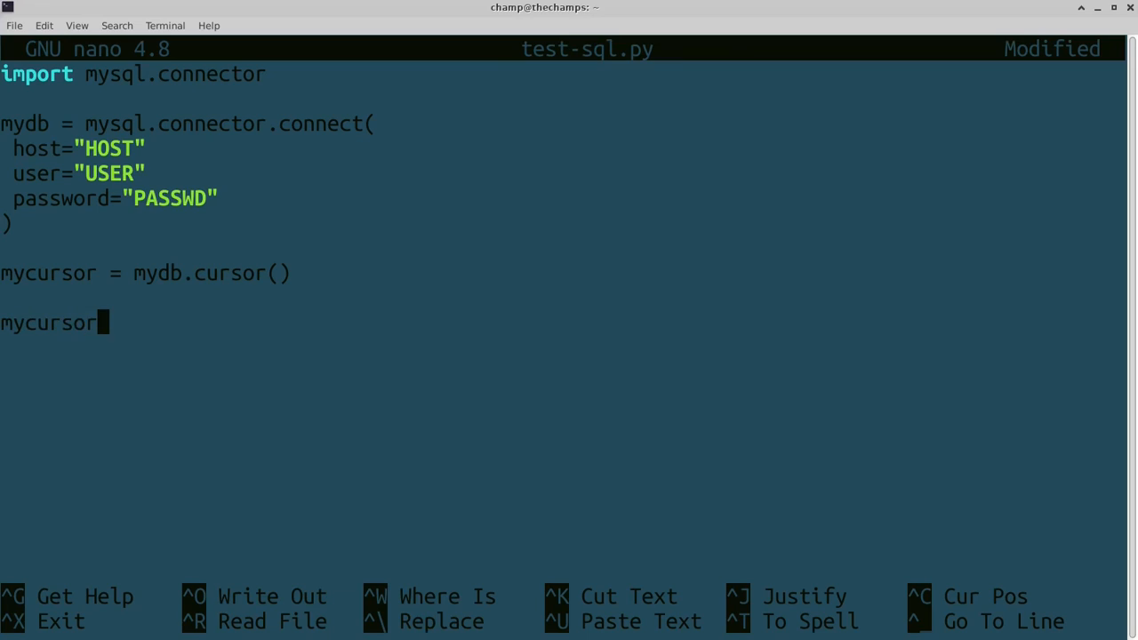
text(.close())
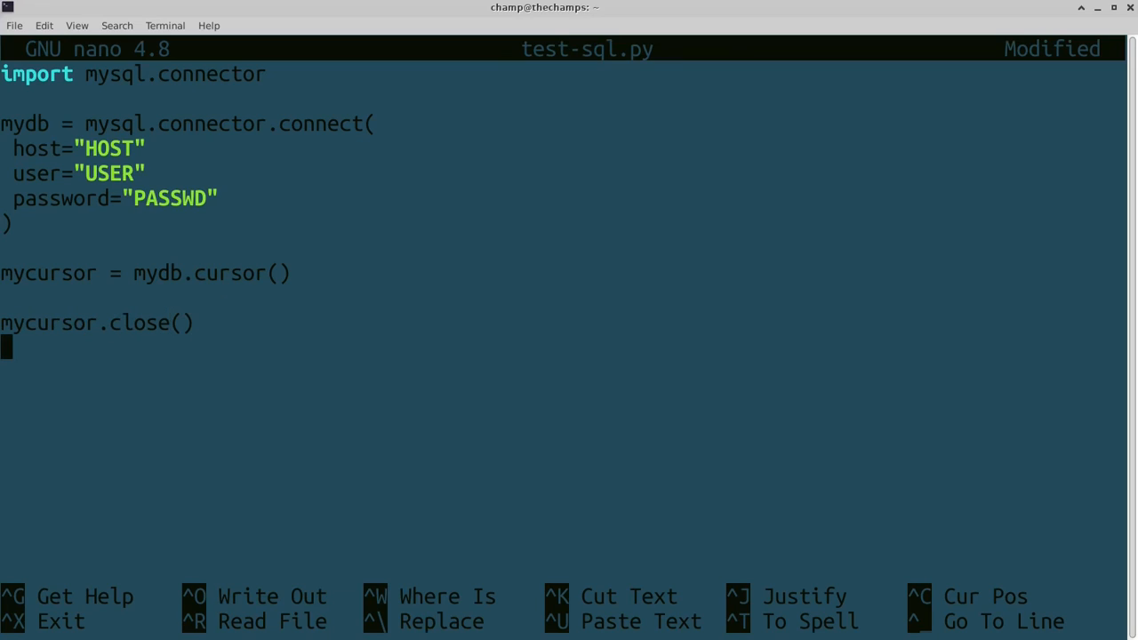
text(mydb.close())
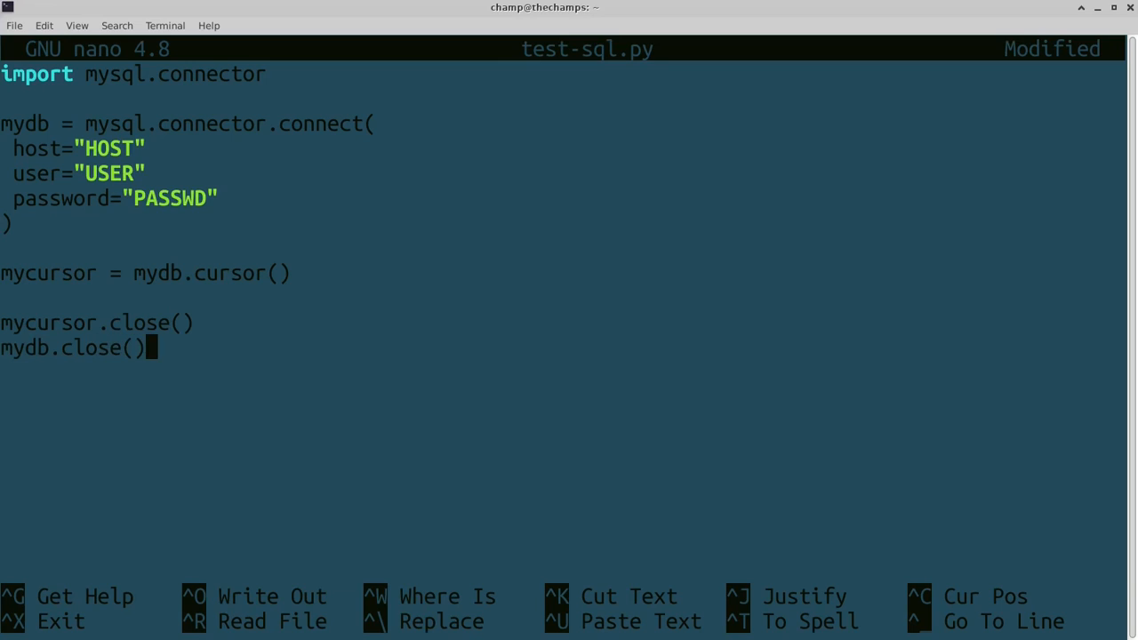
key(ctrl+o)
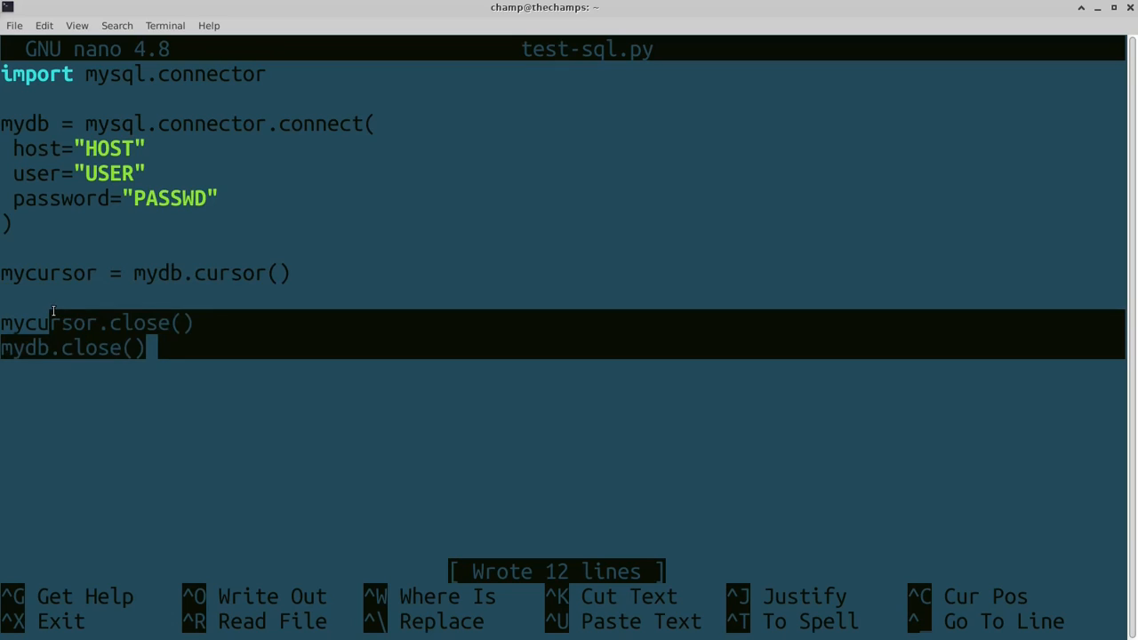
- Execute "CREATE DATABASE mydatabase" and call mydb.commit() before the close calls
key(Enter)
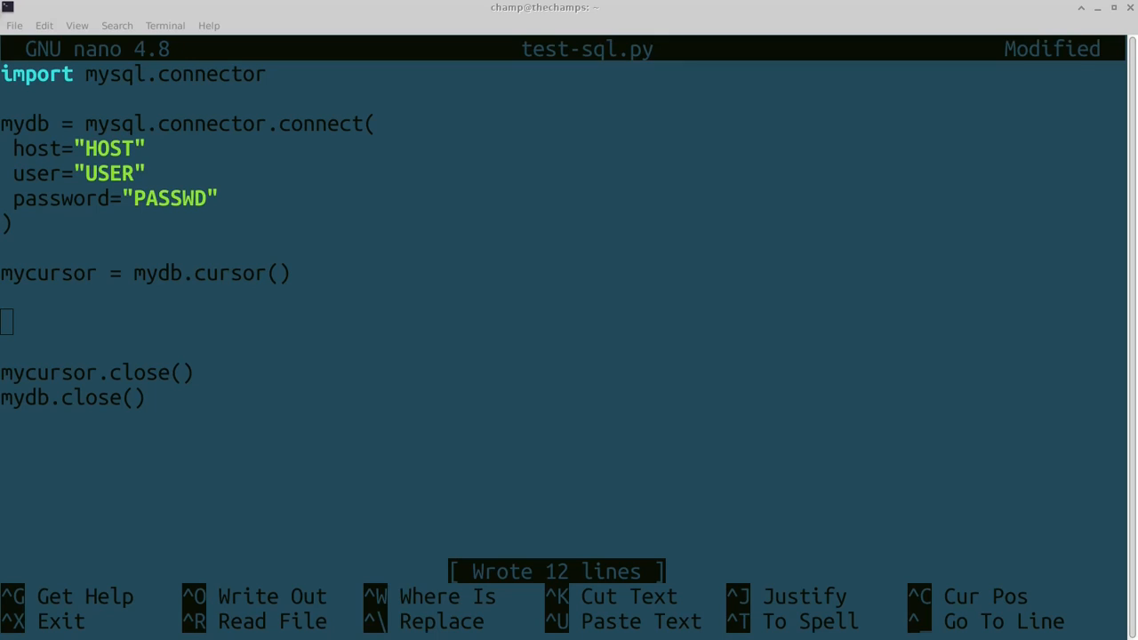
mouse_move(172, 326)
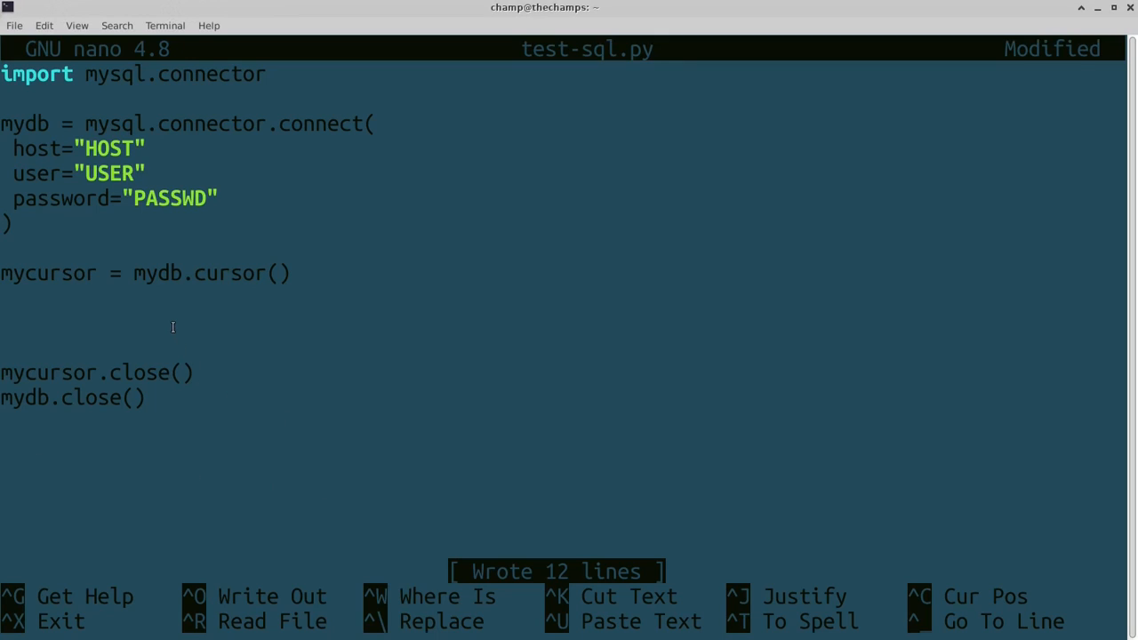
text(mycursor.ex)
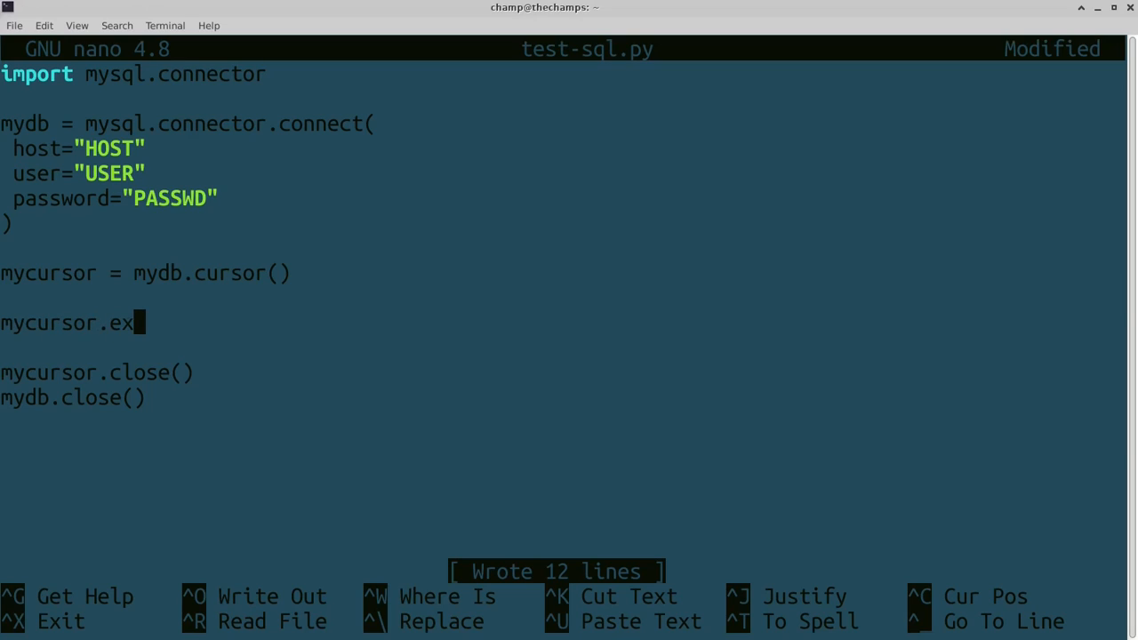
text(ecute())
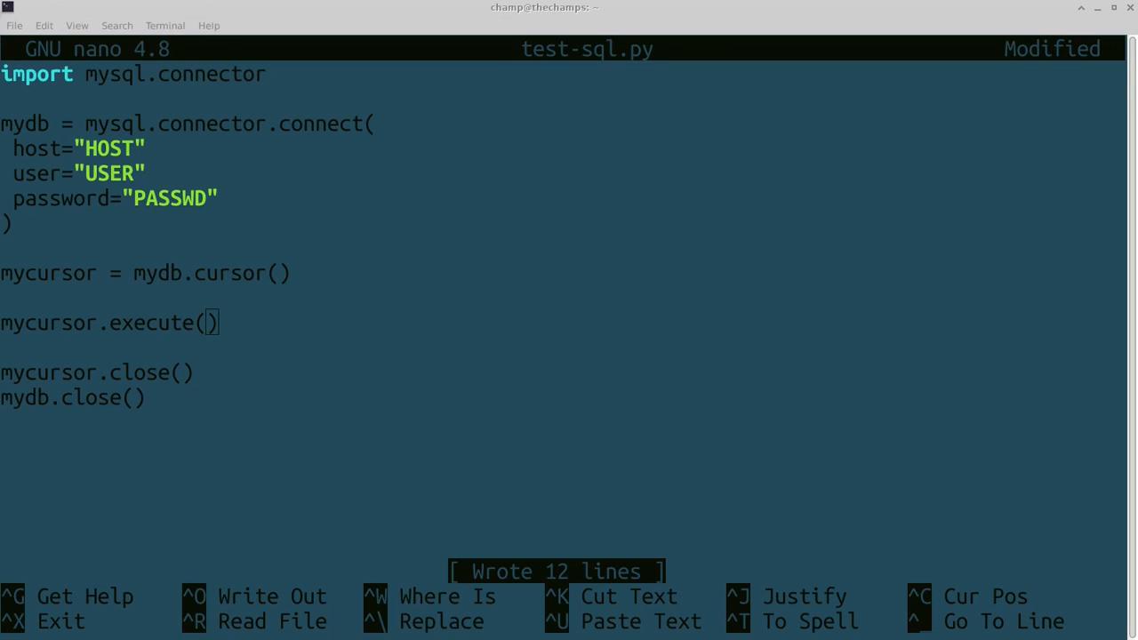
text("CREATE DATABASE mydatabase")
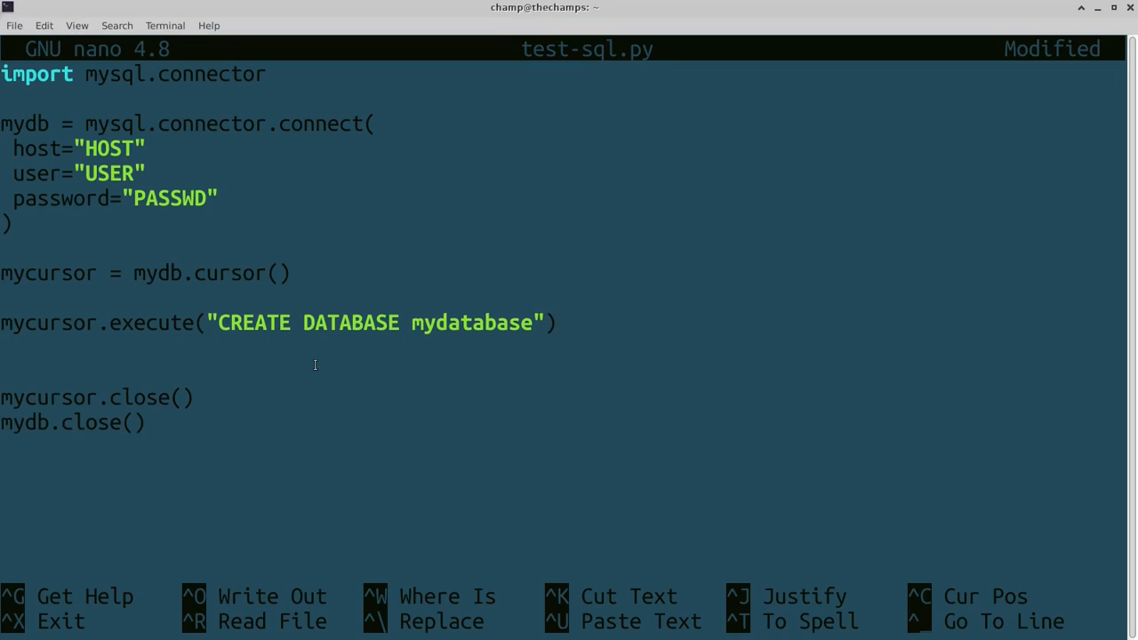
text(mydb.)
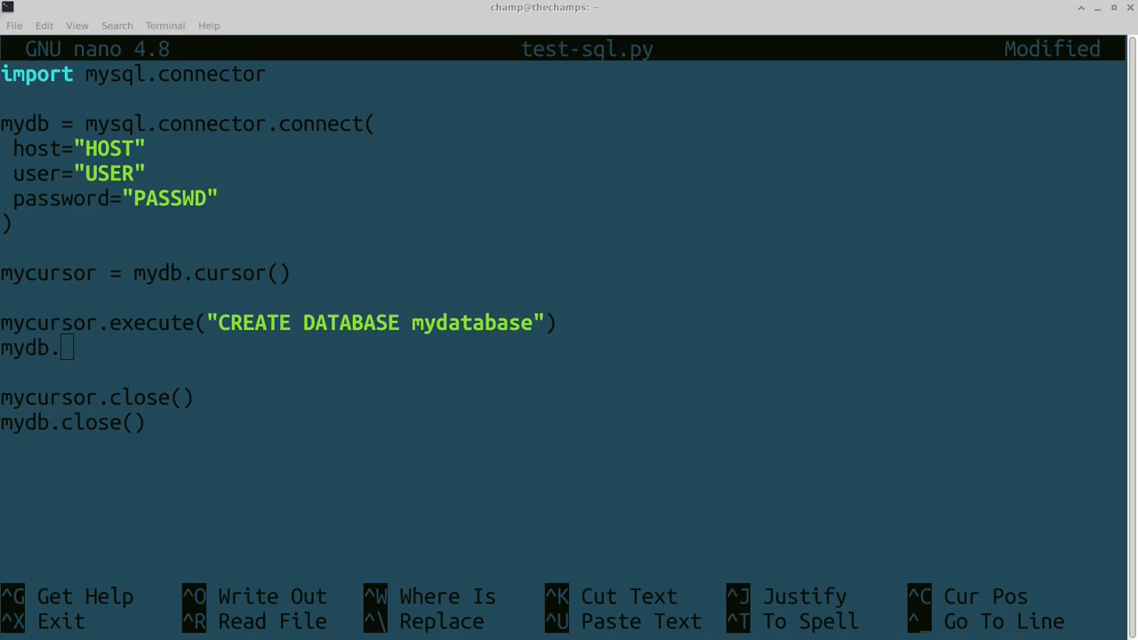
mouse_move(6, 407)
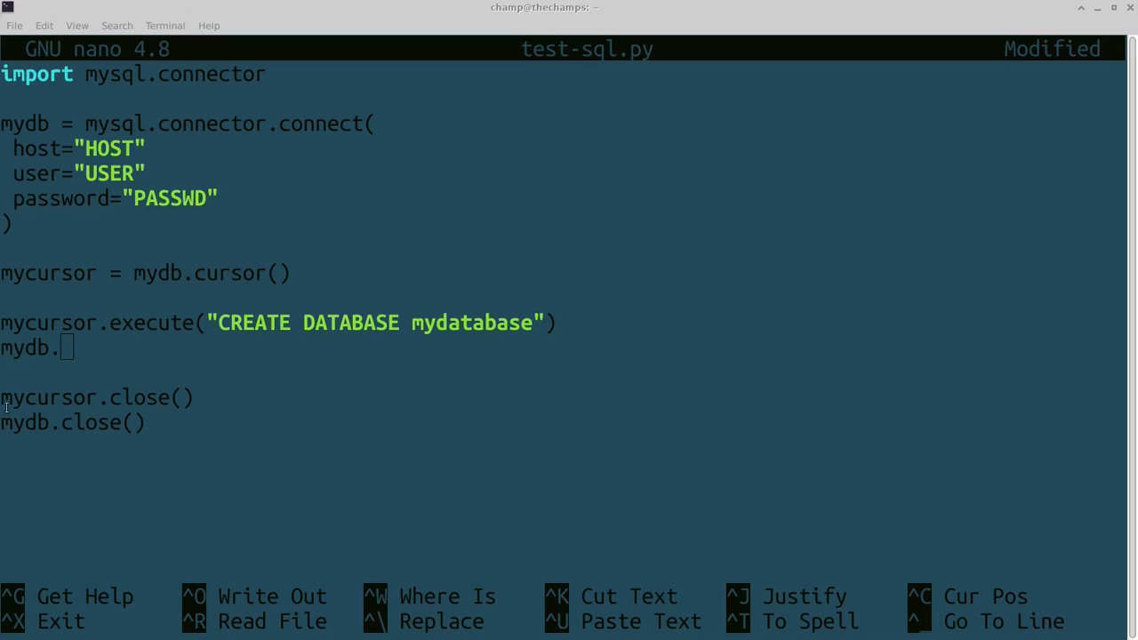
text(comm)
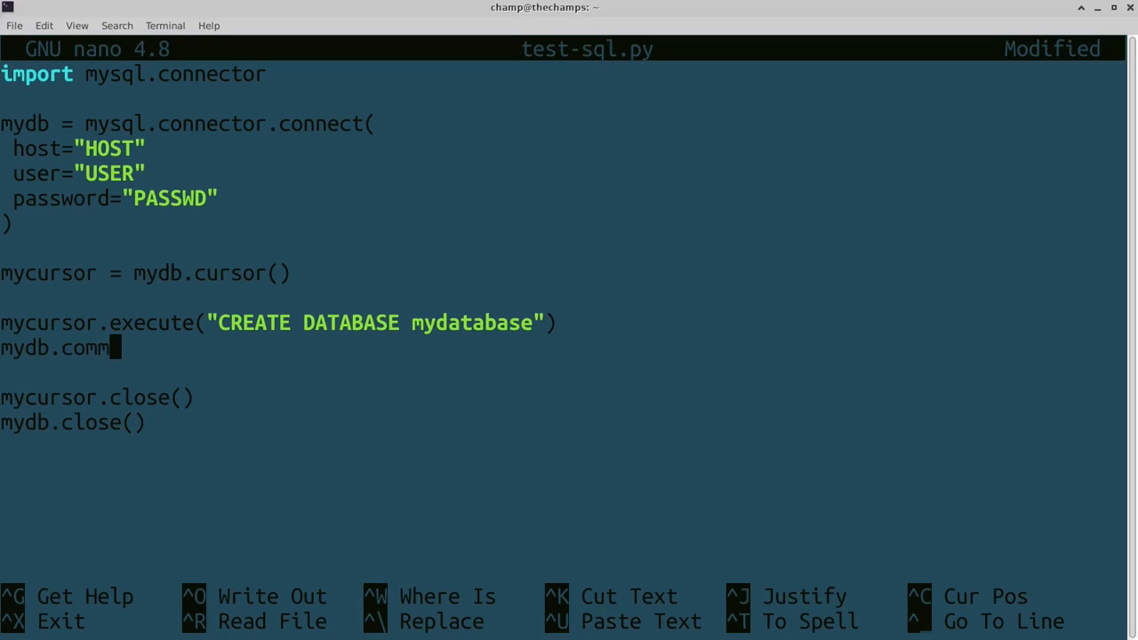
text(it())
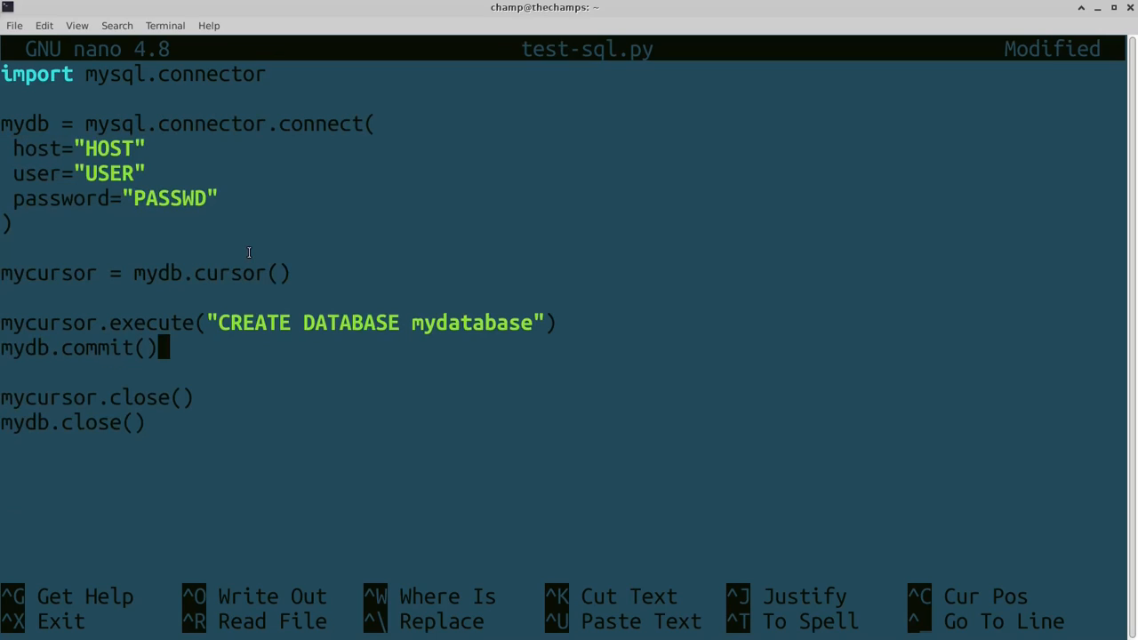
mouse_move(242, 207)
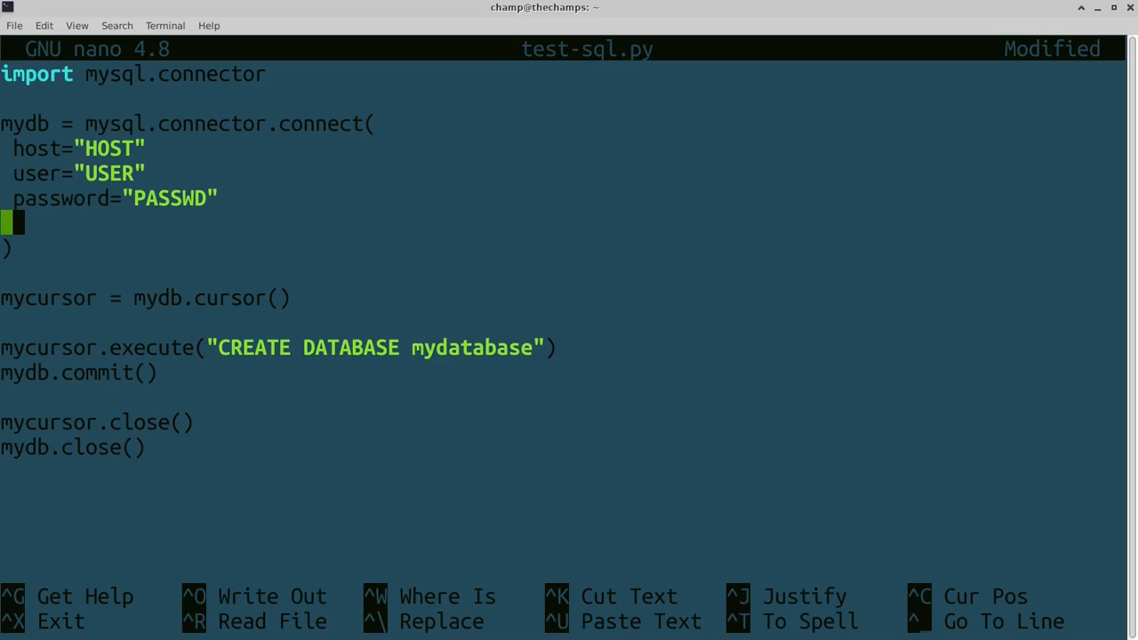
- Add database="mydatabase" to the connect call and save the script
text(database=)
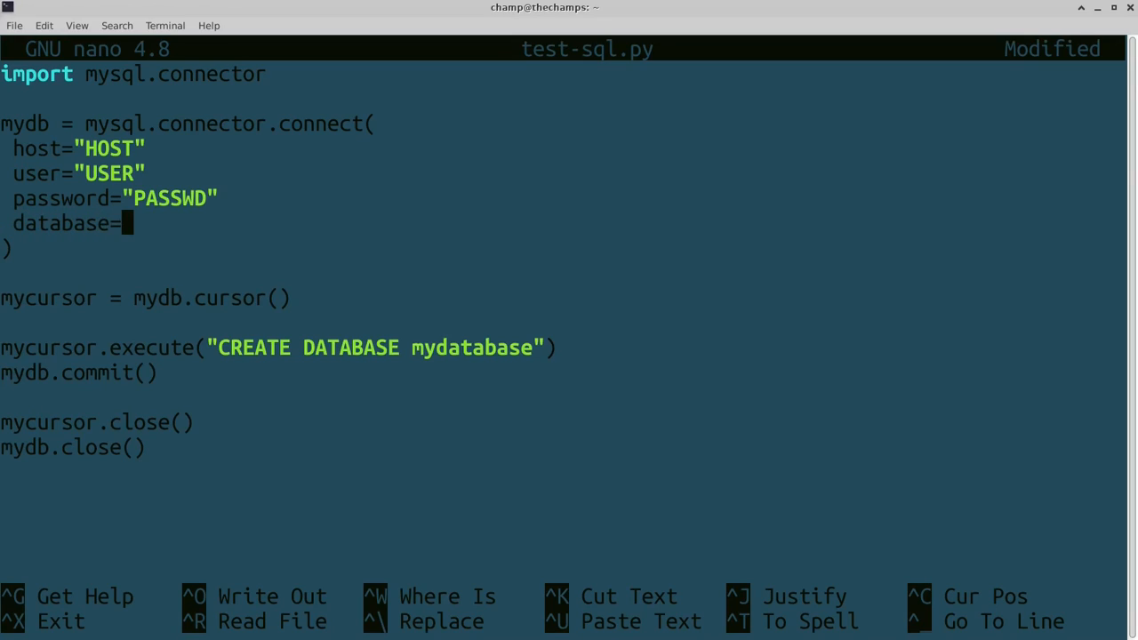
text("my")
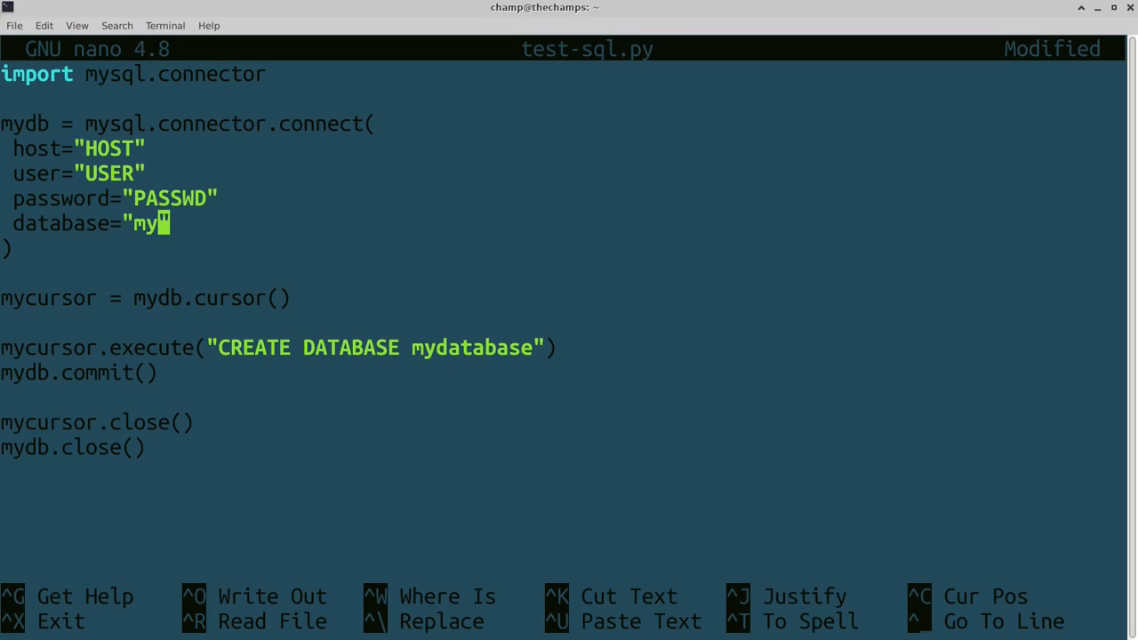
text(database)
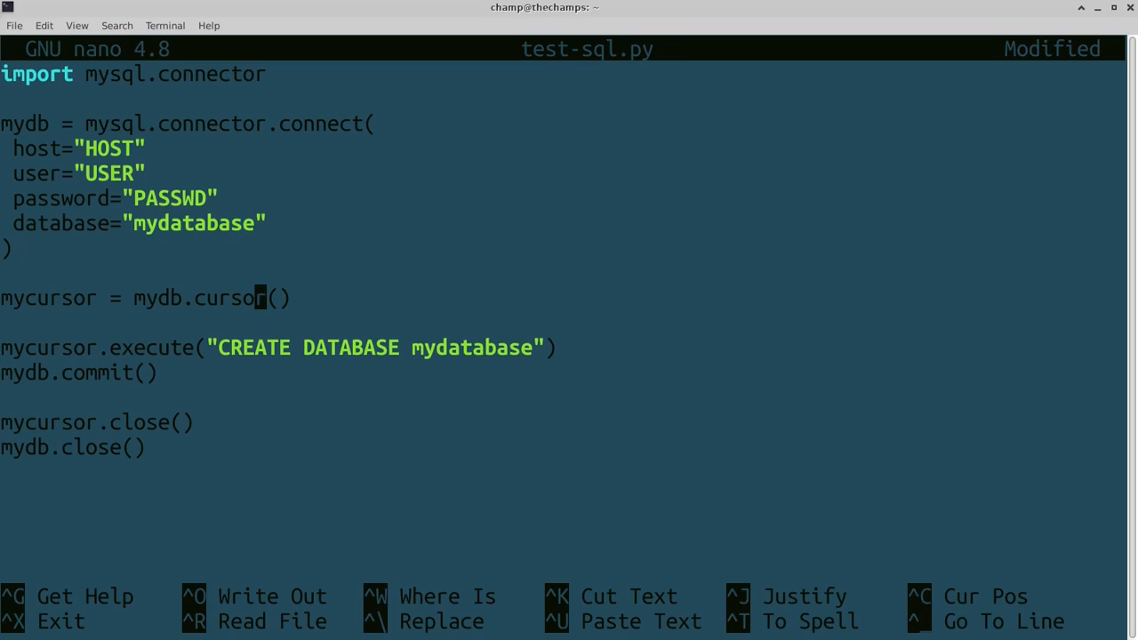
key(ctrl+o)
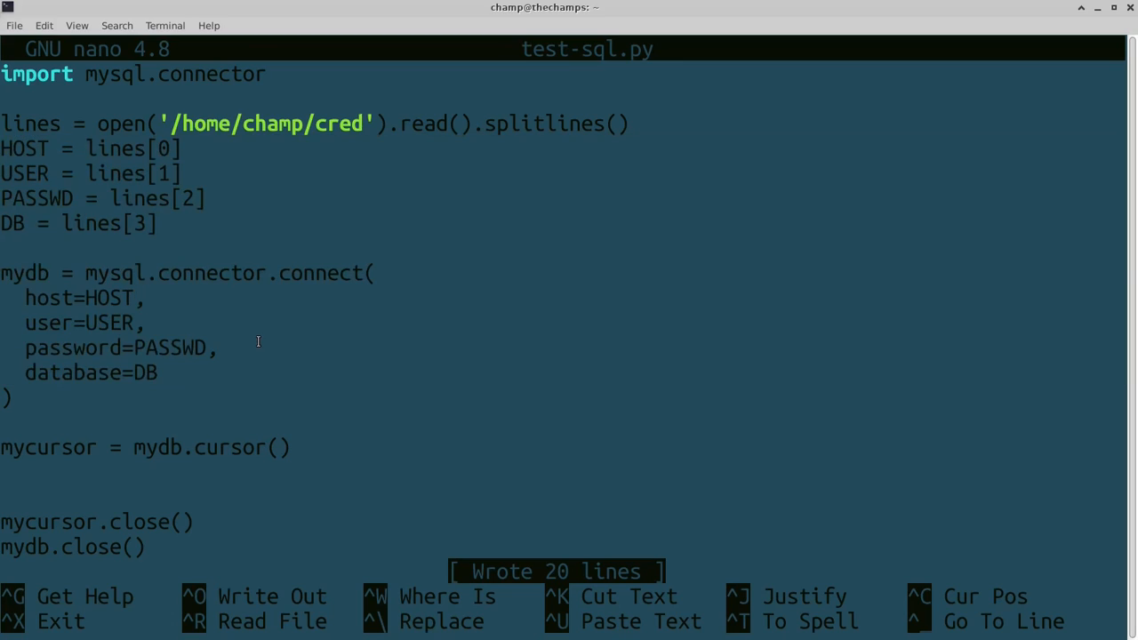
mouse_move(183, 236)
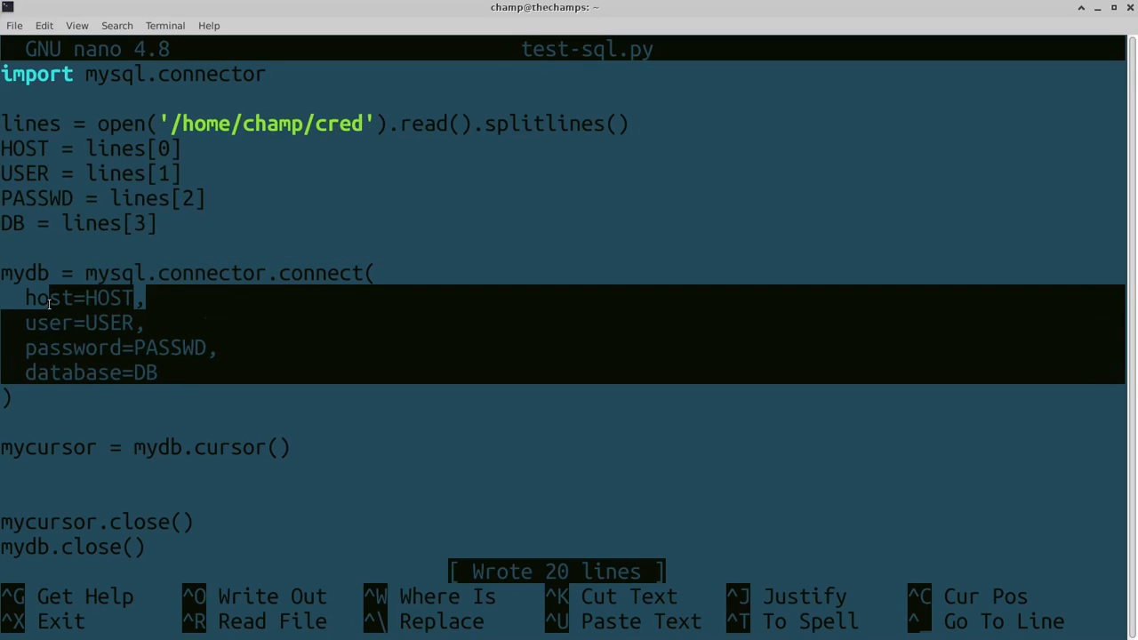
mouse_move(78, 337)
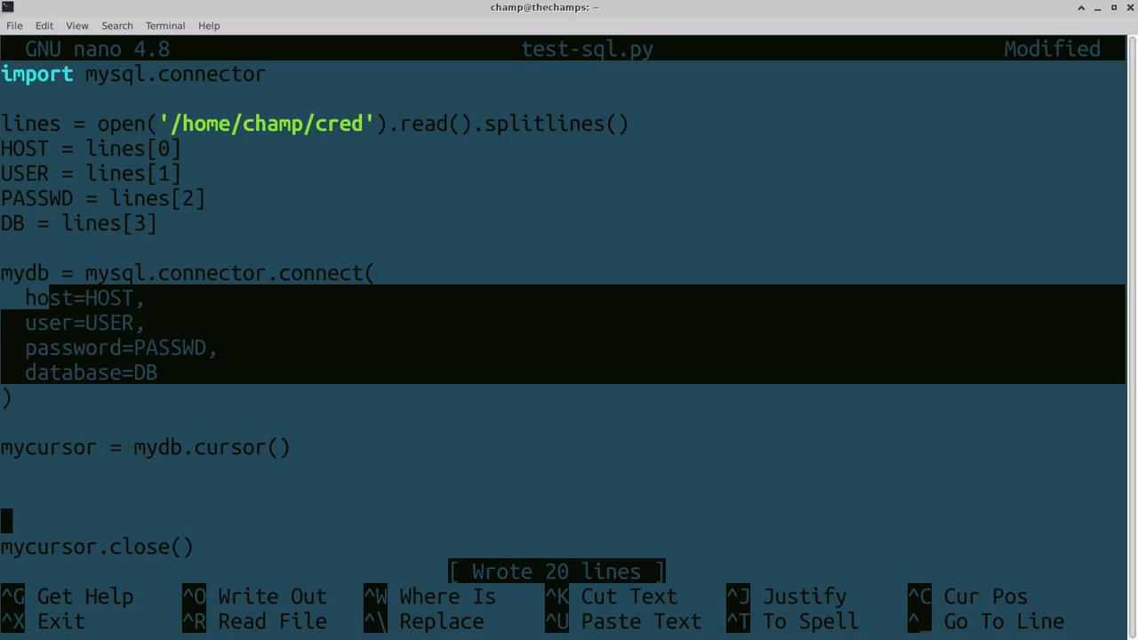
- Add a mydb.close() line to test-sql.py
text(mydb.close())
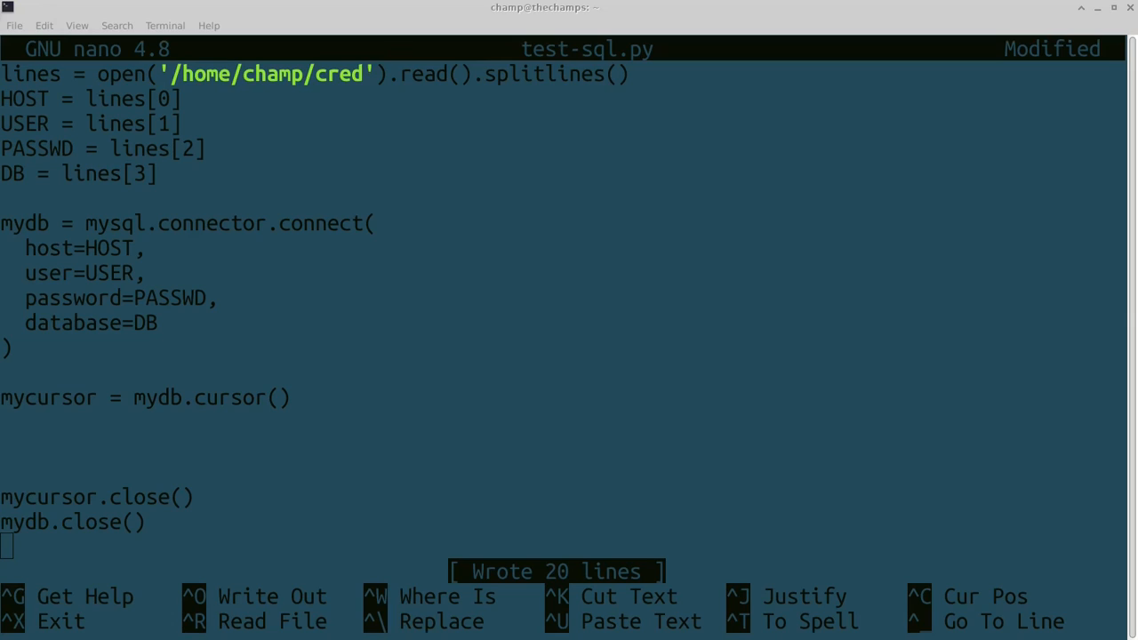
mouse_move(86, 443)
text(mycursor.execute("SHOW DATABASES"))
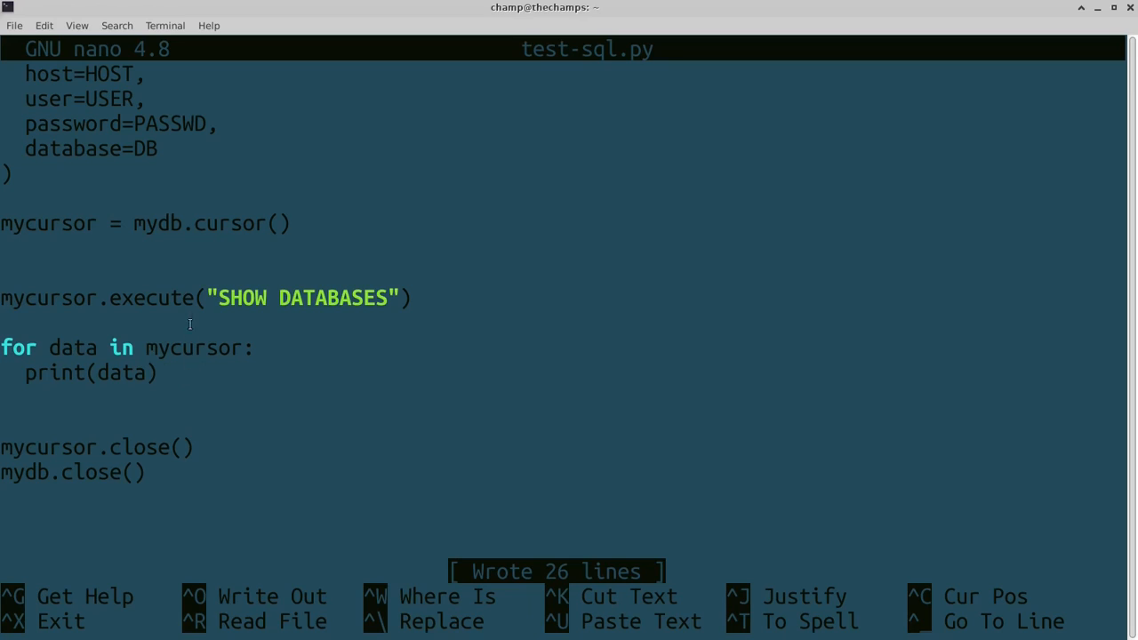
mouse_move(257, 271)
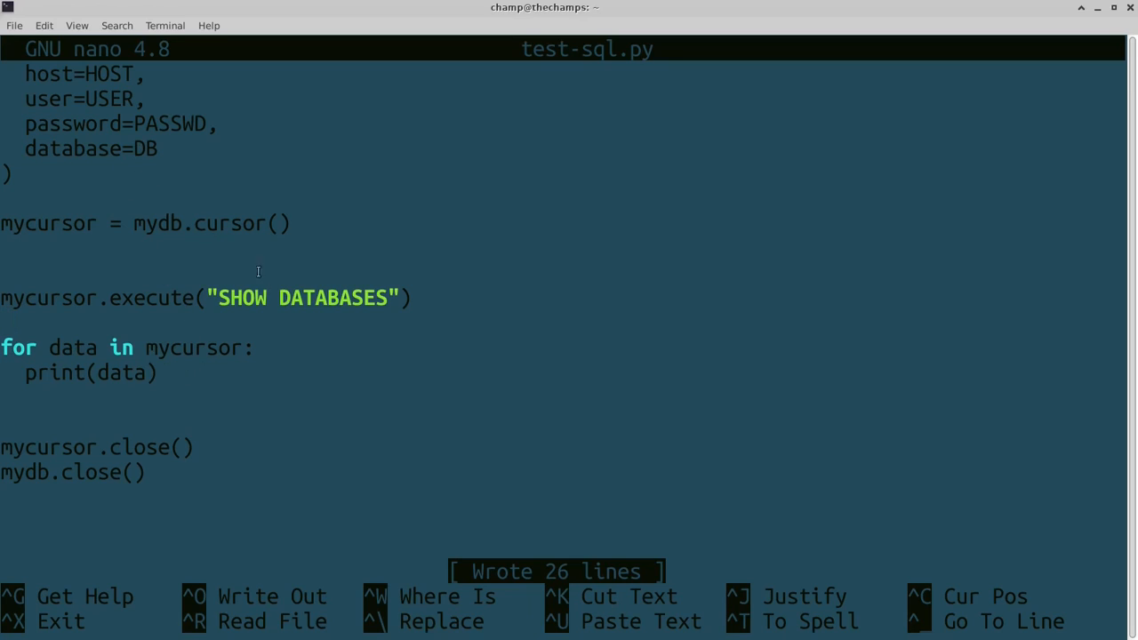
- Exit nano and run python3.8 test-sql.py in the terminal
key(ctrl+x)
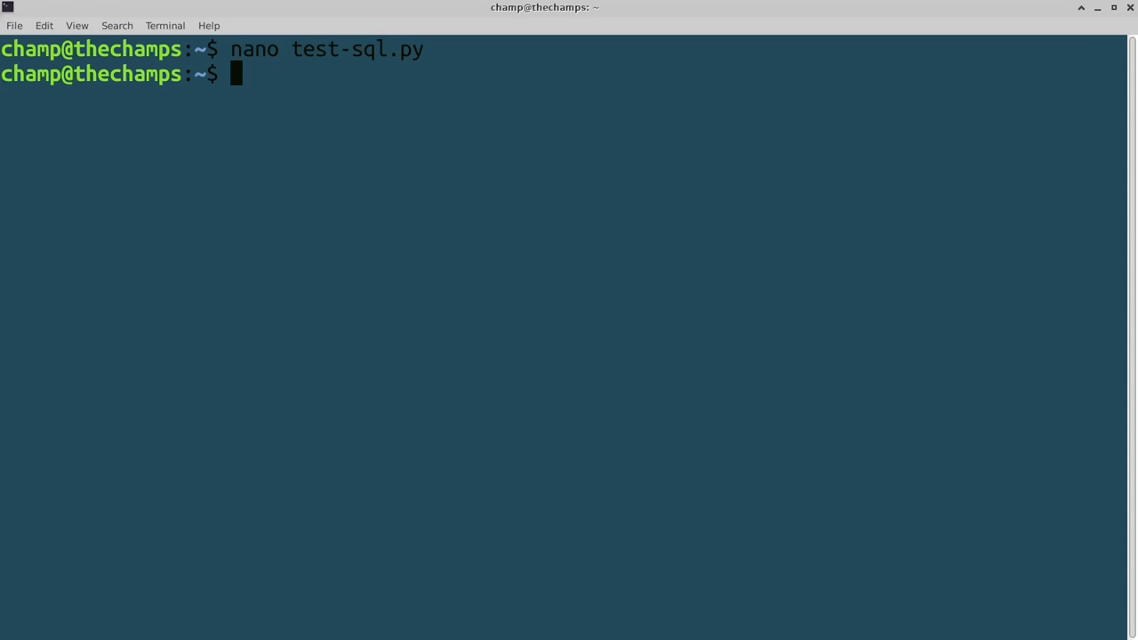
text(python3.8 test)
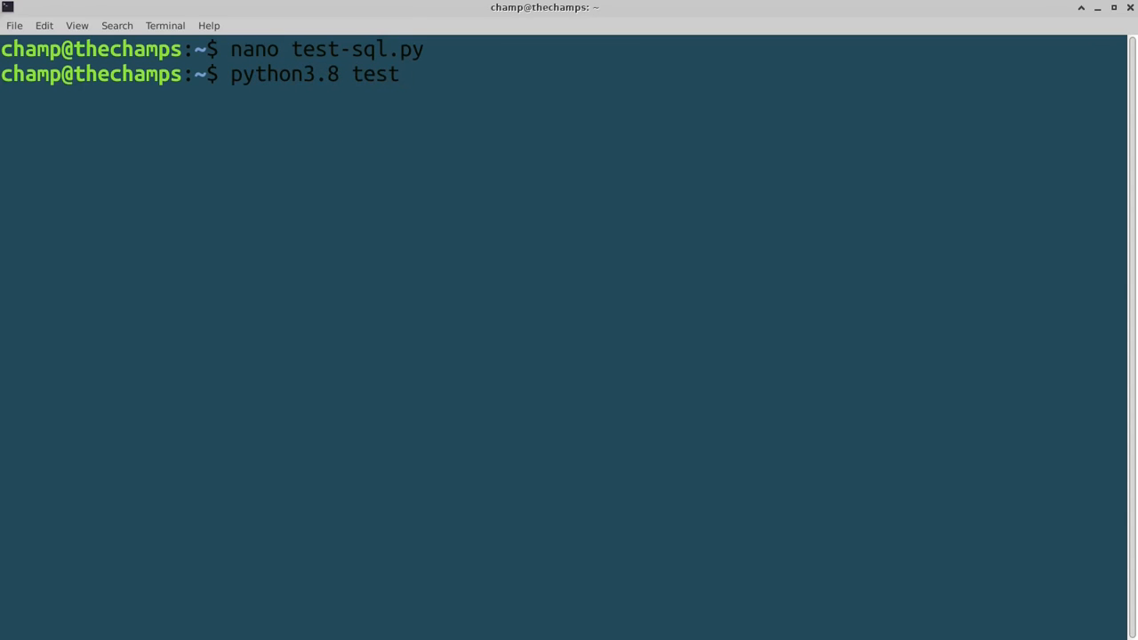
text(-sql.py)
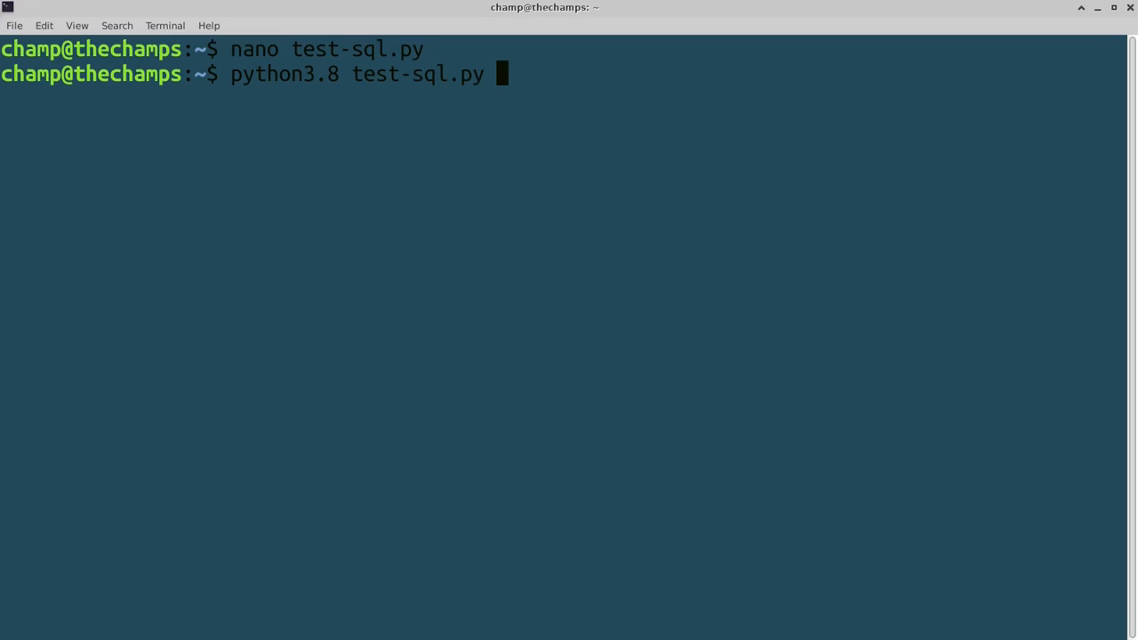
key(Return)
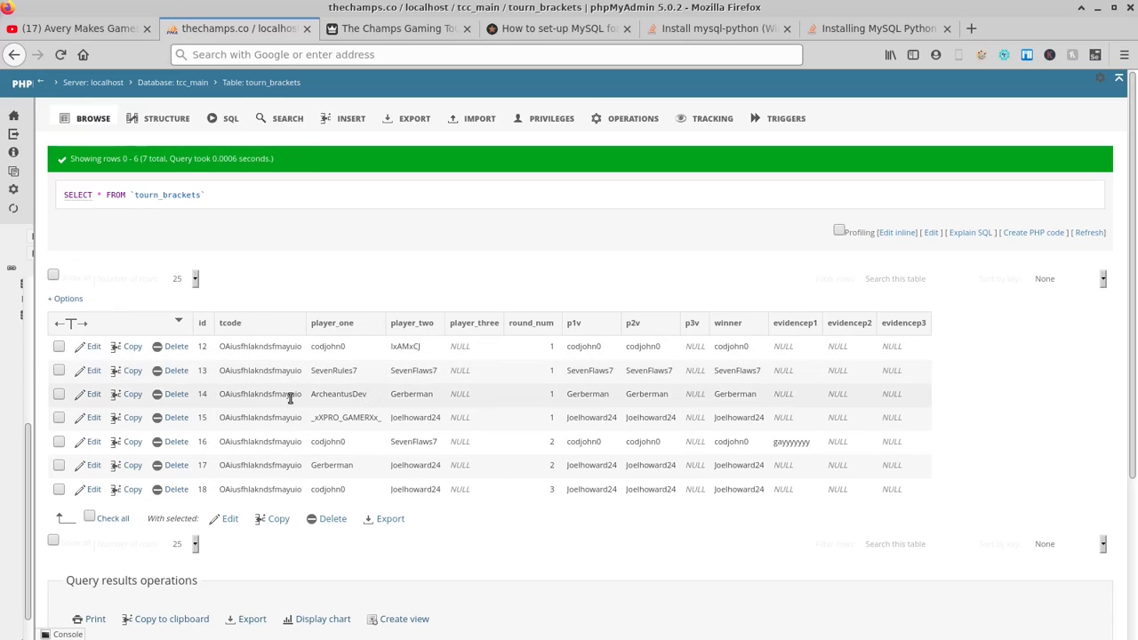
mouse_move(474, 323)
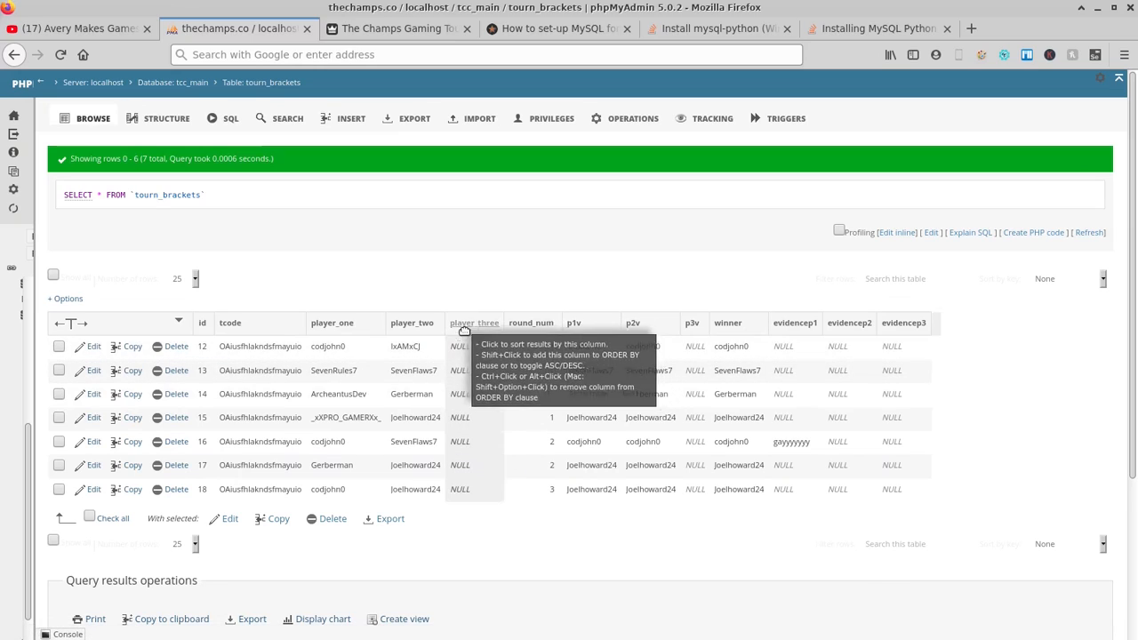
mouse_move(800, 347)
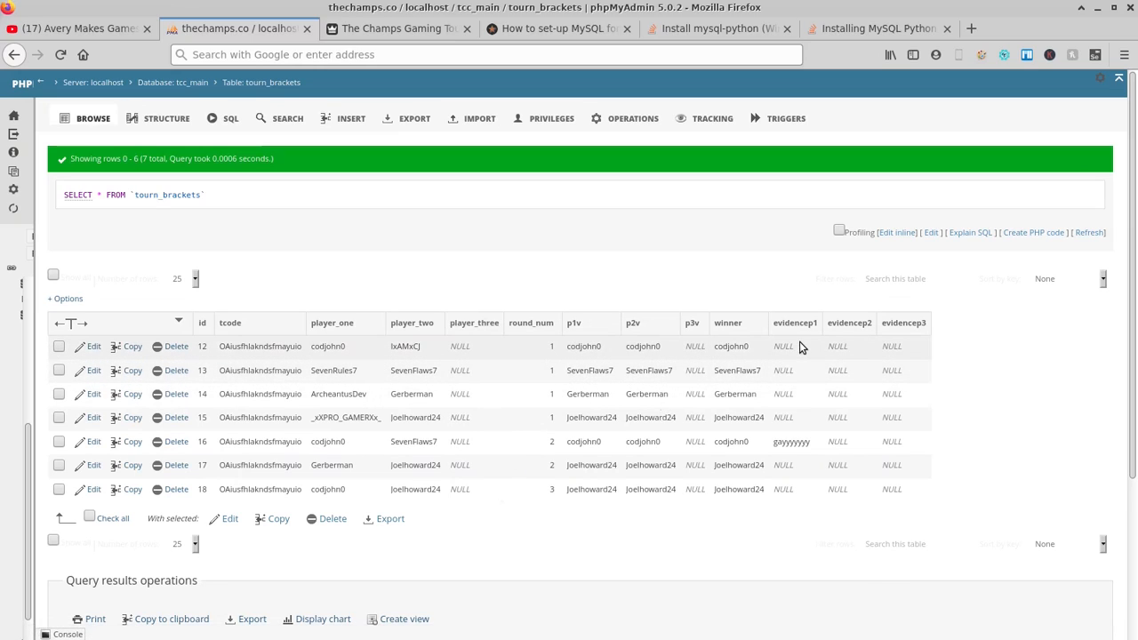
mouse_move(288, 418)
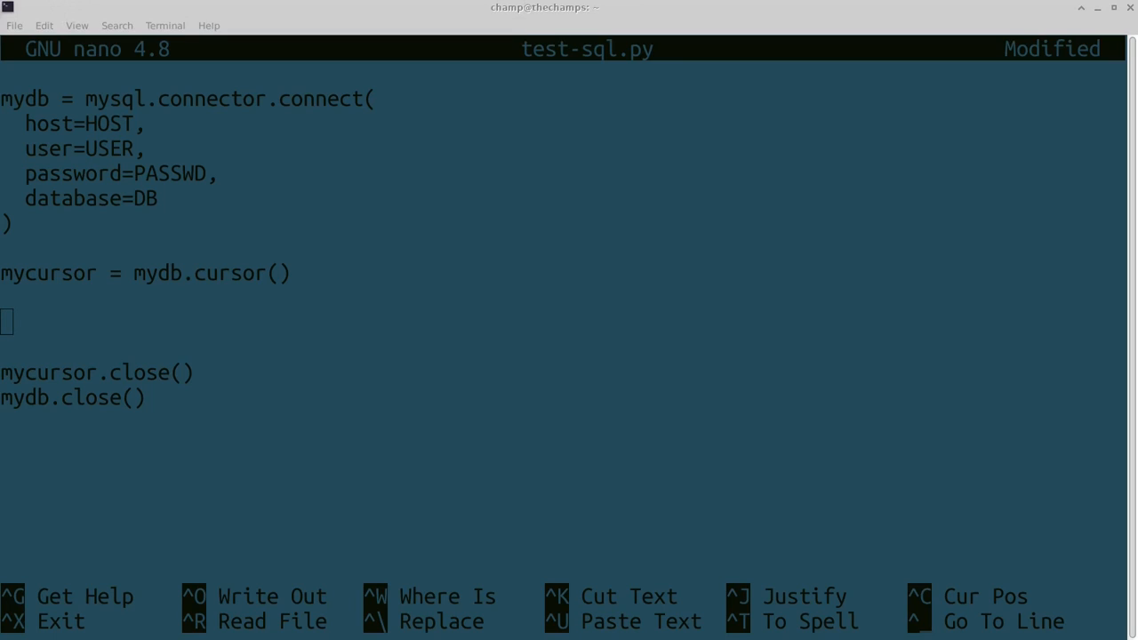
- Paste the SELECT fetchall loop printing res and res[1], save, and exit nano
key(ctrl+o)
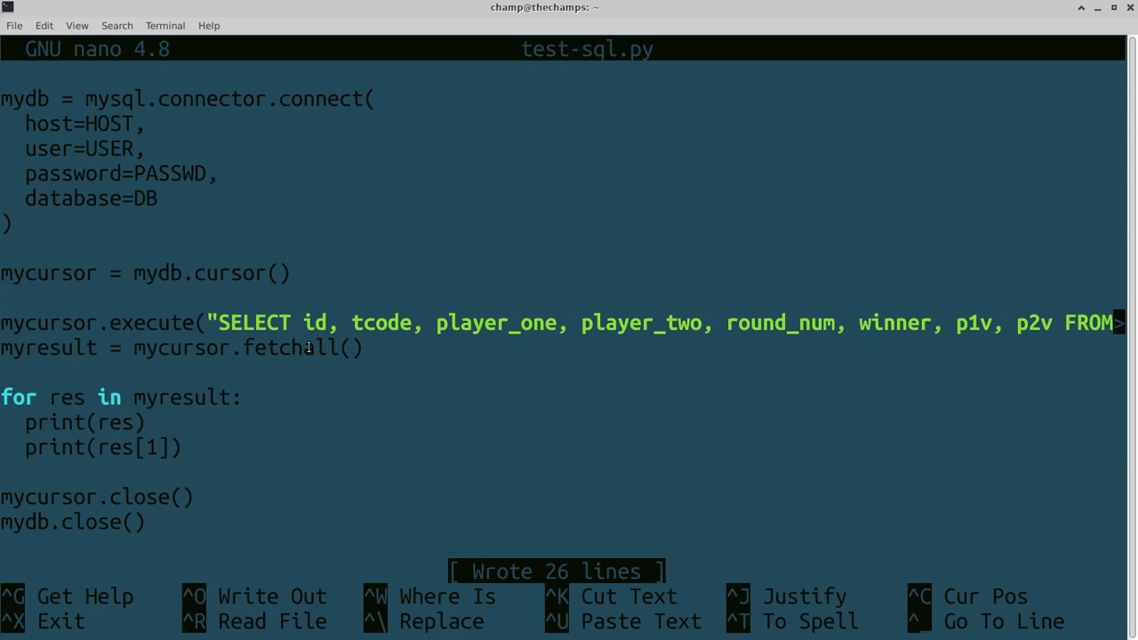
drag(304, 323, 512, 323)
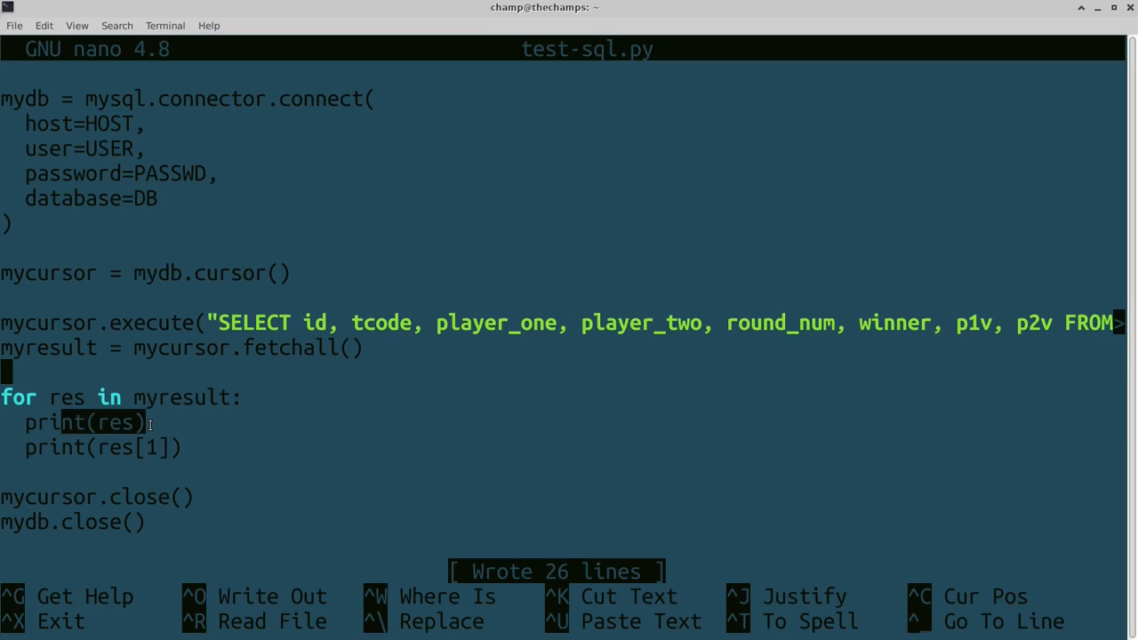
mouse_move(133, 356)
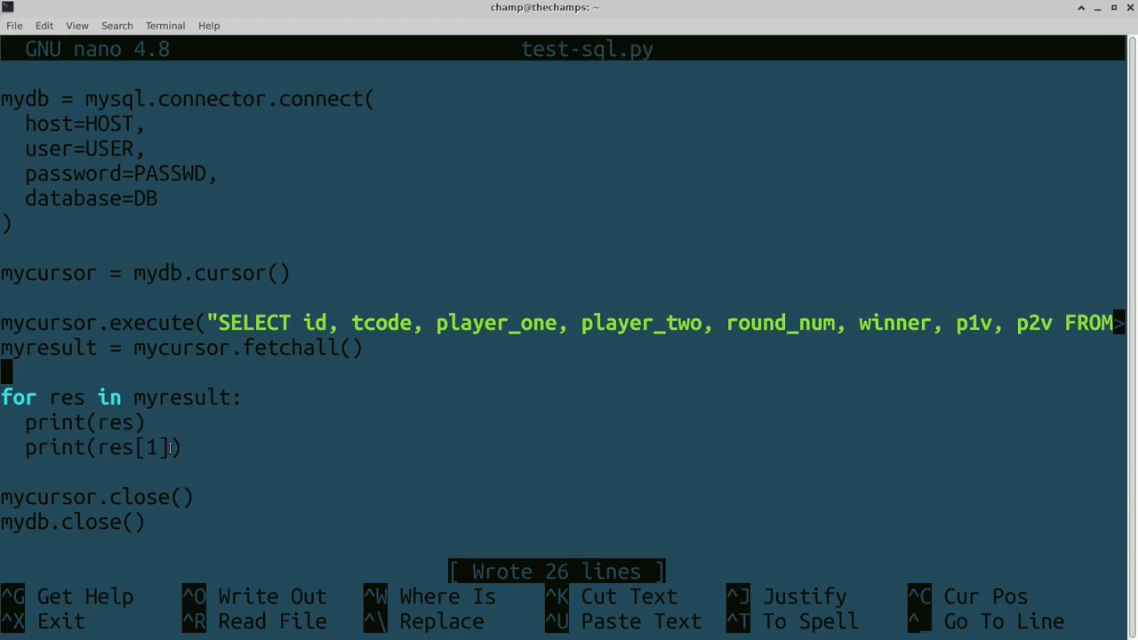
double_click(151, 448)
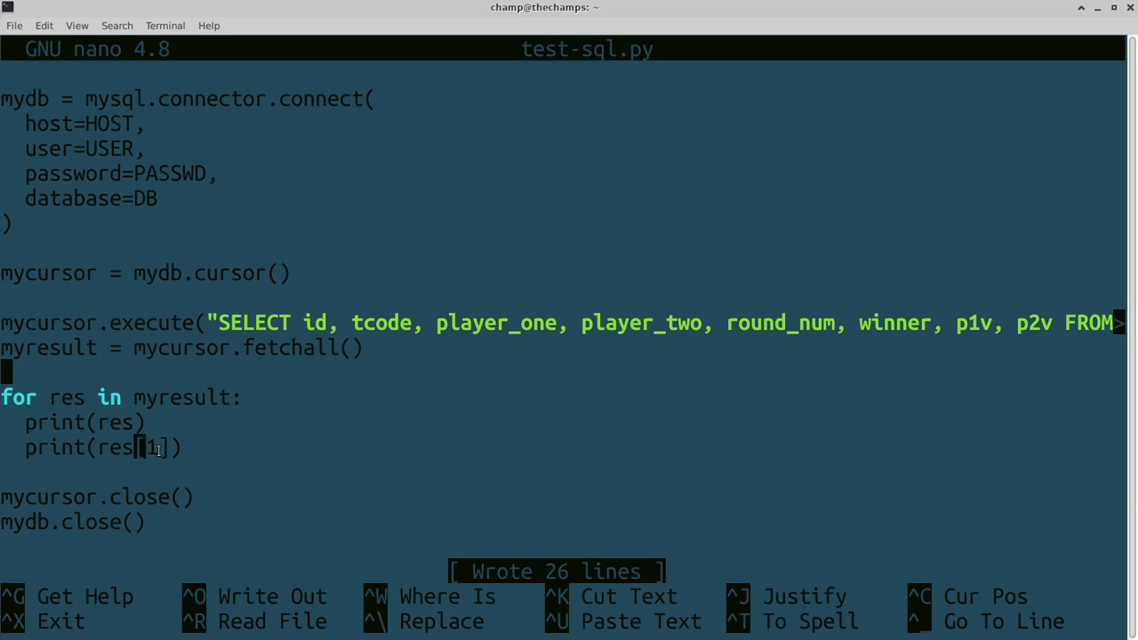
key(ctrl+x)
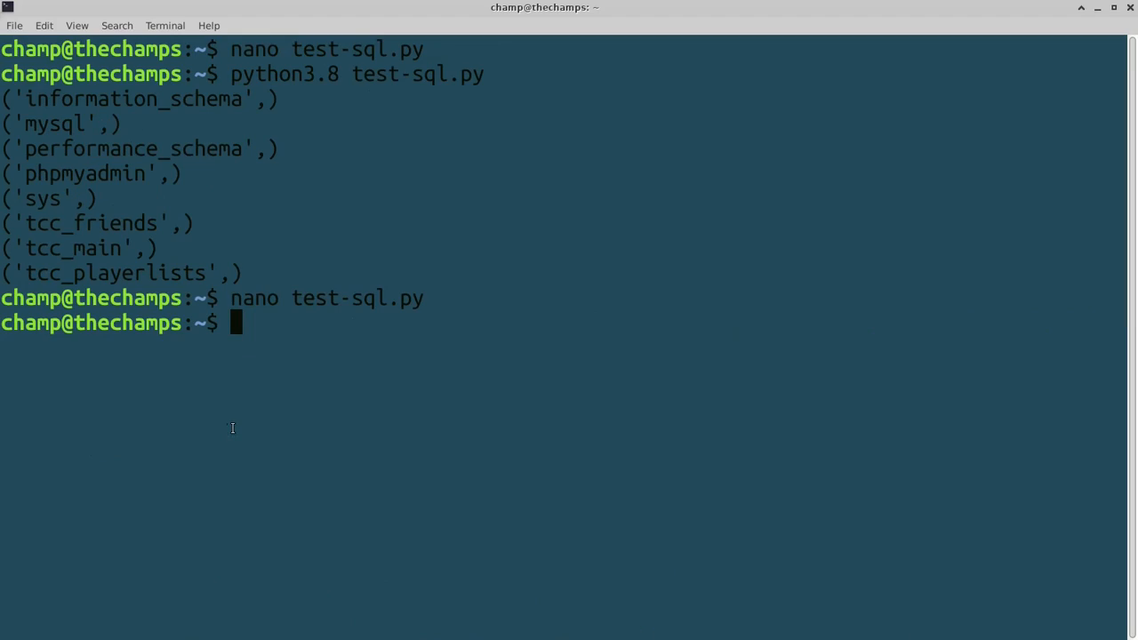
- Run python3.8 test-sql.py to print the table rows
key(Return)
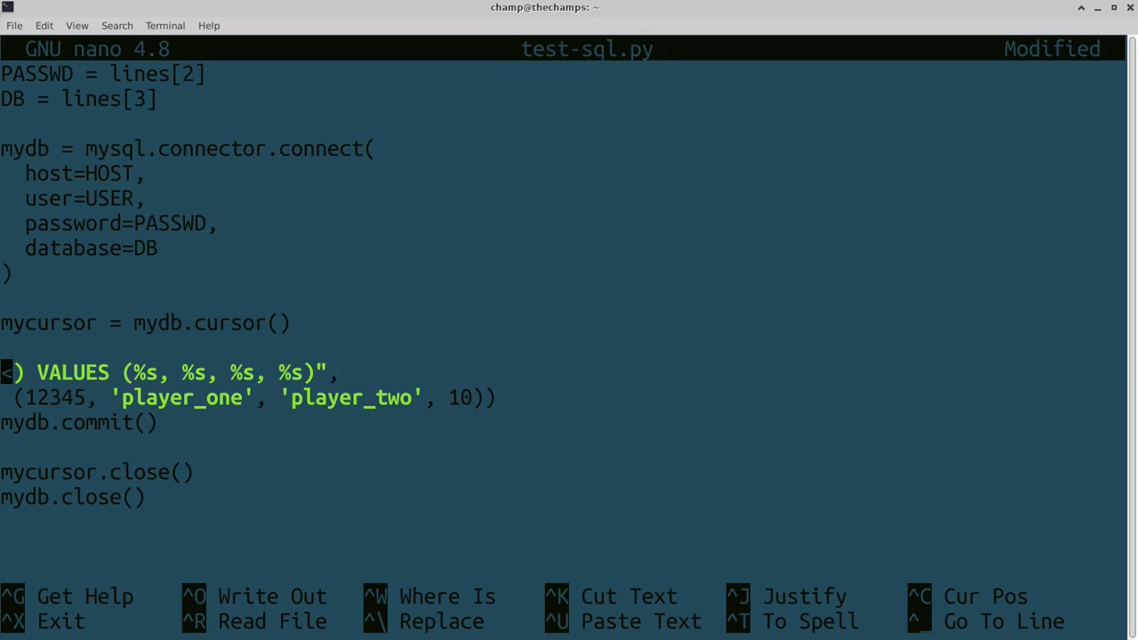
- Join the INSERT value tuple onto its query line and save the script
click(343, 372)
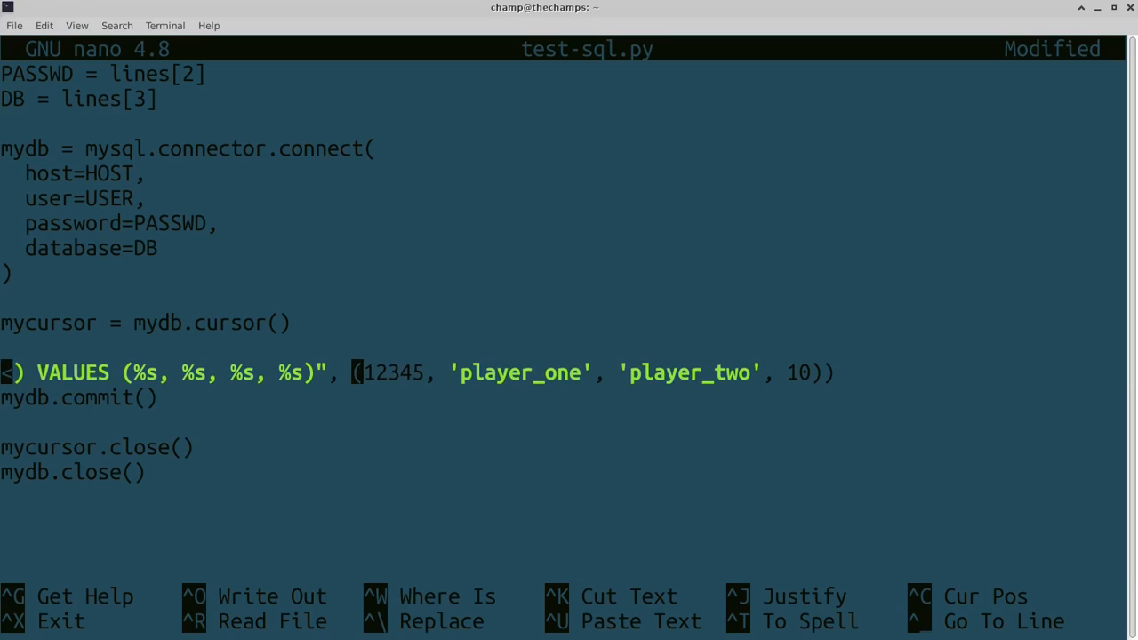
key(ctrl+o)
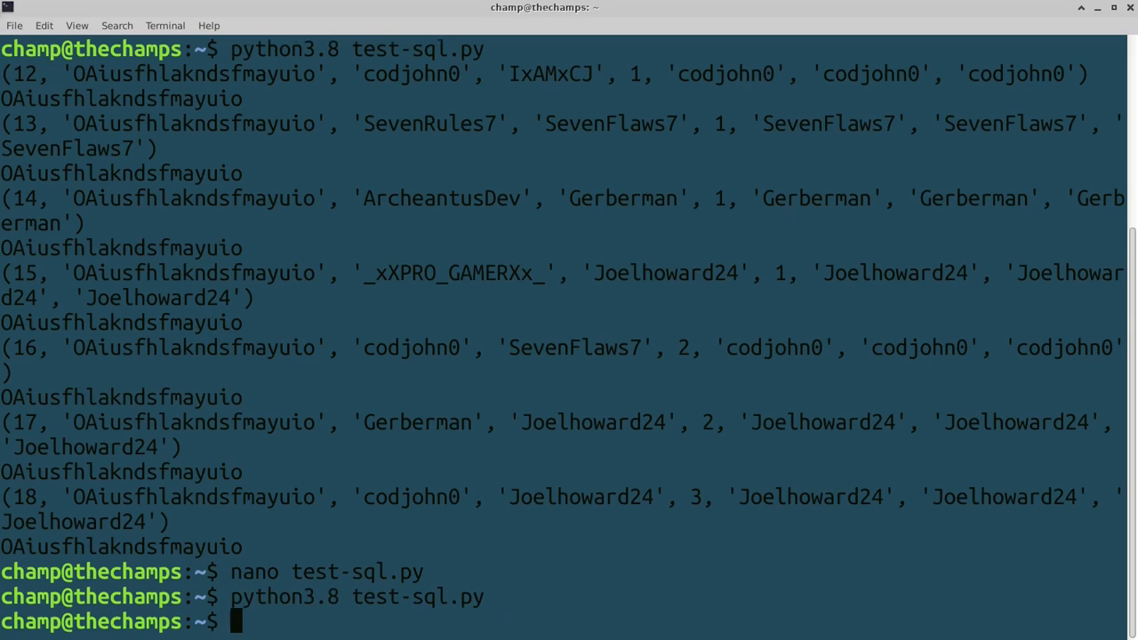
- Switch to Firefox's phpMyAdmin tourn_brackets table showing new row 19 (12345, round 10)
key(alt+Tab)
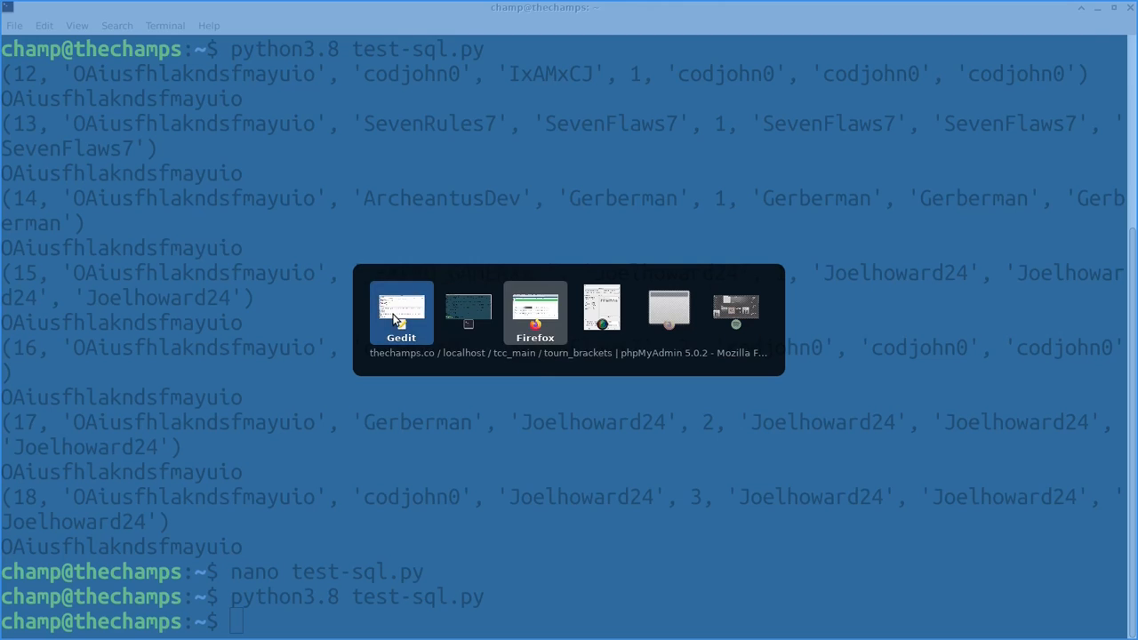
click(535, 313)
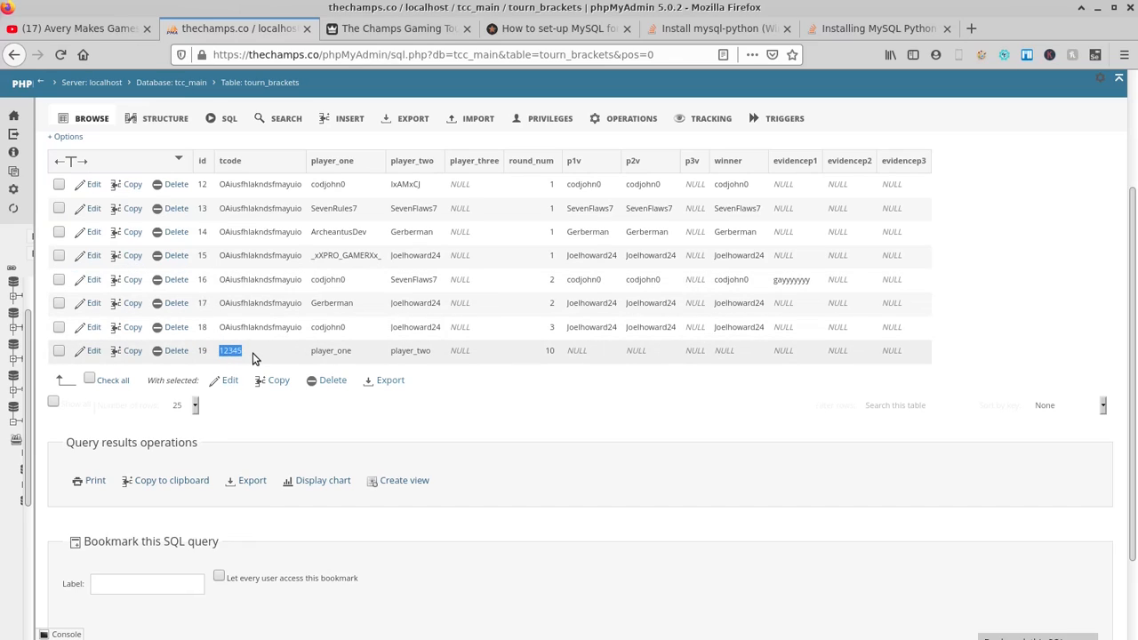
mouse_move(560, 353)
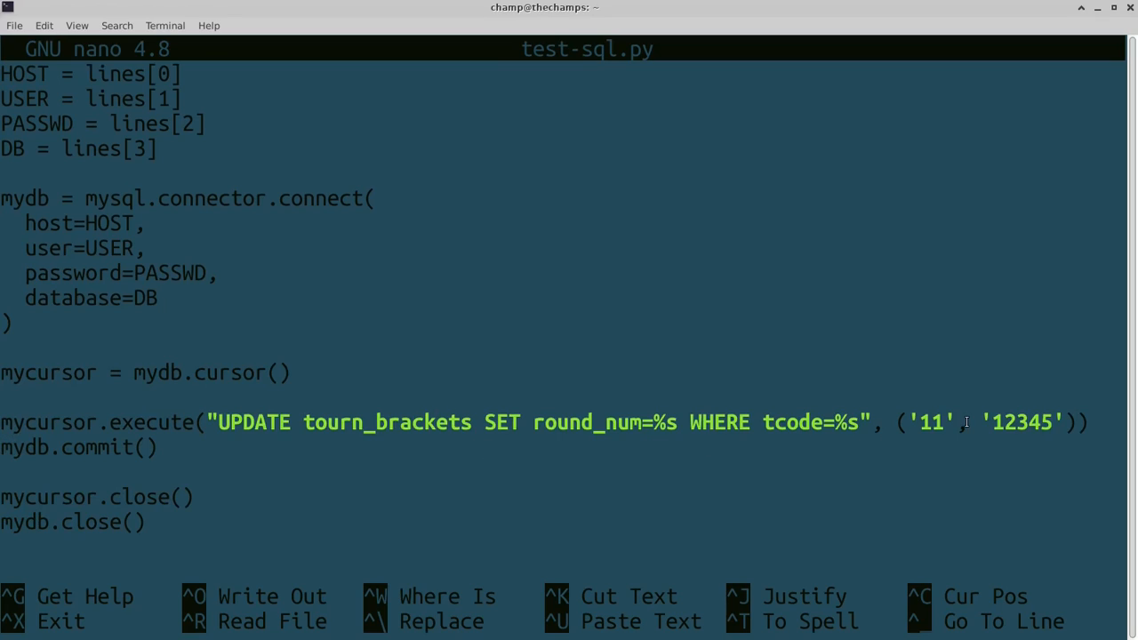
- Highlight the UPDATE values ('11', '12345') in the execute call
double_click(929, 423)
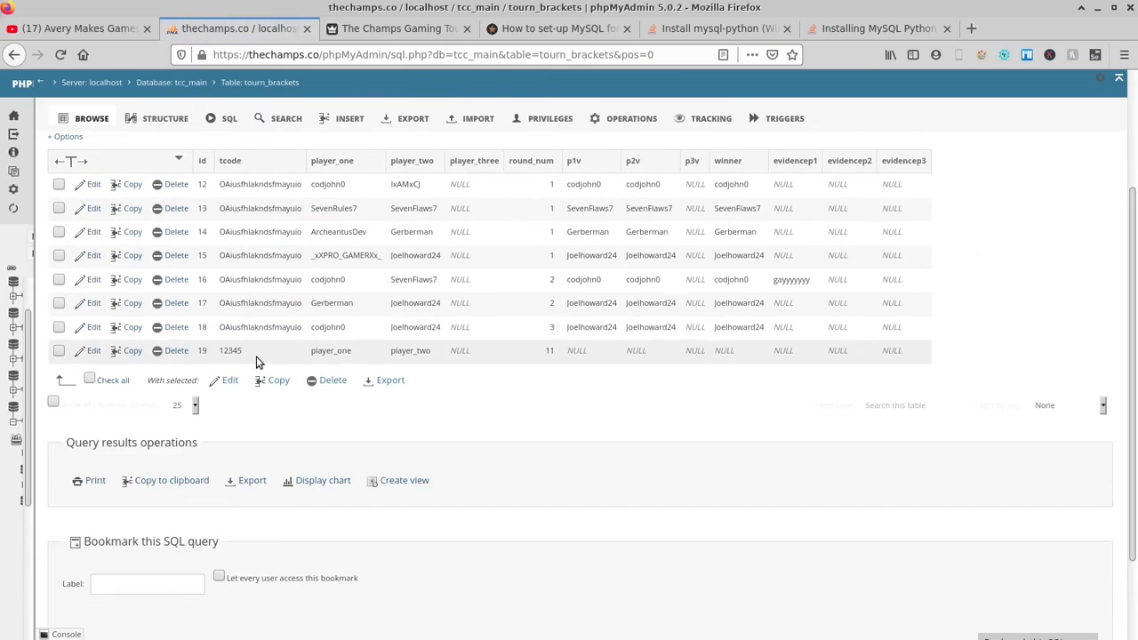
mouse_move(568, 356)
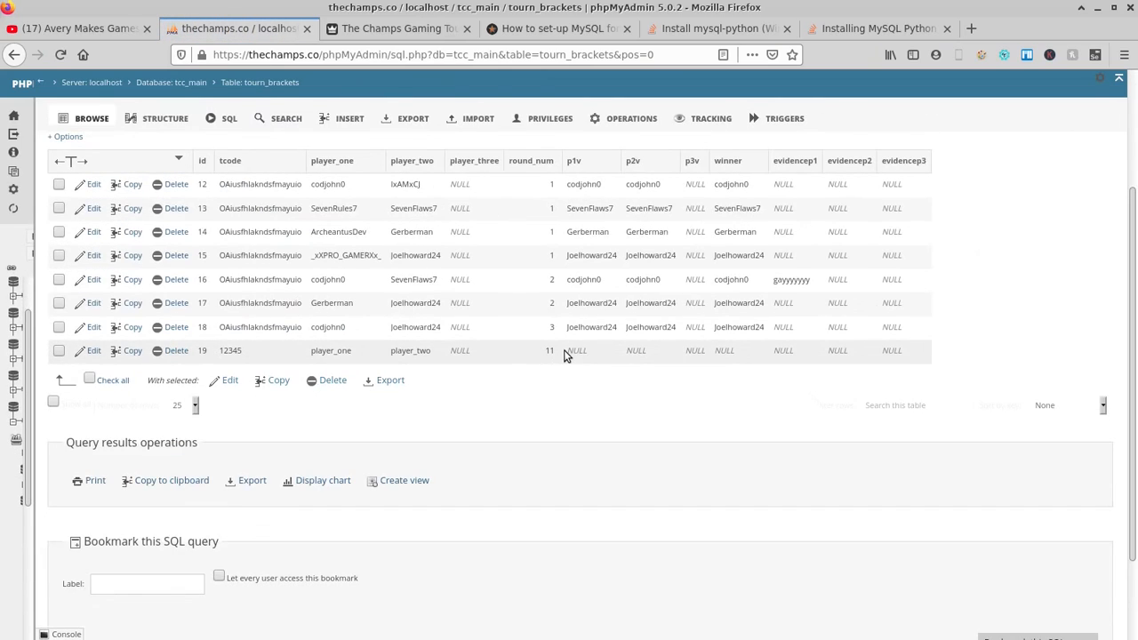
- Return from the refreshed tourn_brackets view to test-sql.py in nano
key(alt+Tab)
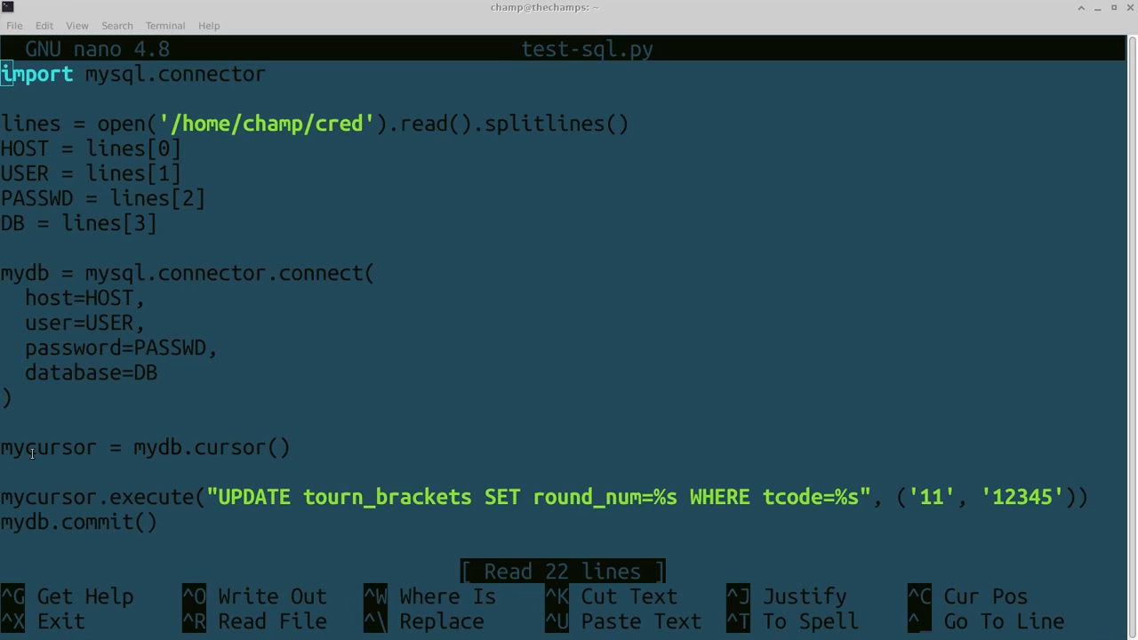
mouse_move(88, 474)
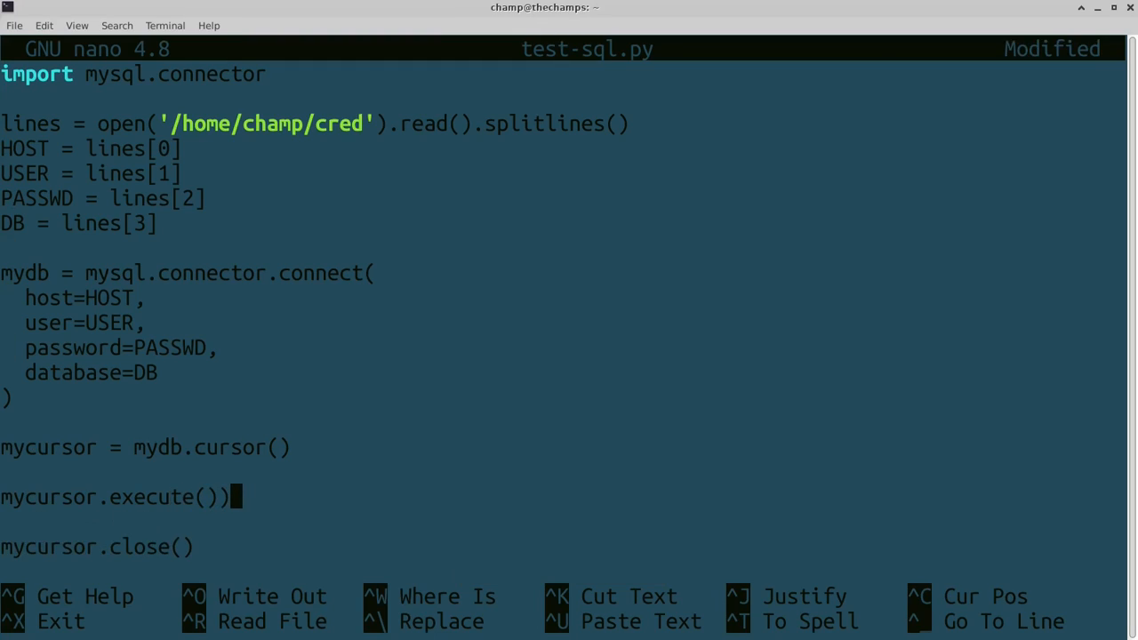
- Add a mydb.commit() call on a new line below the execute call
key(BackSpace)
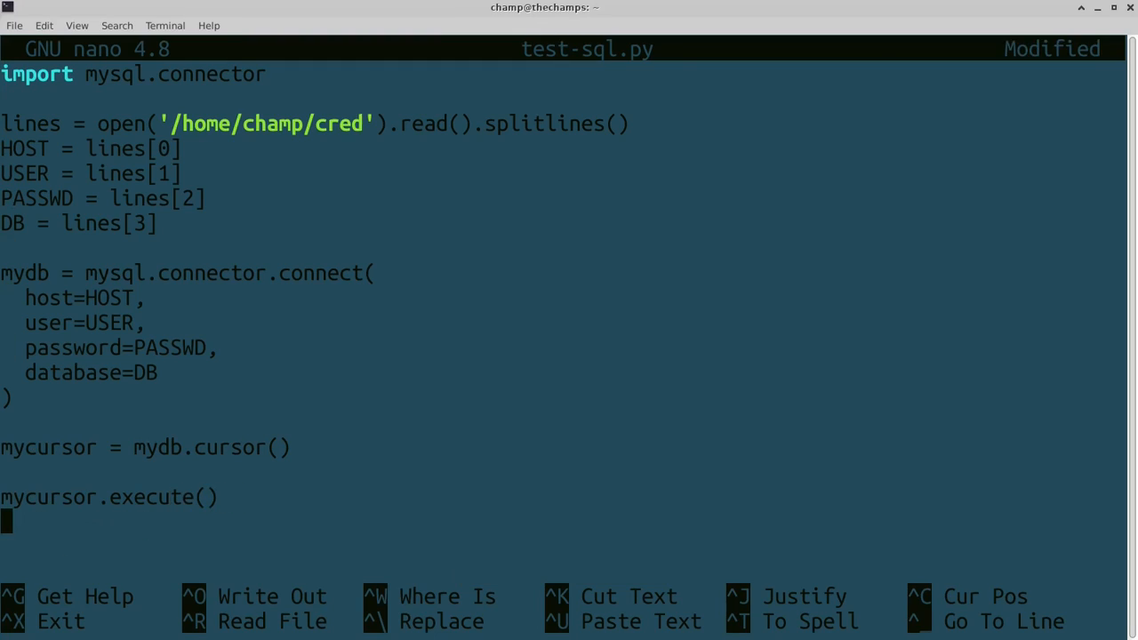
text(mydb.com)
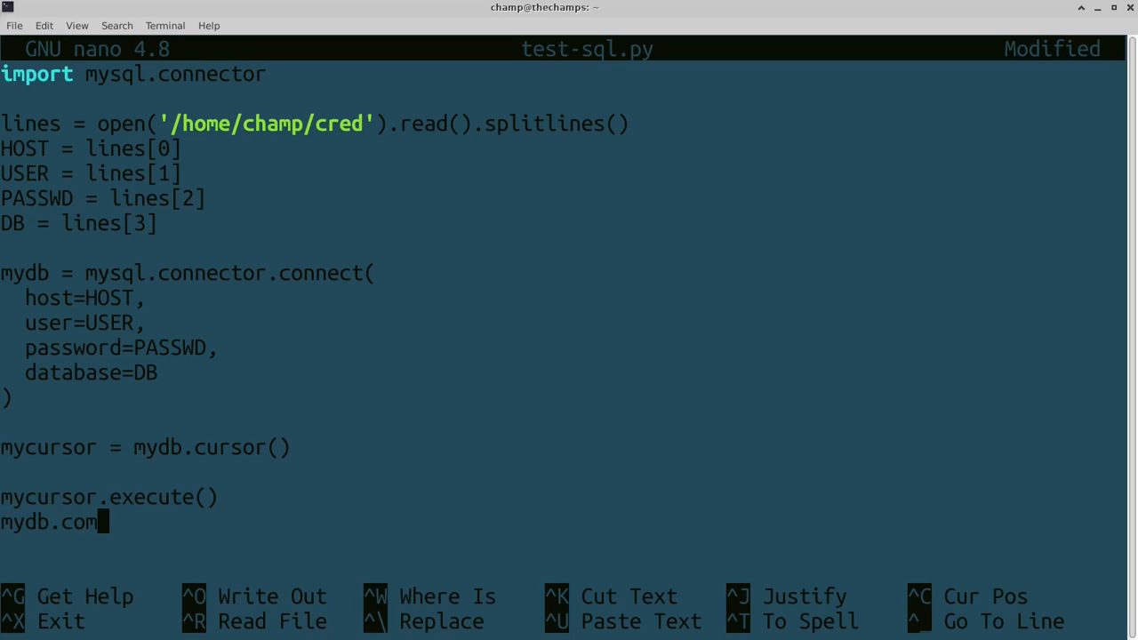
text(mit())
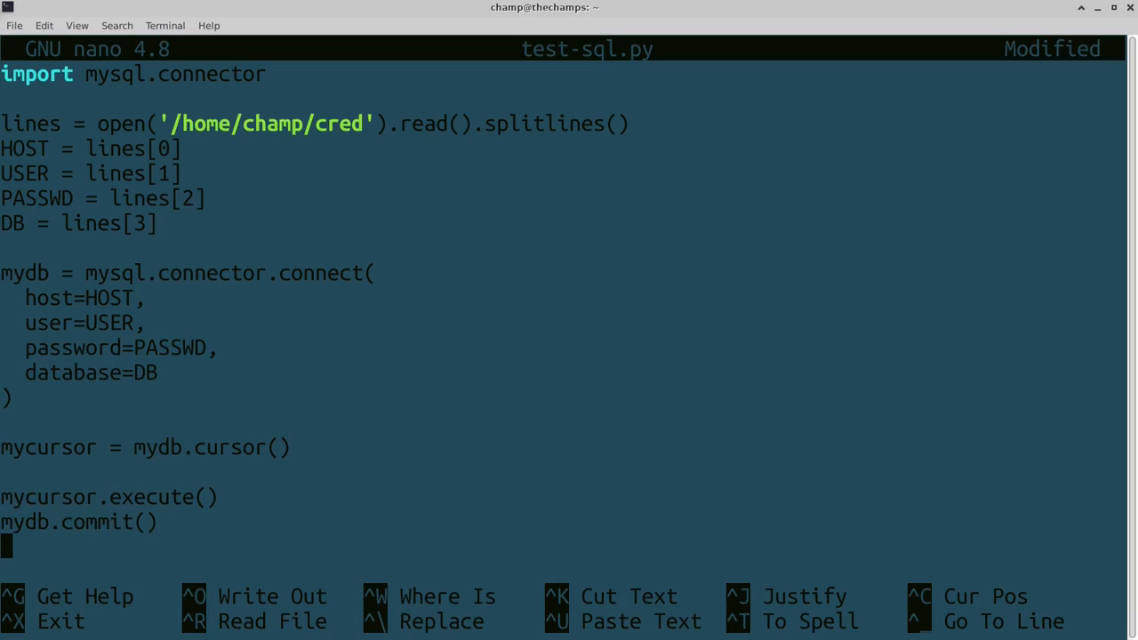
- Write the query "DELETE FROM tourn_brackets WHERE tcode=12345" inside quotes
text("")
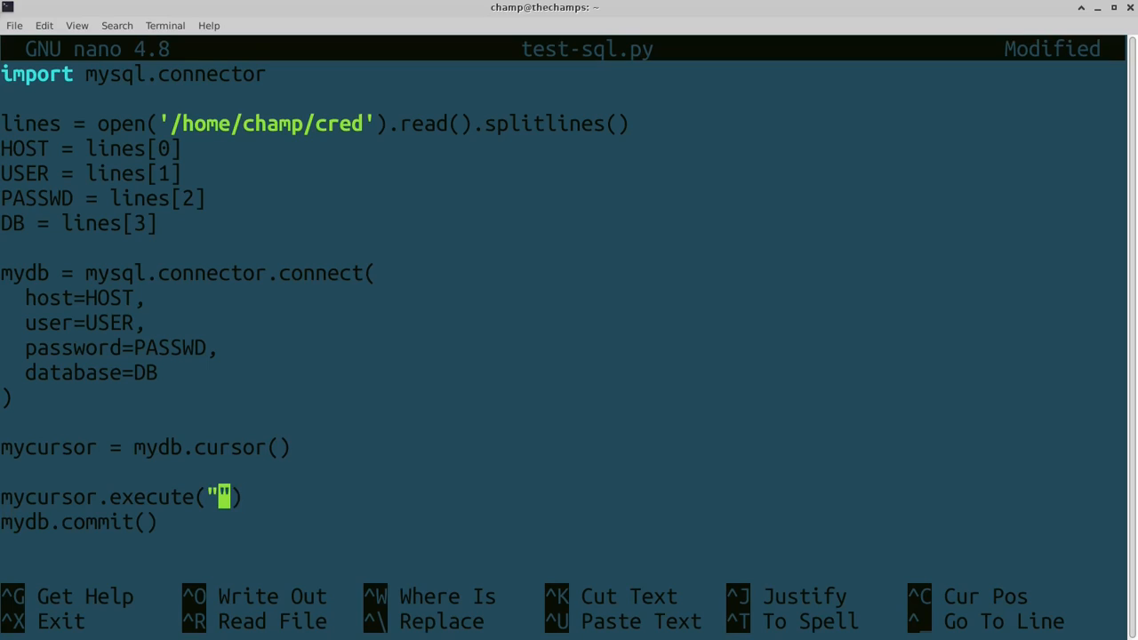
text(DELETE)
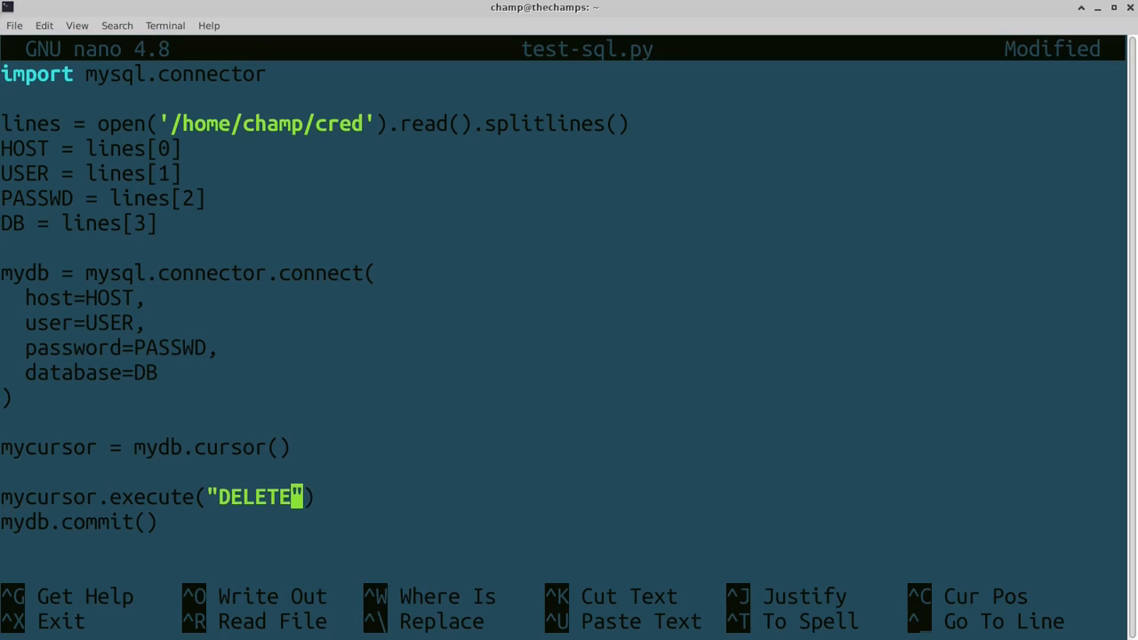
text(FROM)
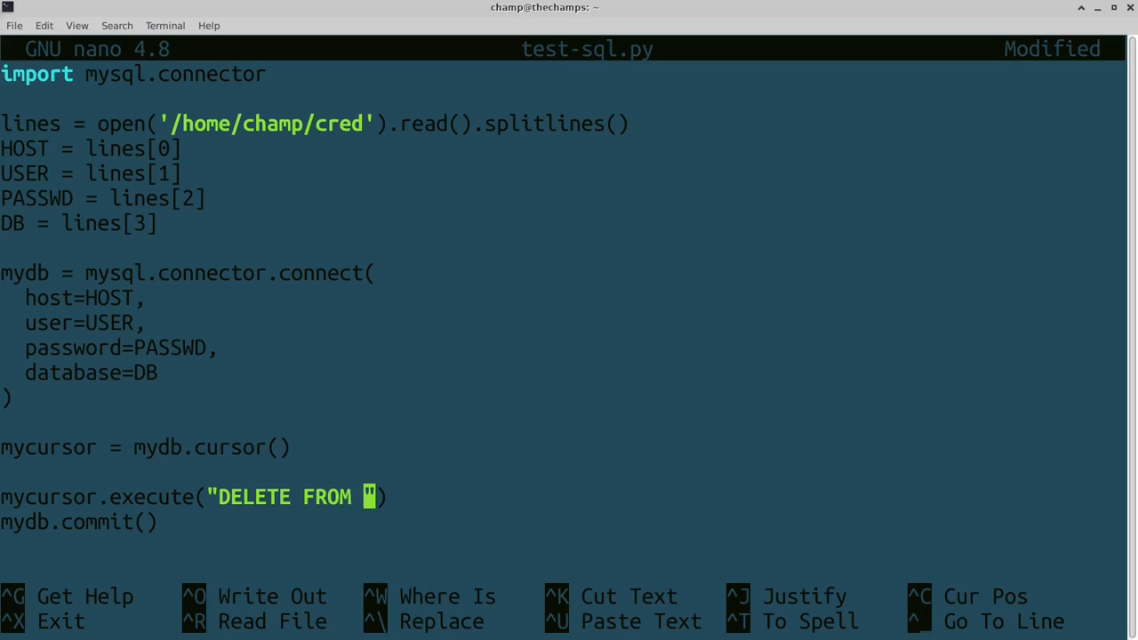
text(tourn_br)
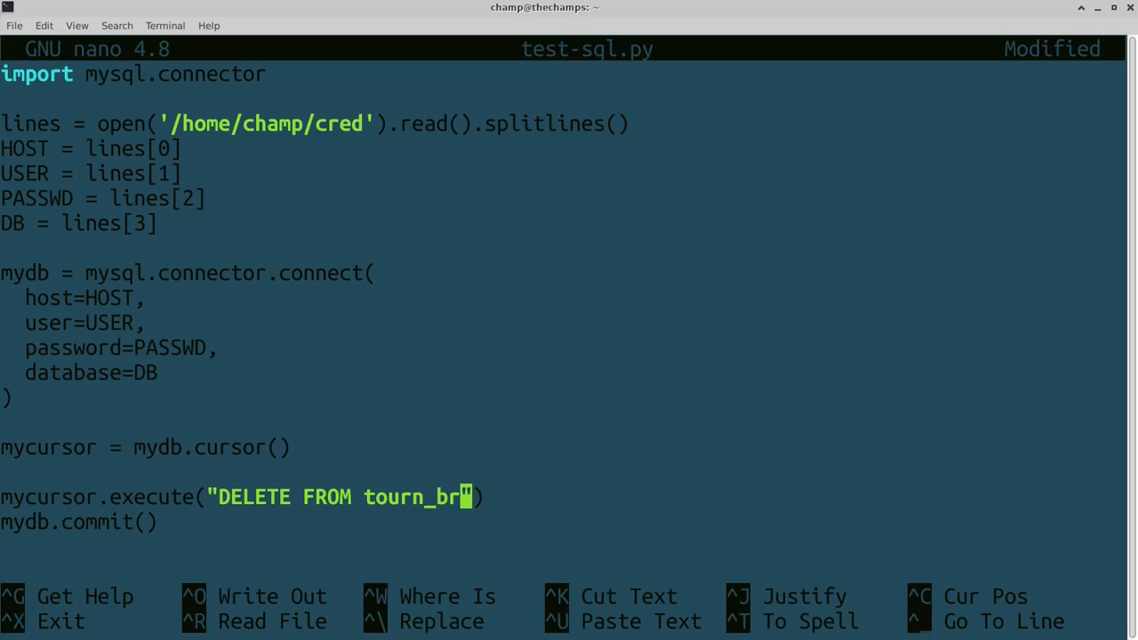
text(ackets WH)
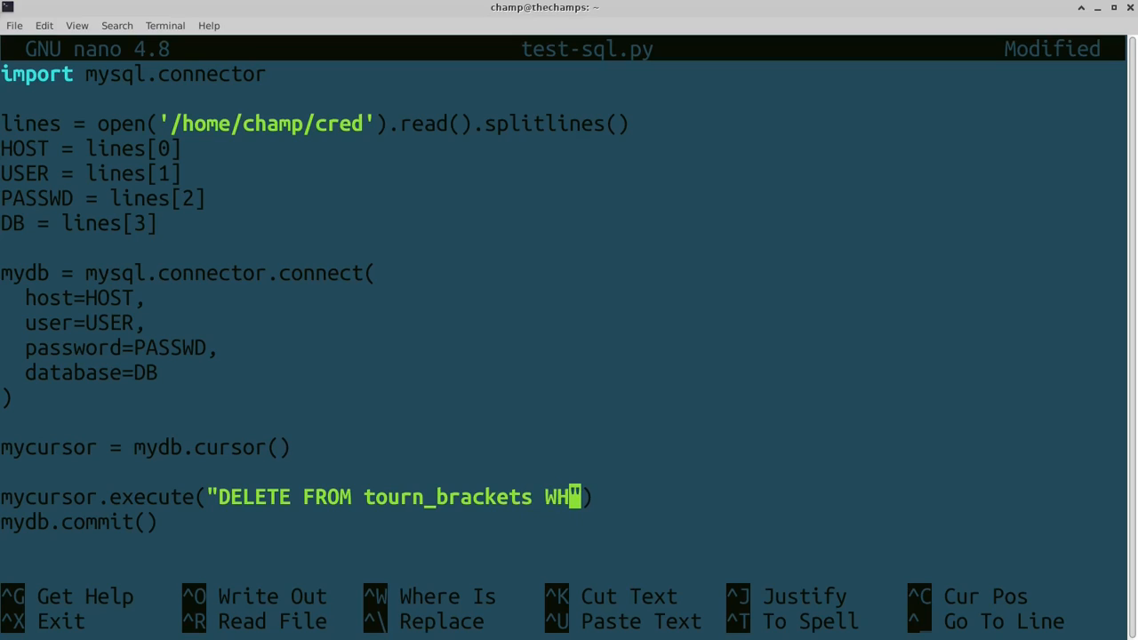
text(RE)
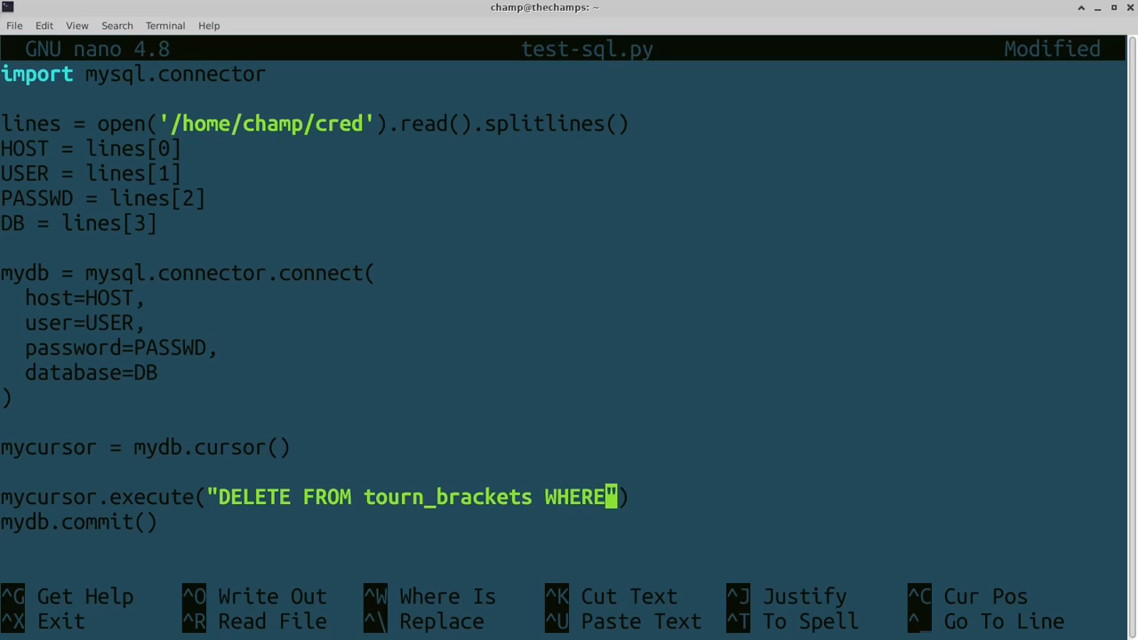
text(tc)
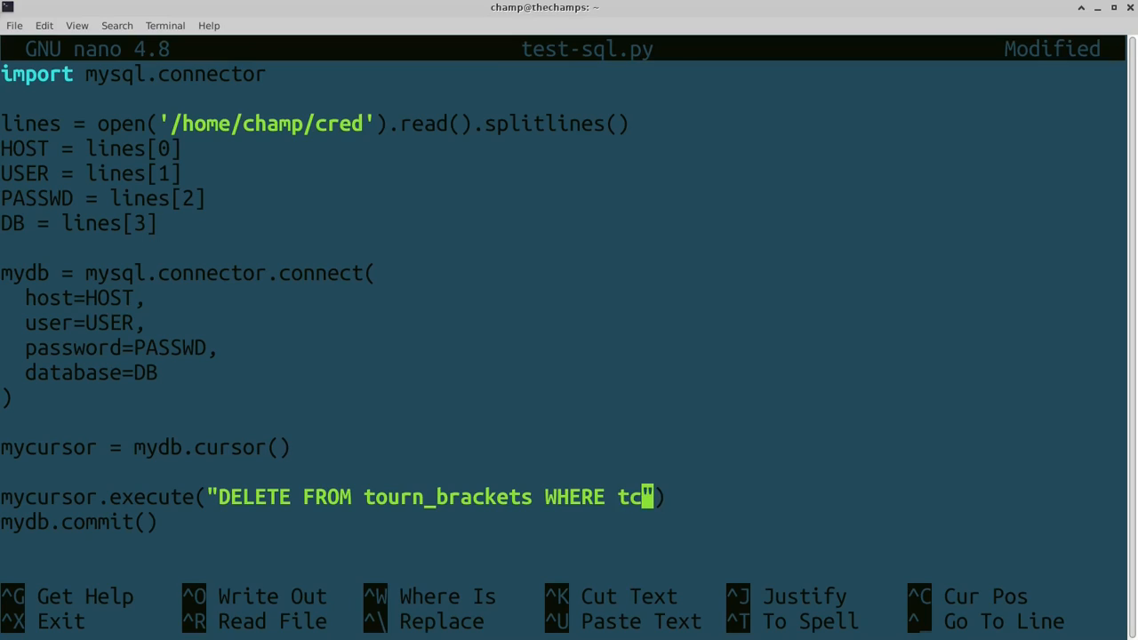
text(ode=1)
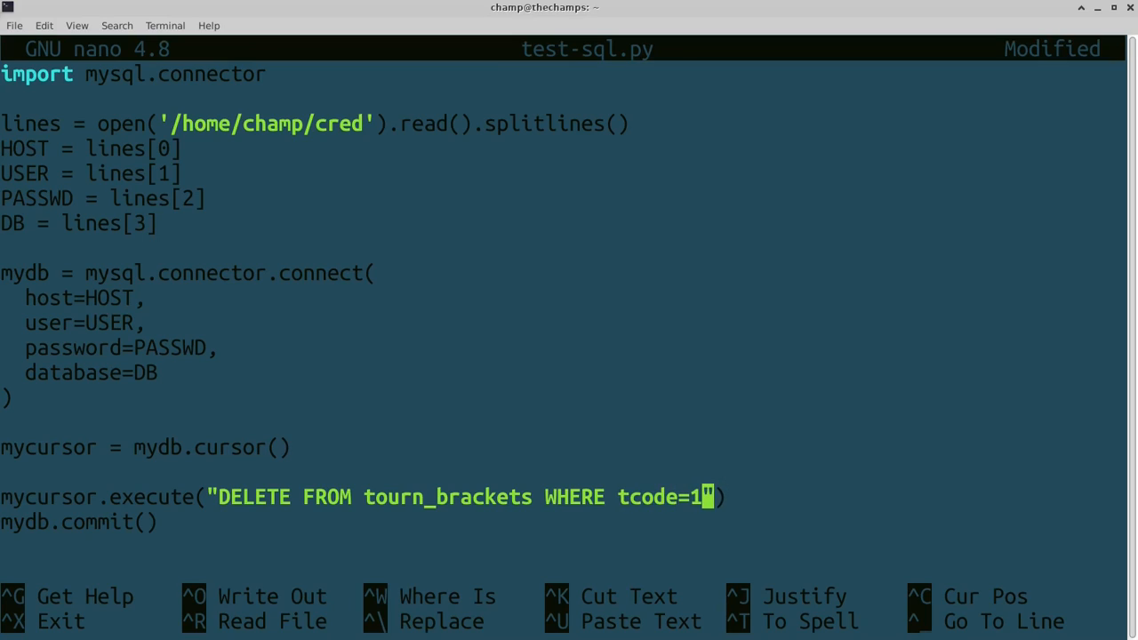
text(2345)
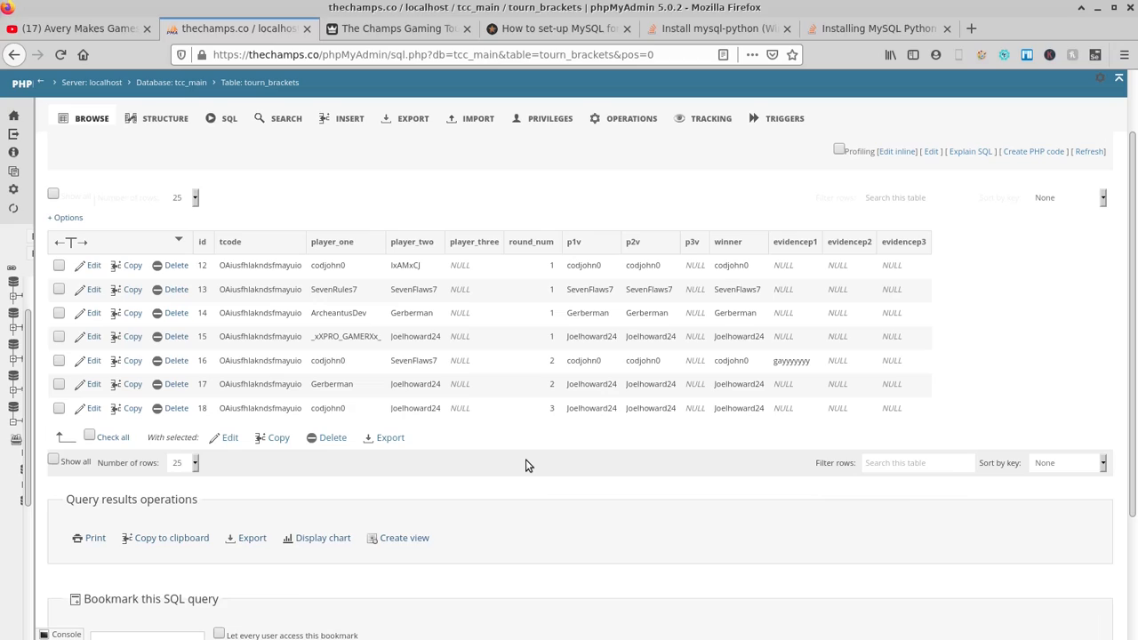
mouse_move(524, 459)
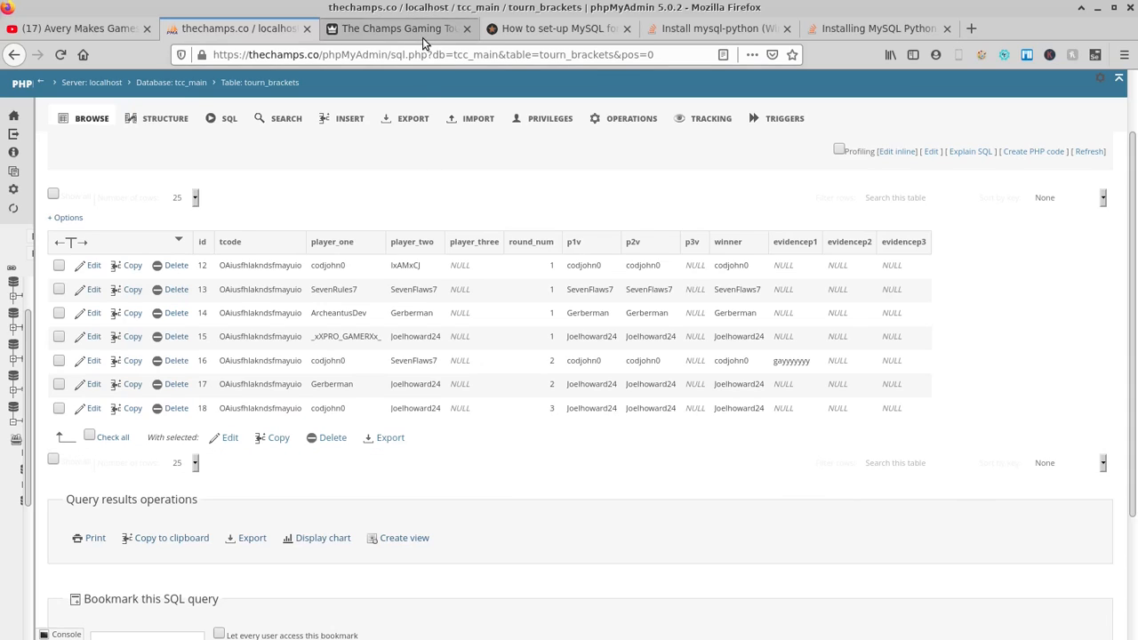
- Go to The Champs tab, open its login form, and begin entering credentials
click(398, 28)
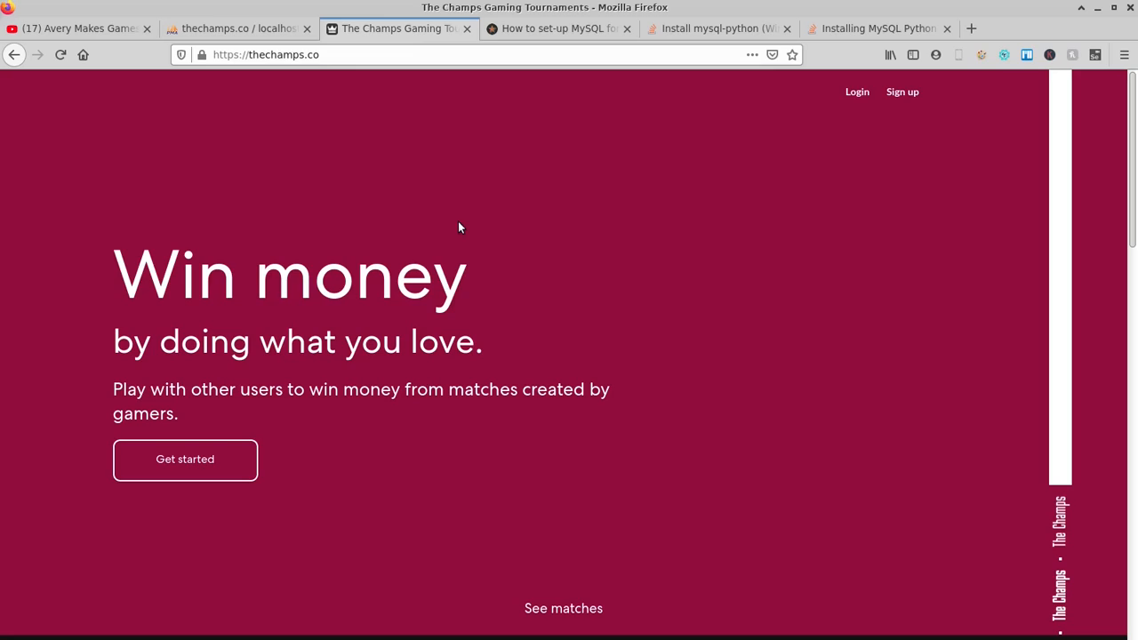
mouse_move(151, 194)
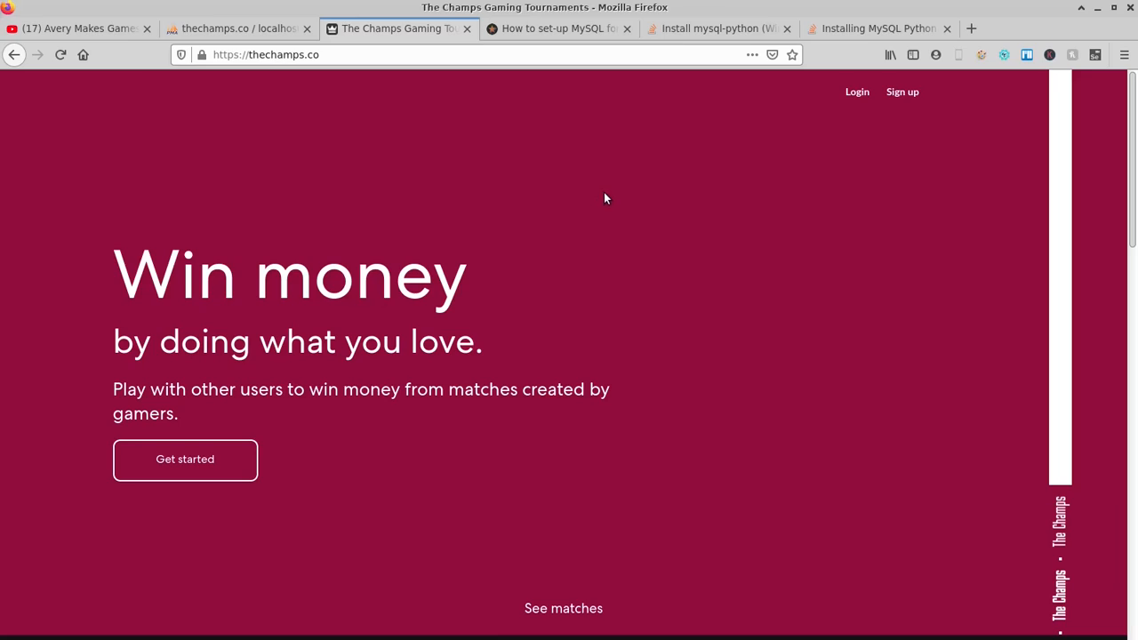
mouse_move(862, 101)
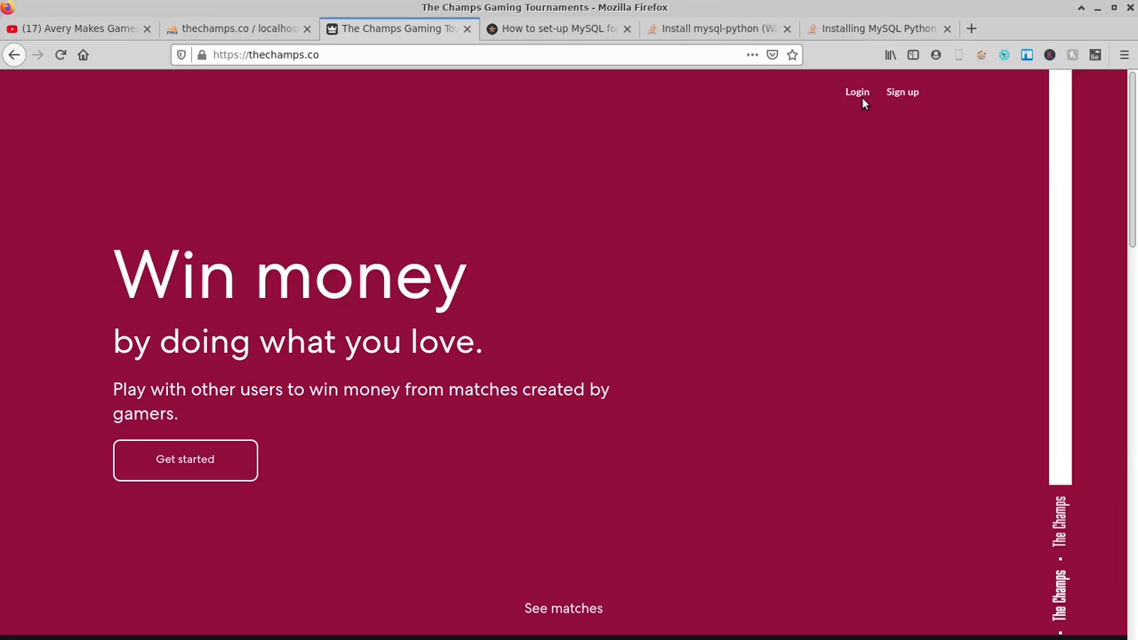
click(856, 92)
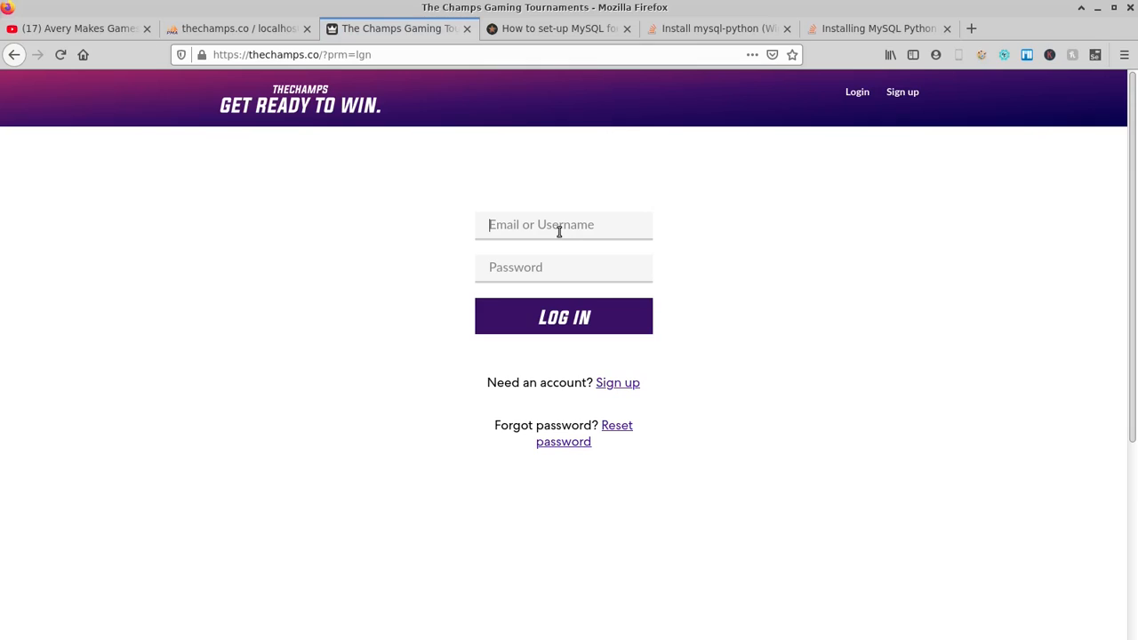
click(563, 316)
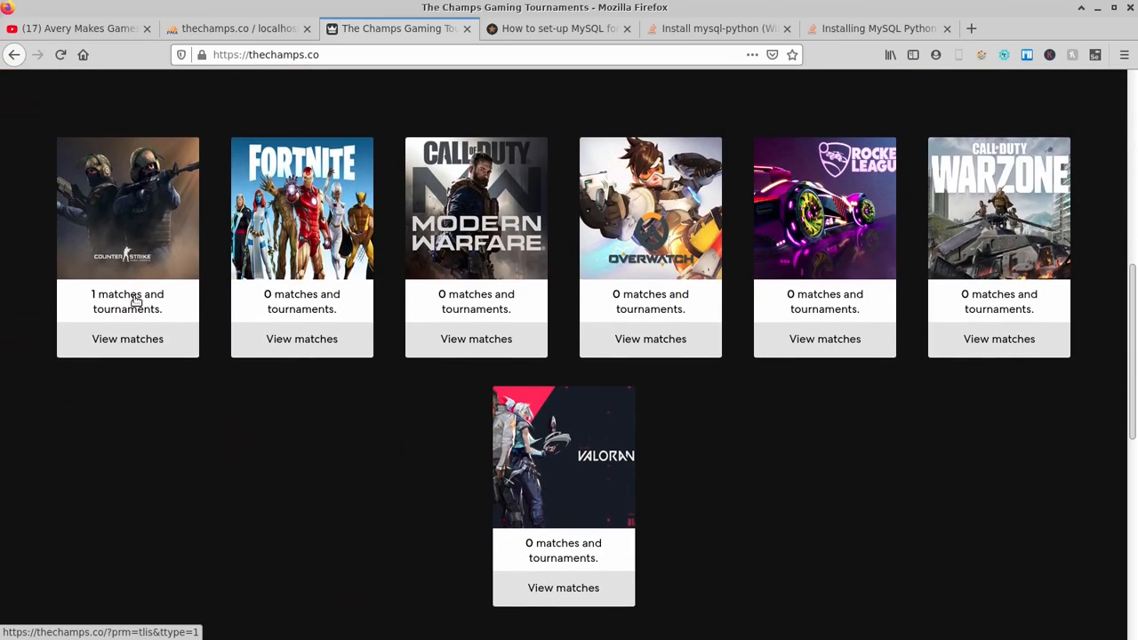
- Join Counter-Strike's Dust II or Nuke Deathmatch tournament for 180 credits
click(128, 338)
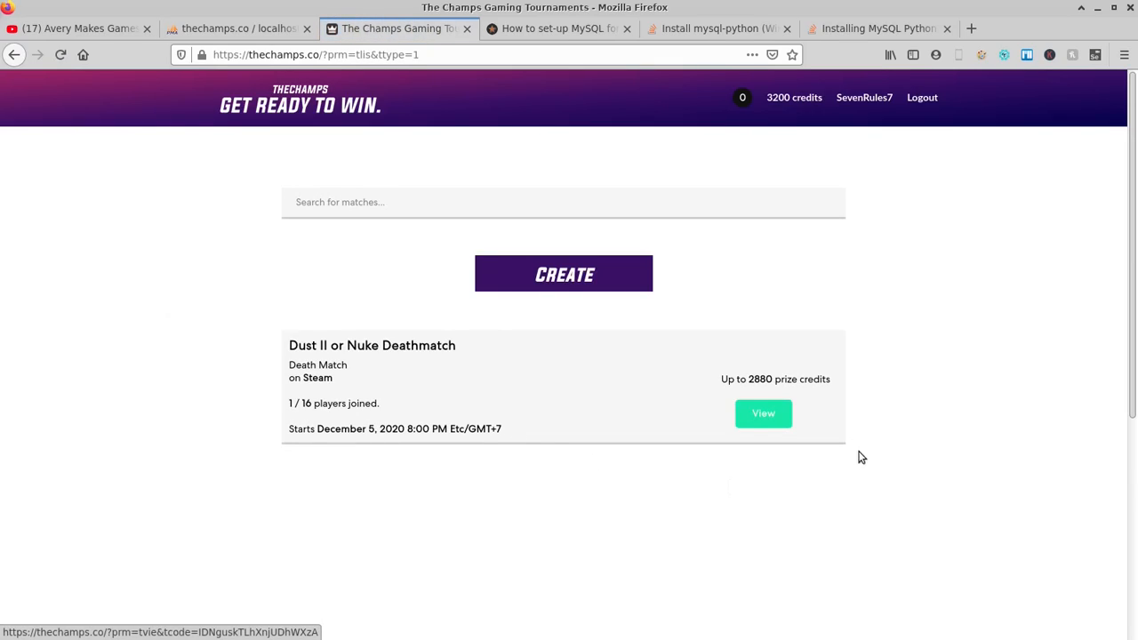
click(763, 412)
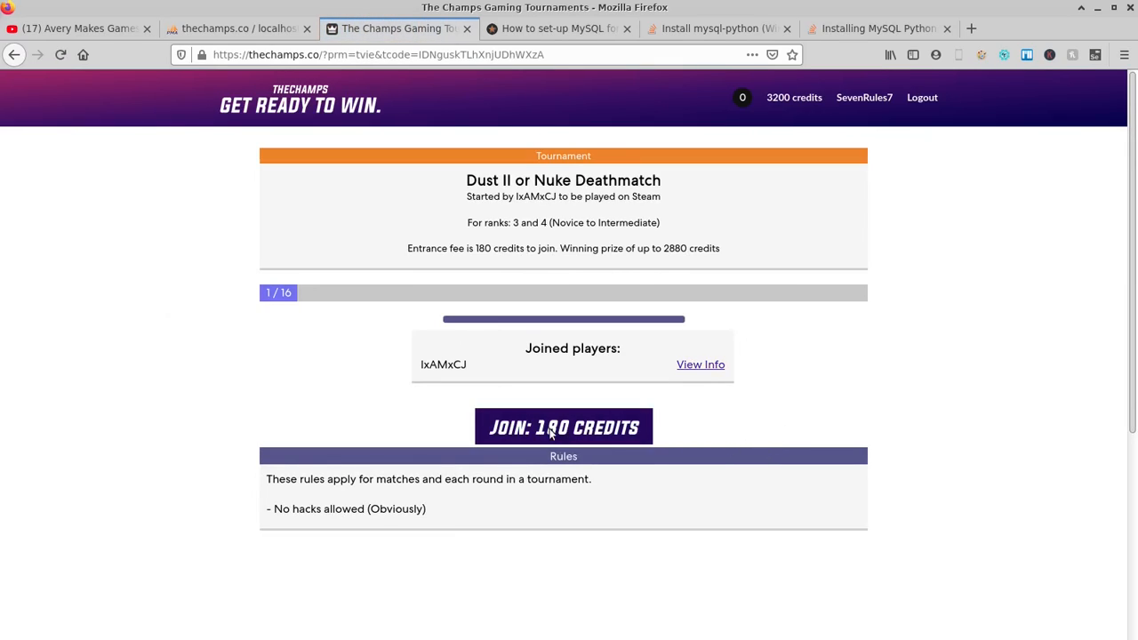
click(563, 427)
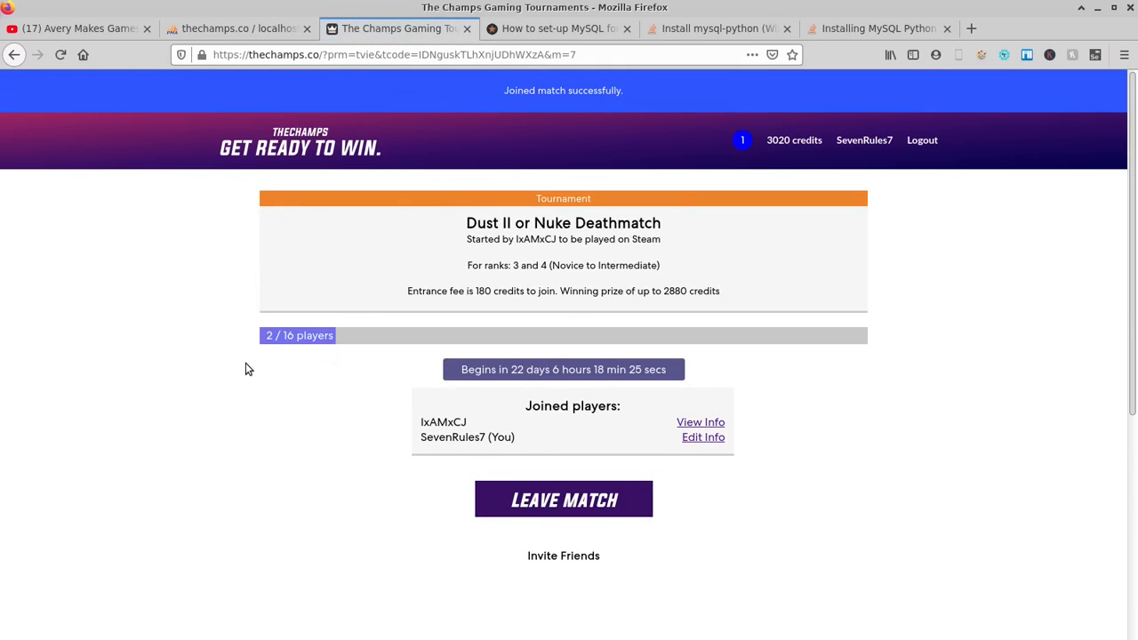
mouse_move(286, 266)
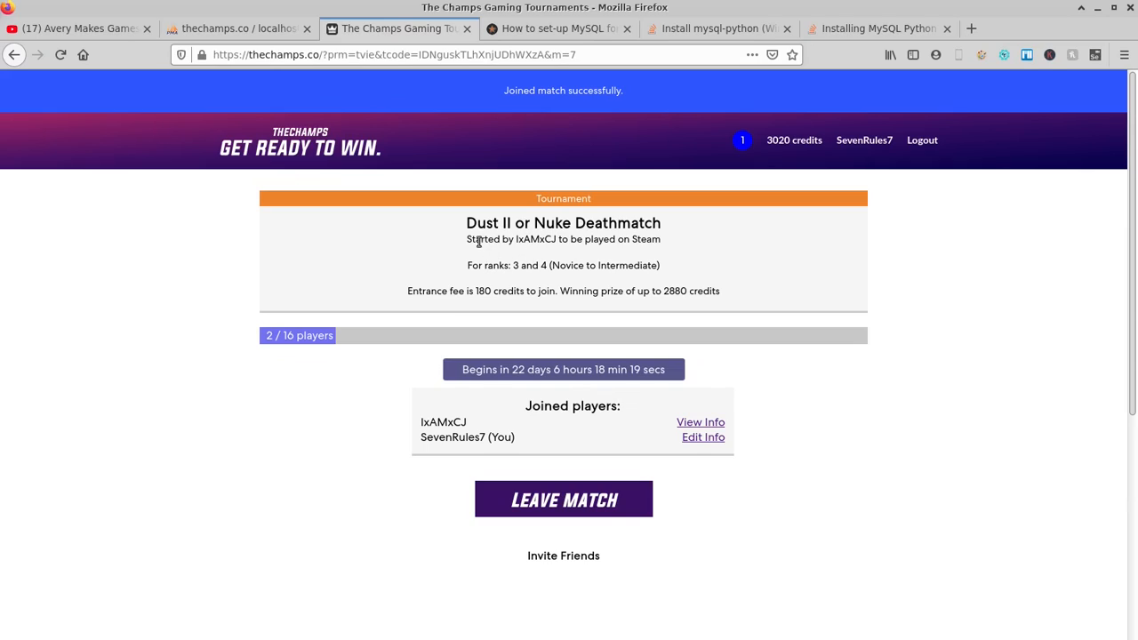
mouse_move(625, 254)
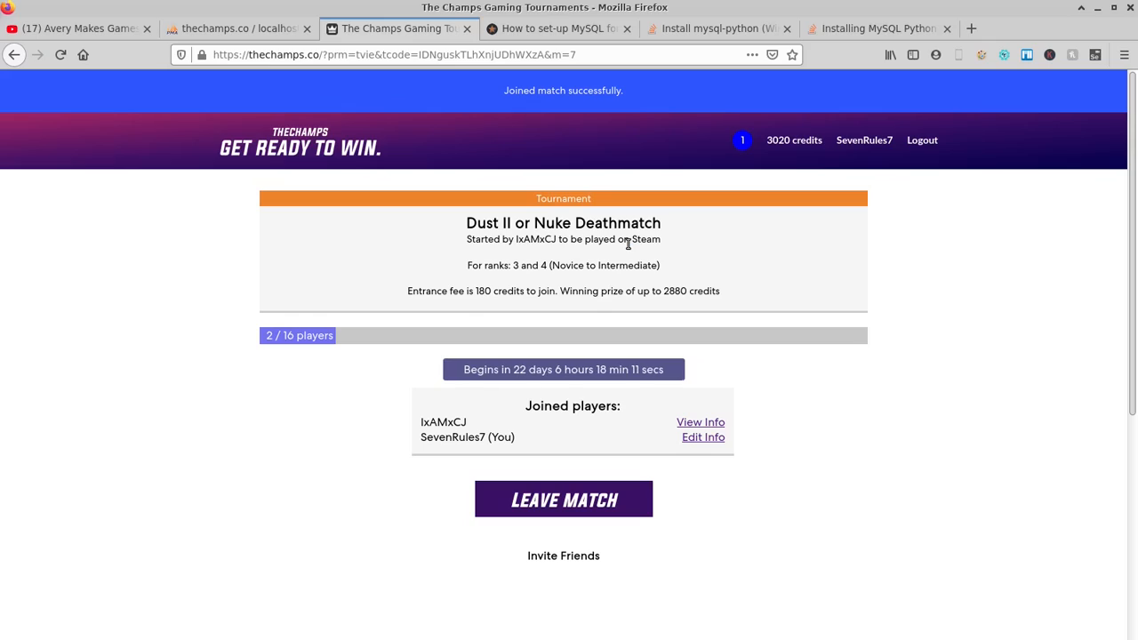
mouse_move(601, 463)
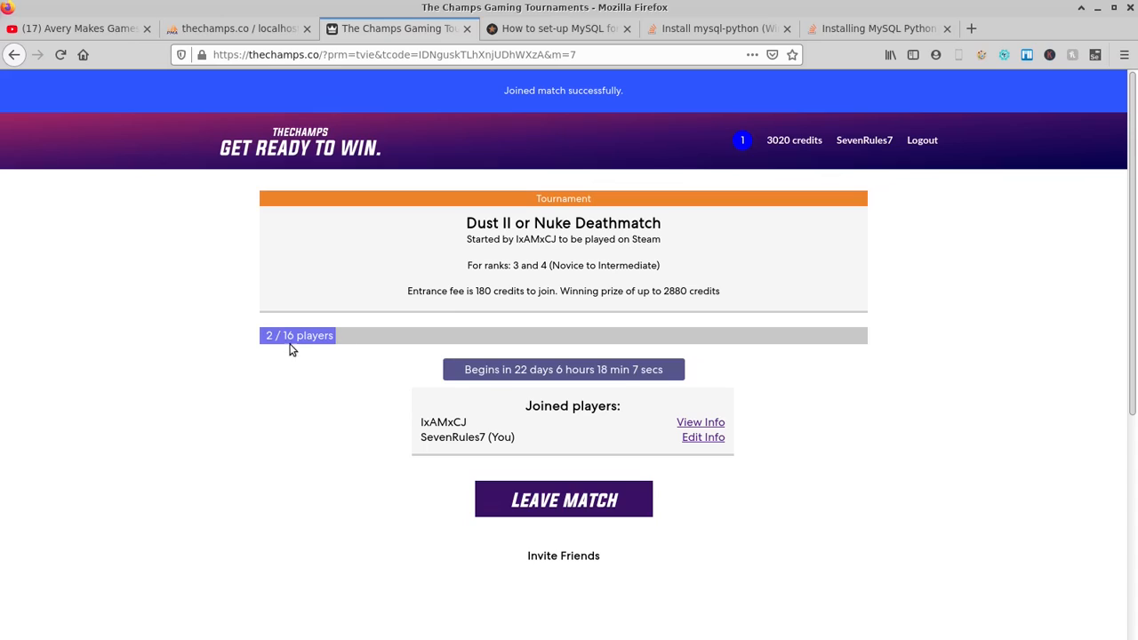
mouse_move(728, 378)
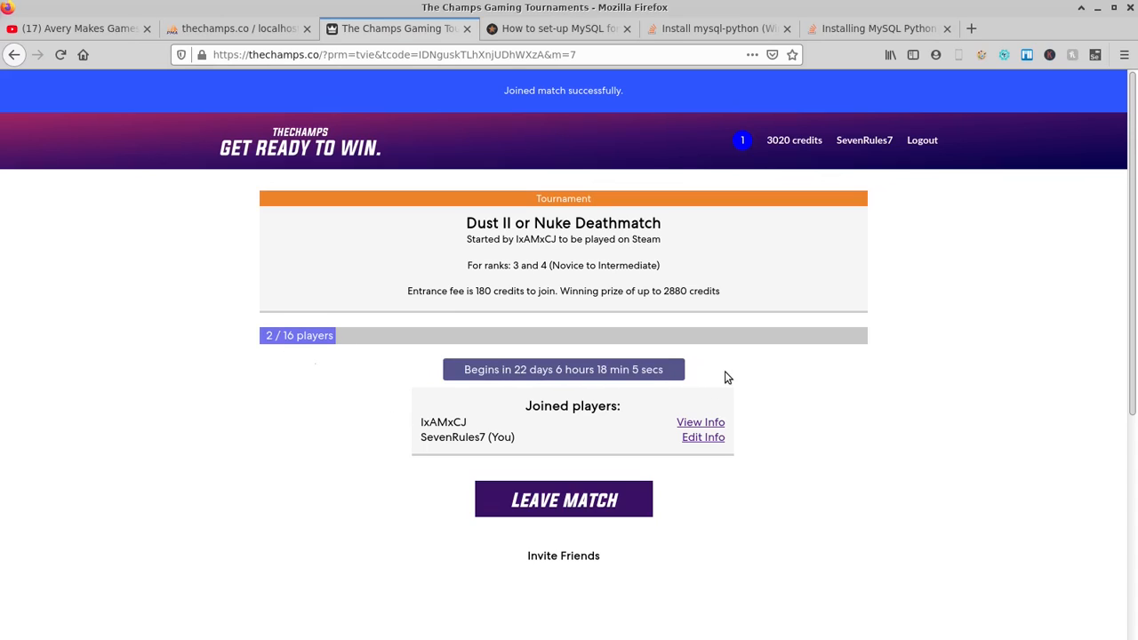